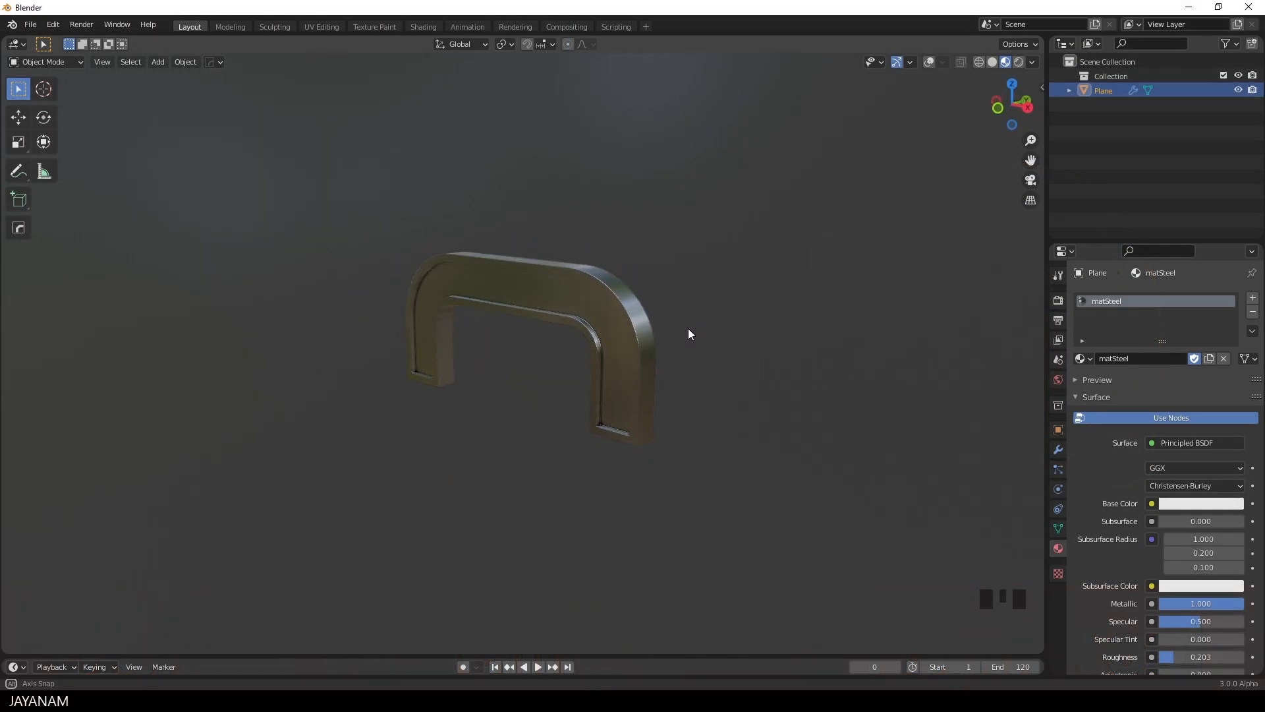
Start a fresh default scene and delete the cube and camera, leaving it empty
key("Tab")
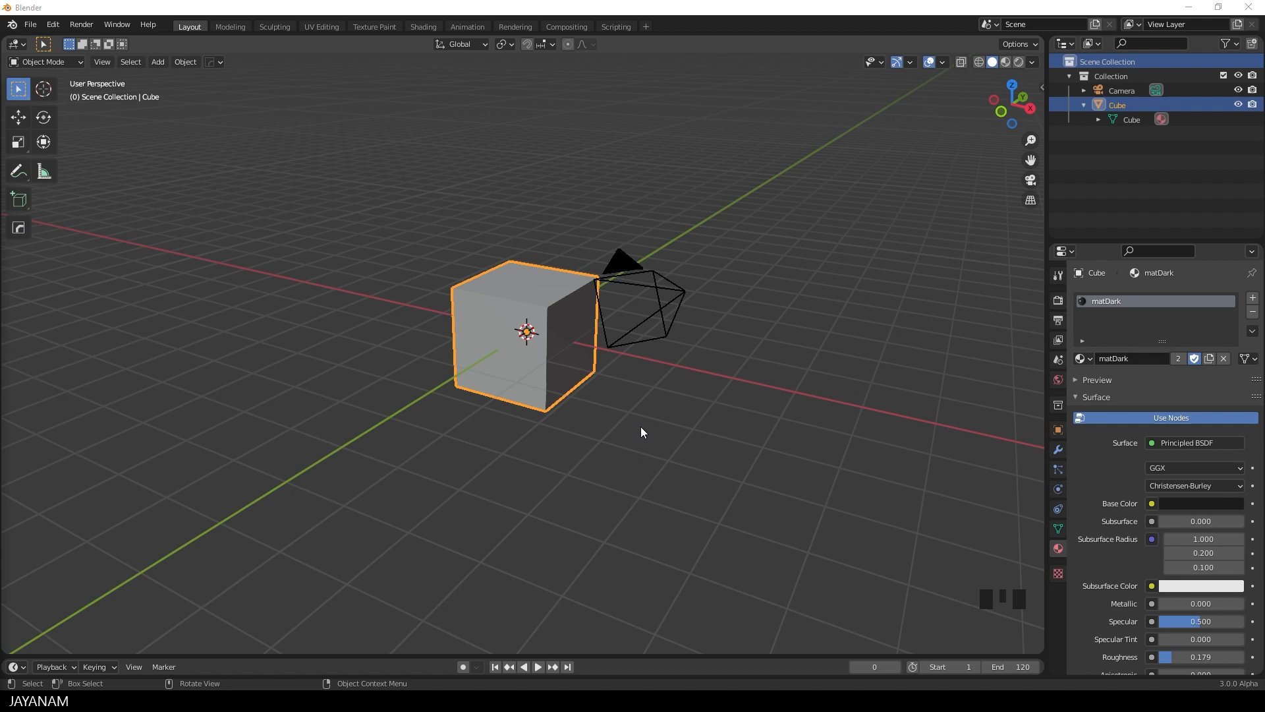
left_click_drag(642, 432, 691, 342)
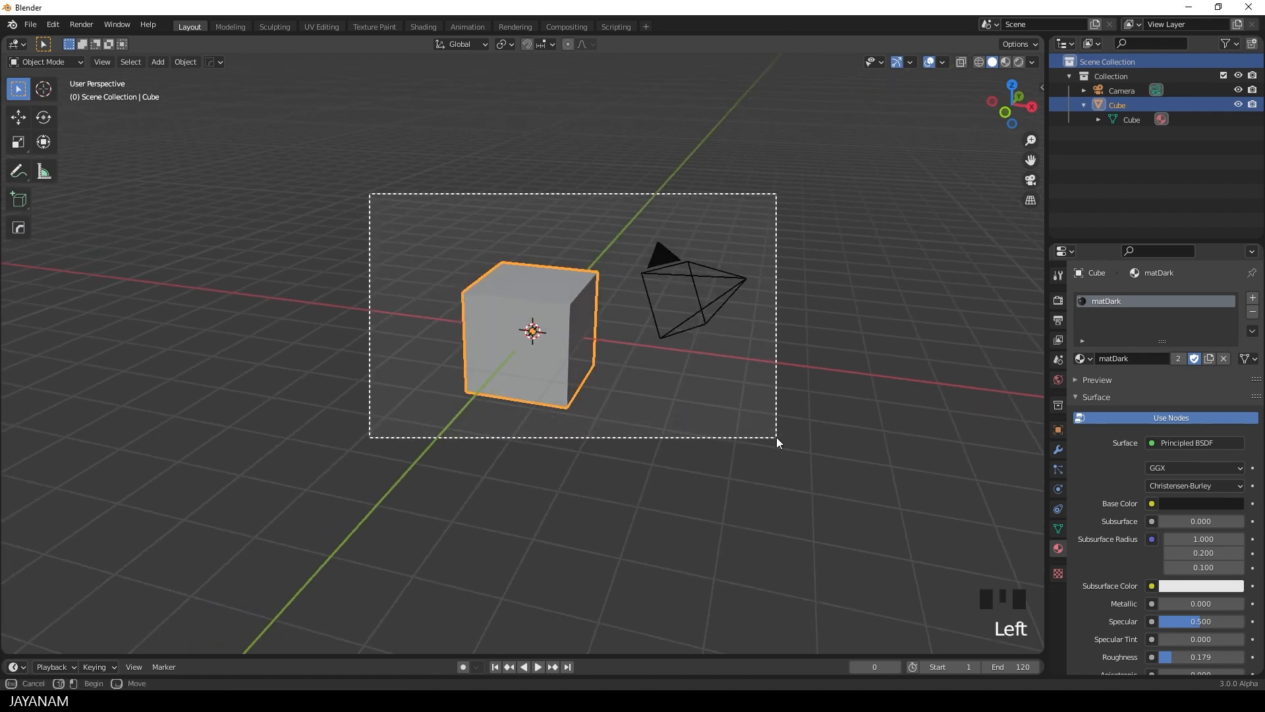
key("Delete")
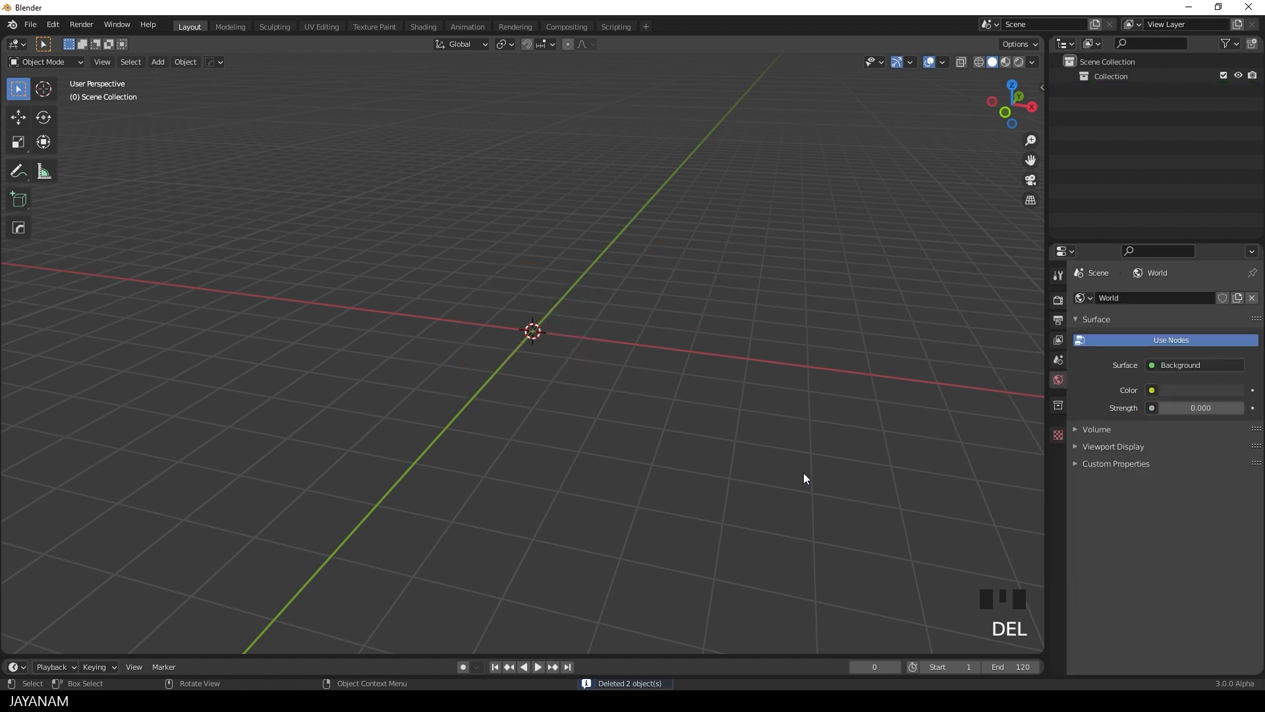
mouse_move(669, 320)
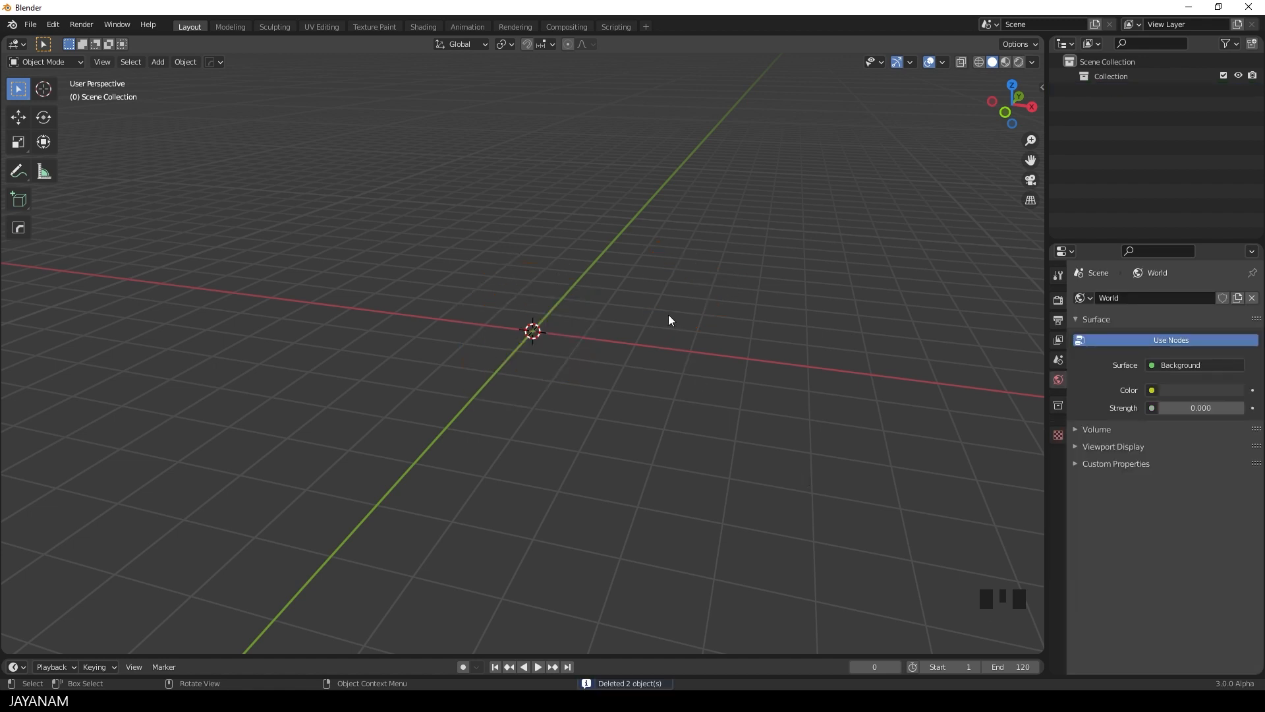
Add a plane and rotate it 90° about X in Edit Mode so it stands upright
left_click_drag(668, 320, 690, 361)
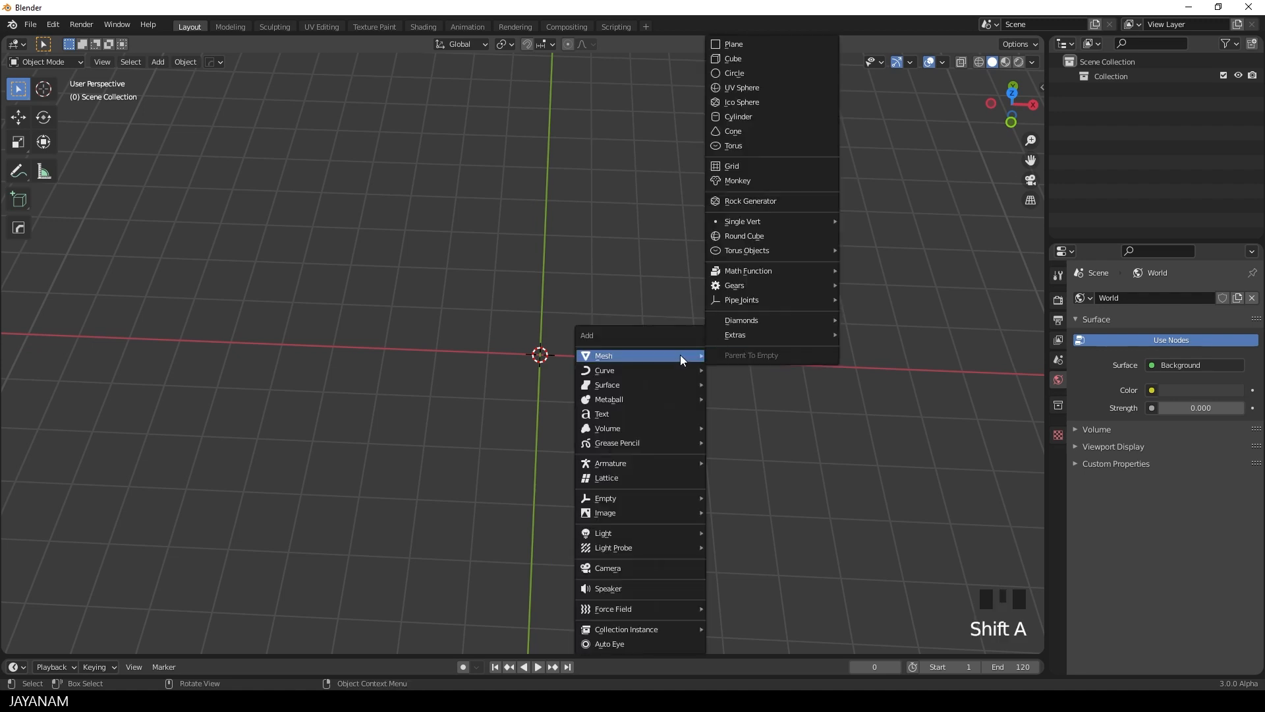
mouse_move(745, 43)
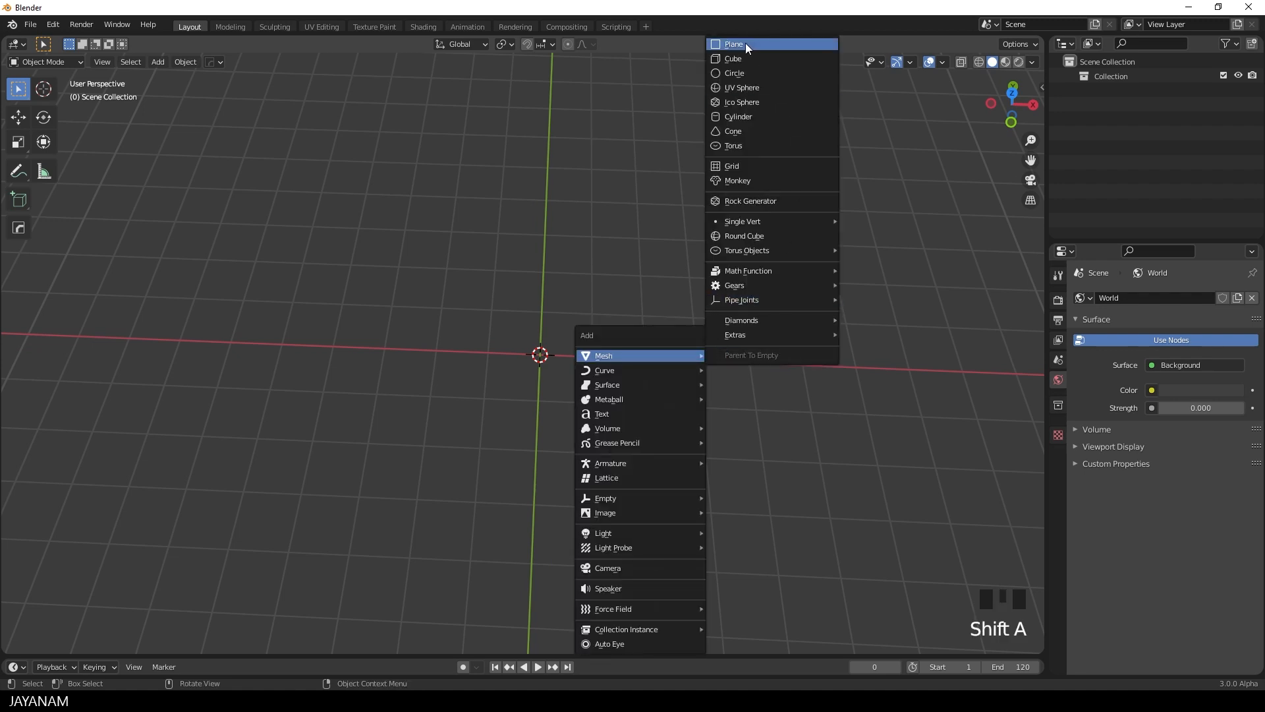
left_click(733, 44)
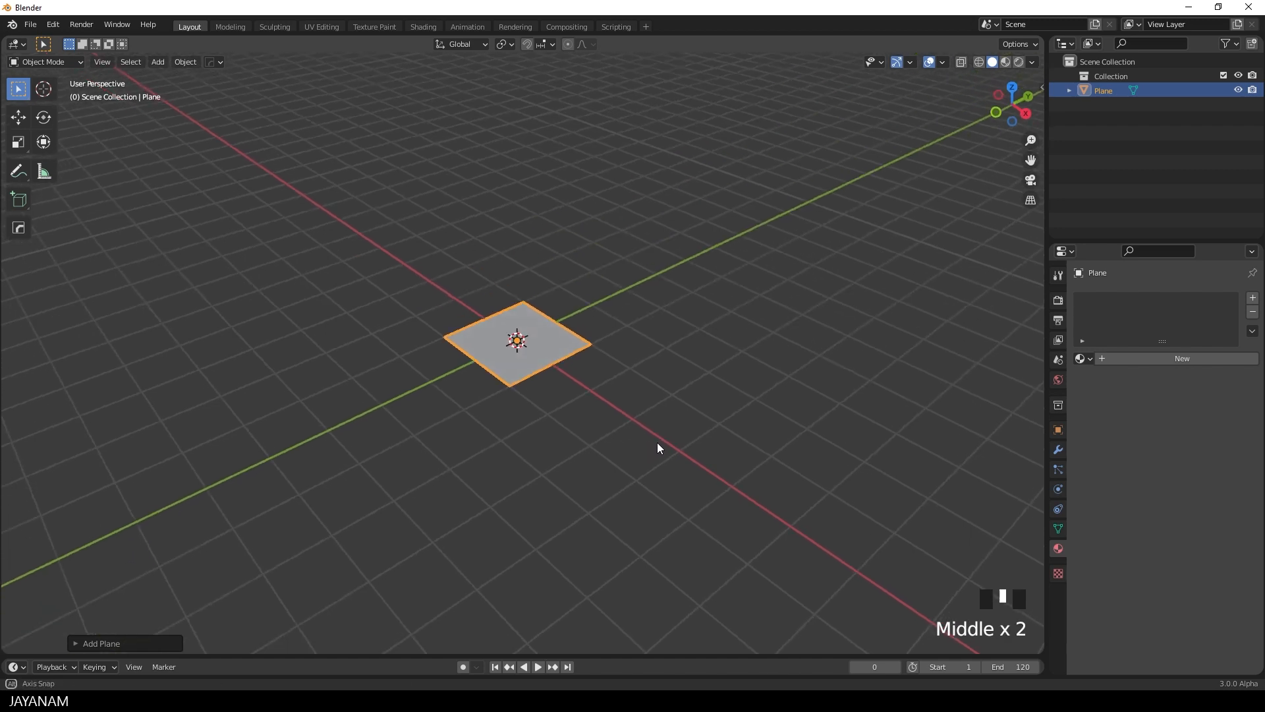
key("Tab")
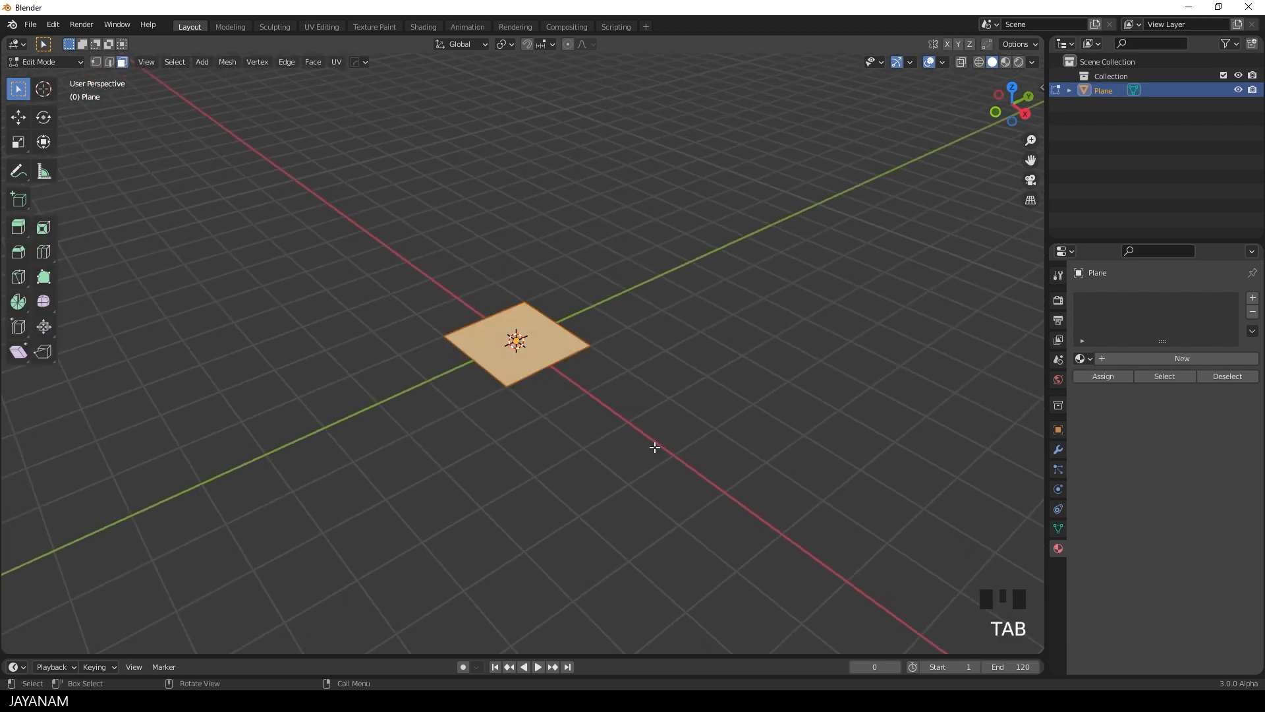
mouse_move(704, 478)
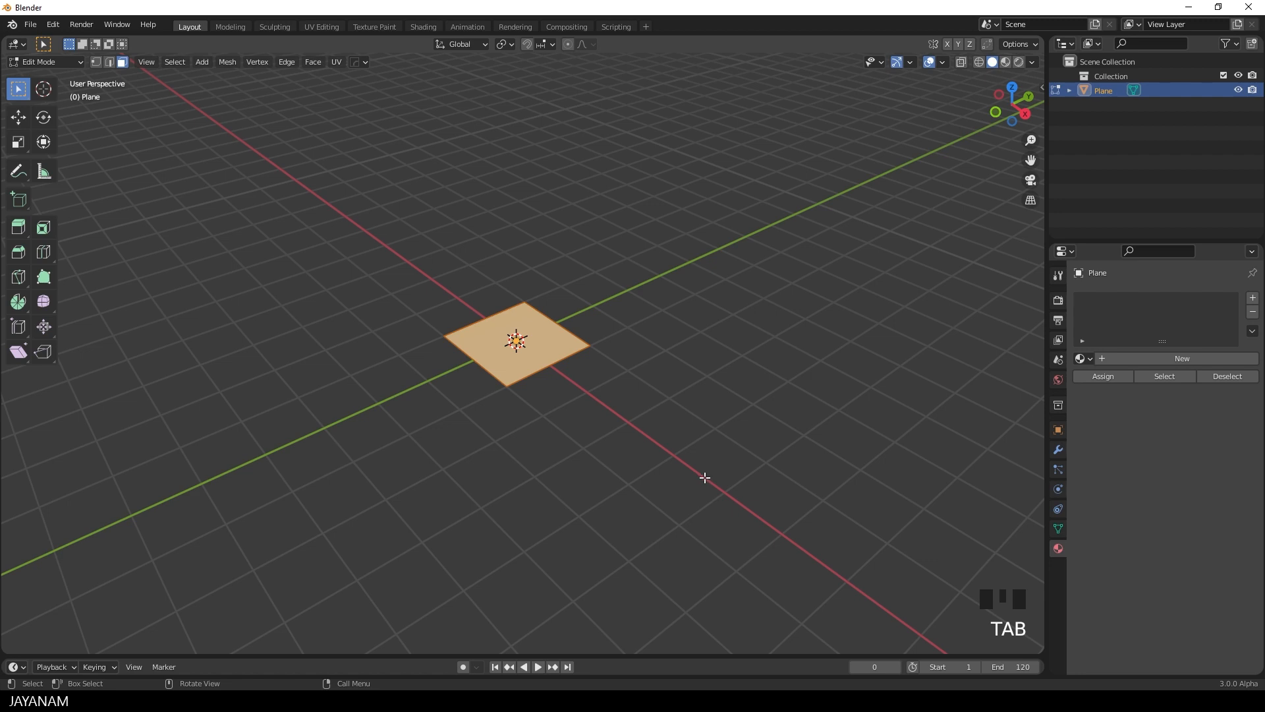
key("r")
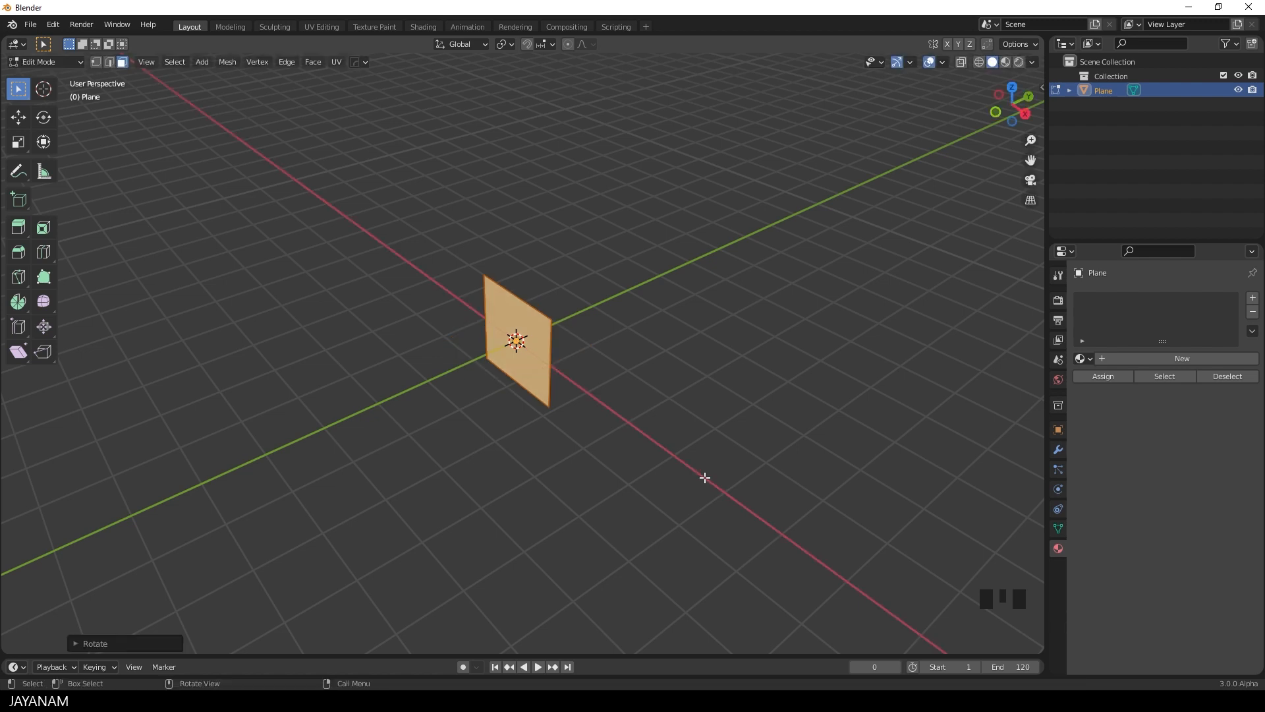
mouse_move(600, 464)
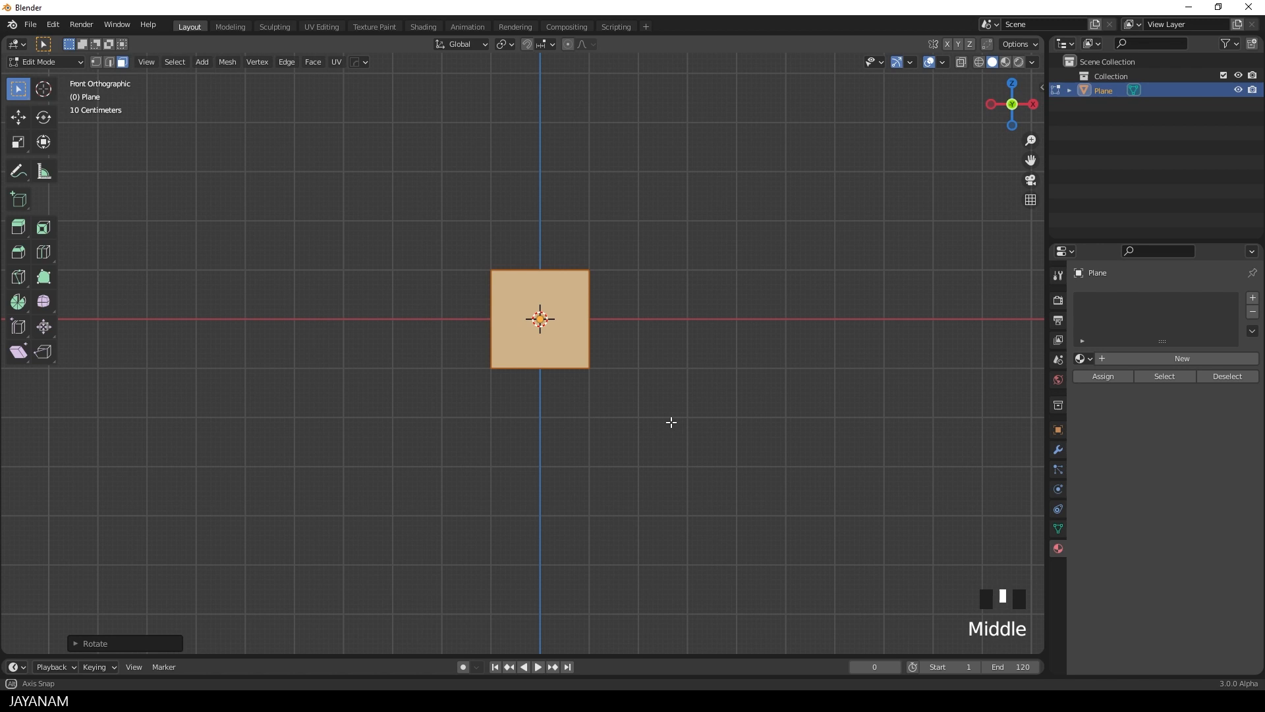
Move the square up onto the ground line and left of origin, then scale it 0.5 on X into a tall rectangle
left_click_drag(671, 422, 660, 440)
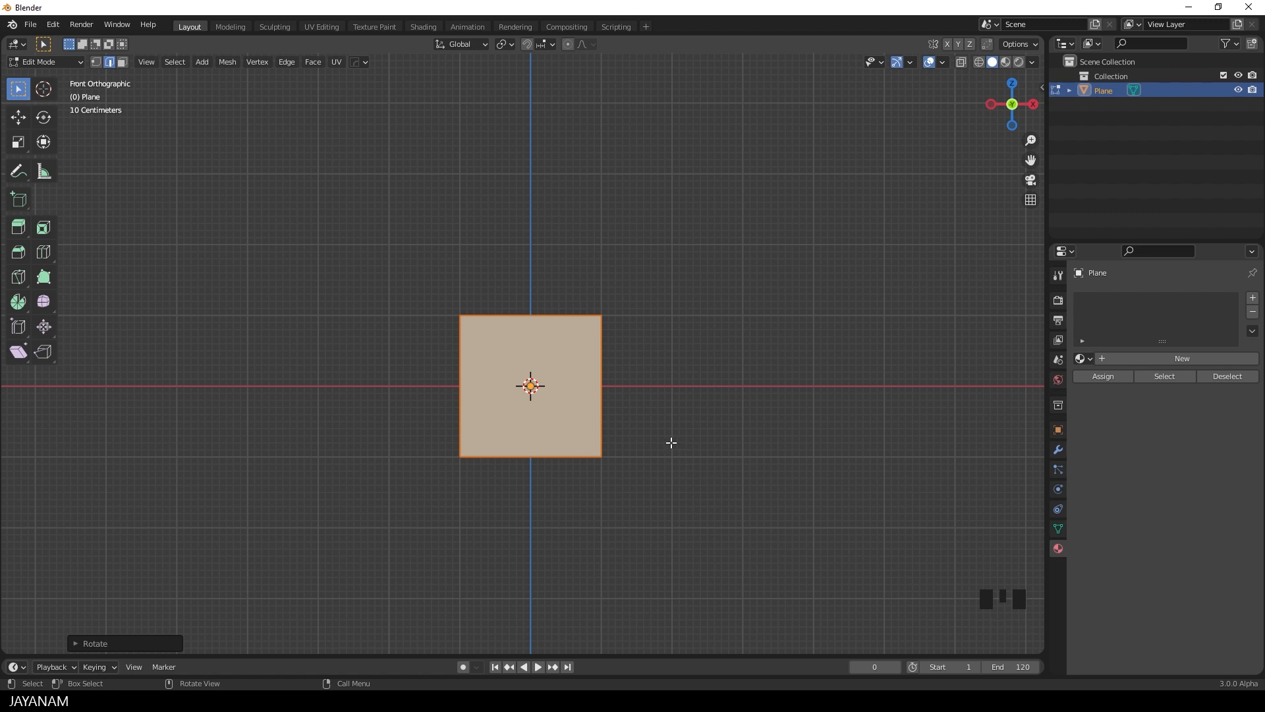
key("g")
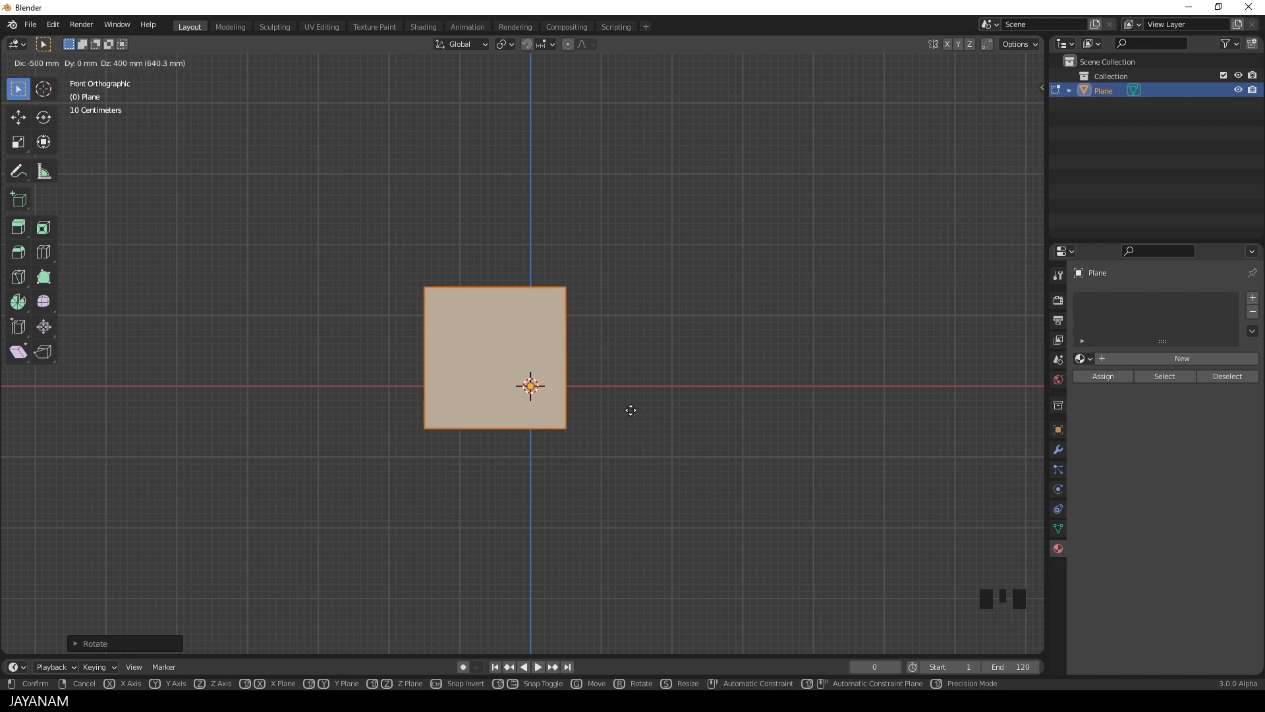
mouse_move(608, 387)
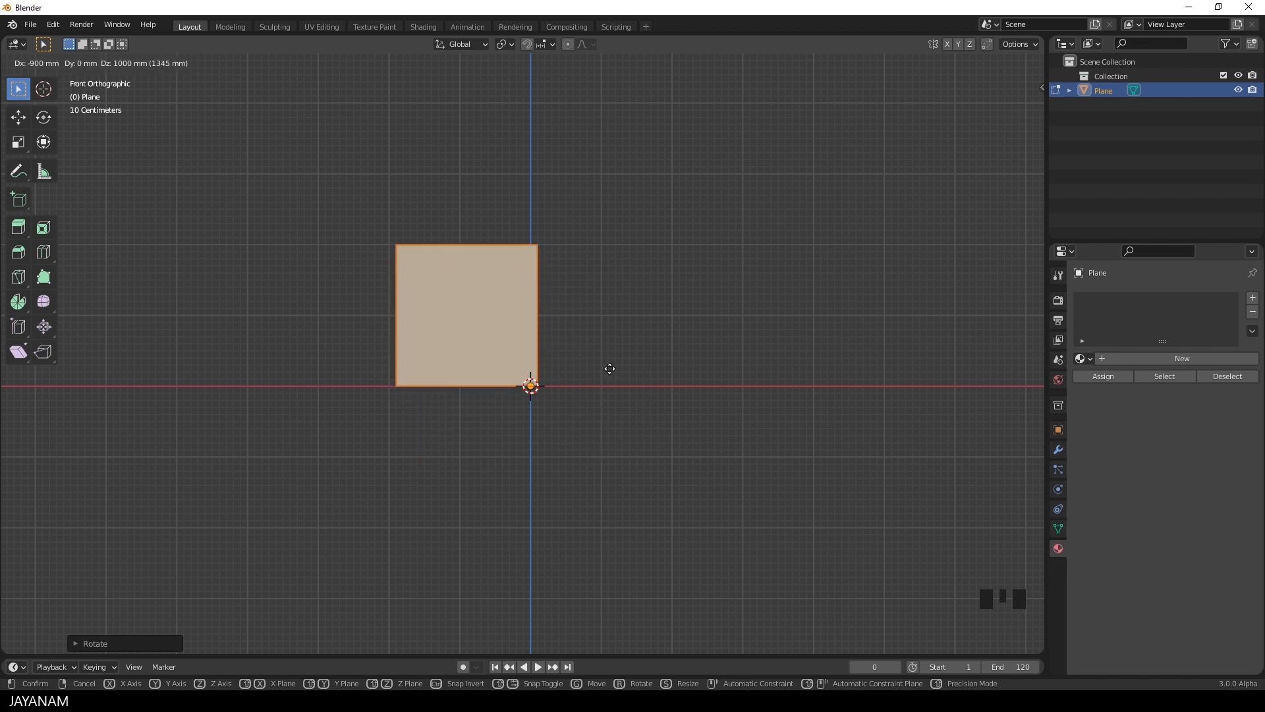
mouse_move(609, 369)
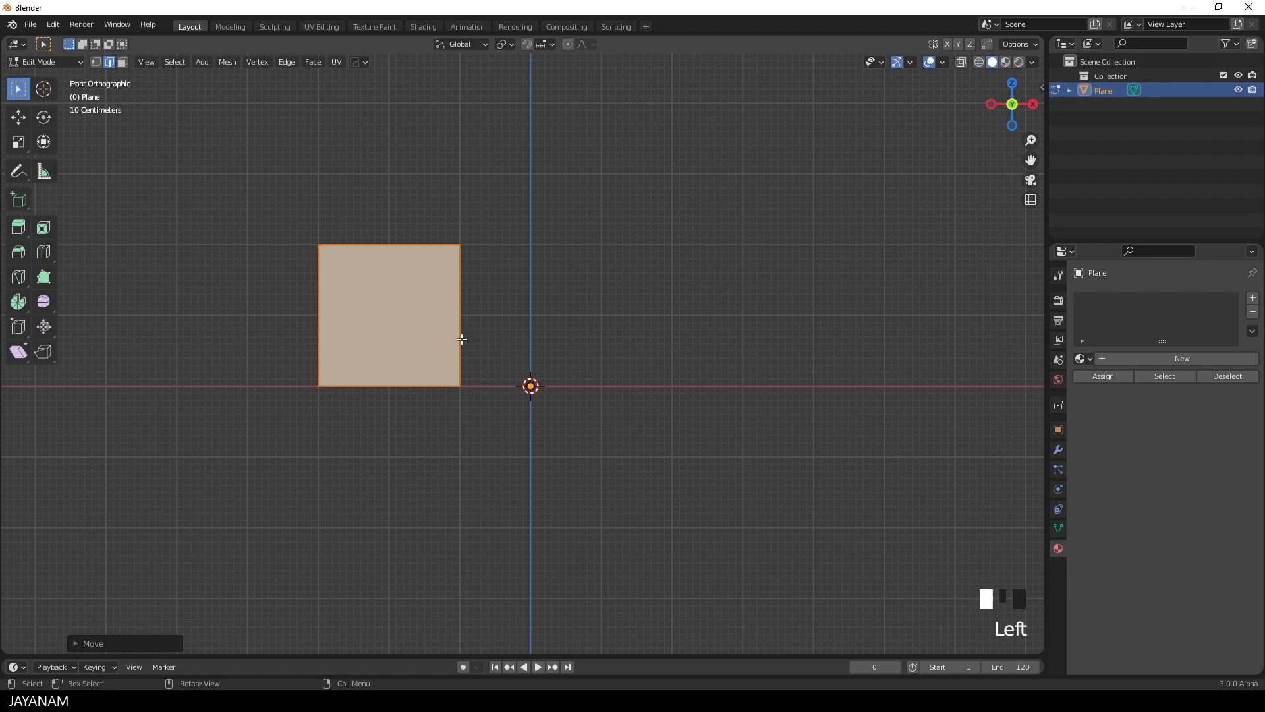
key("g")
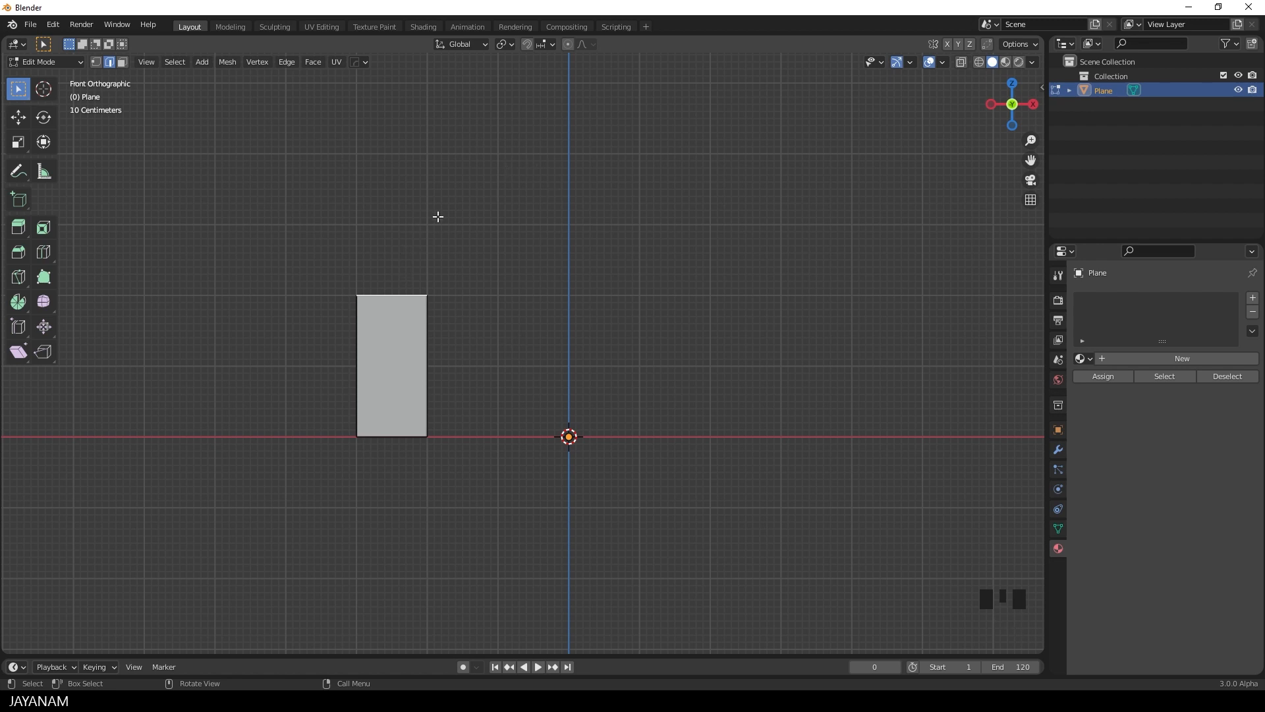
mouse_move(495, 440)
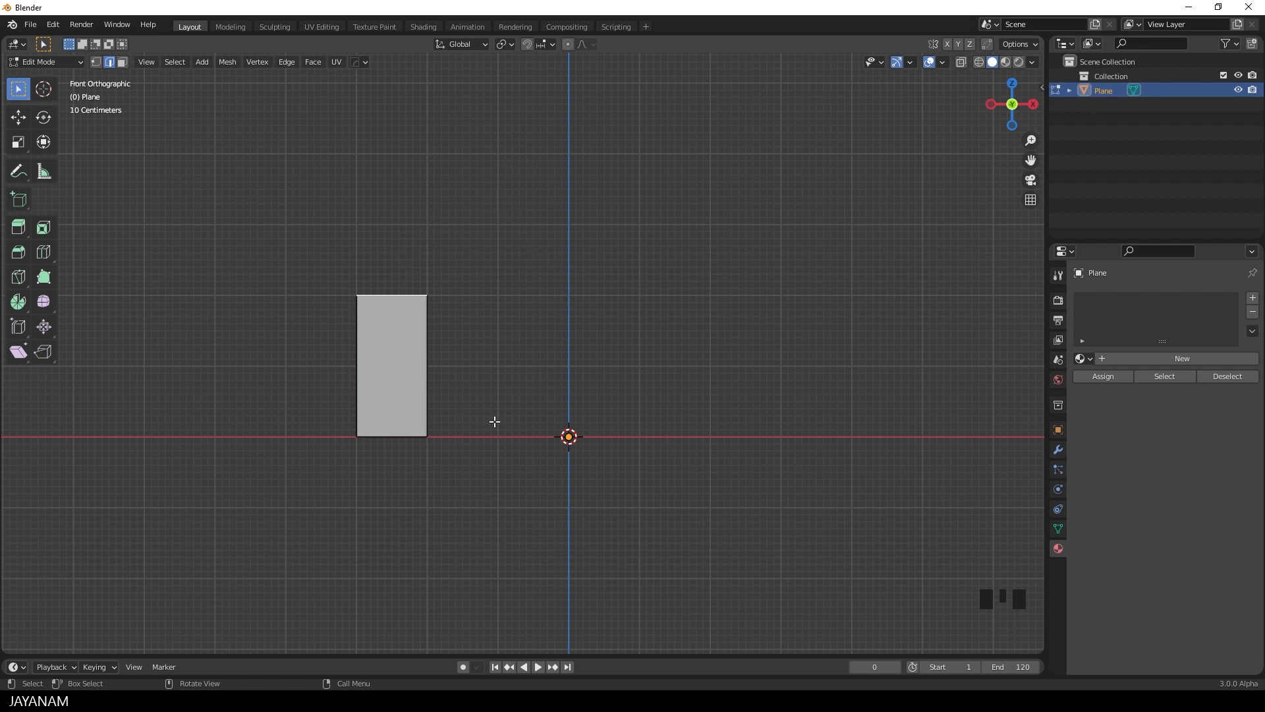
mouse_move(21, 316)
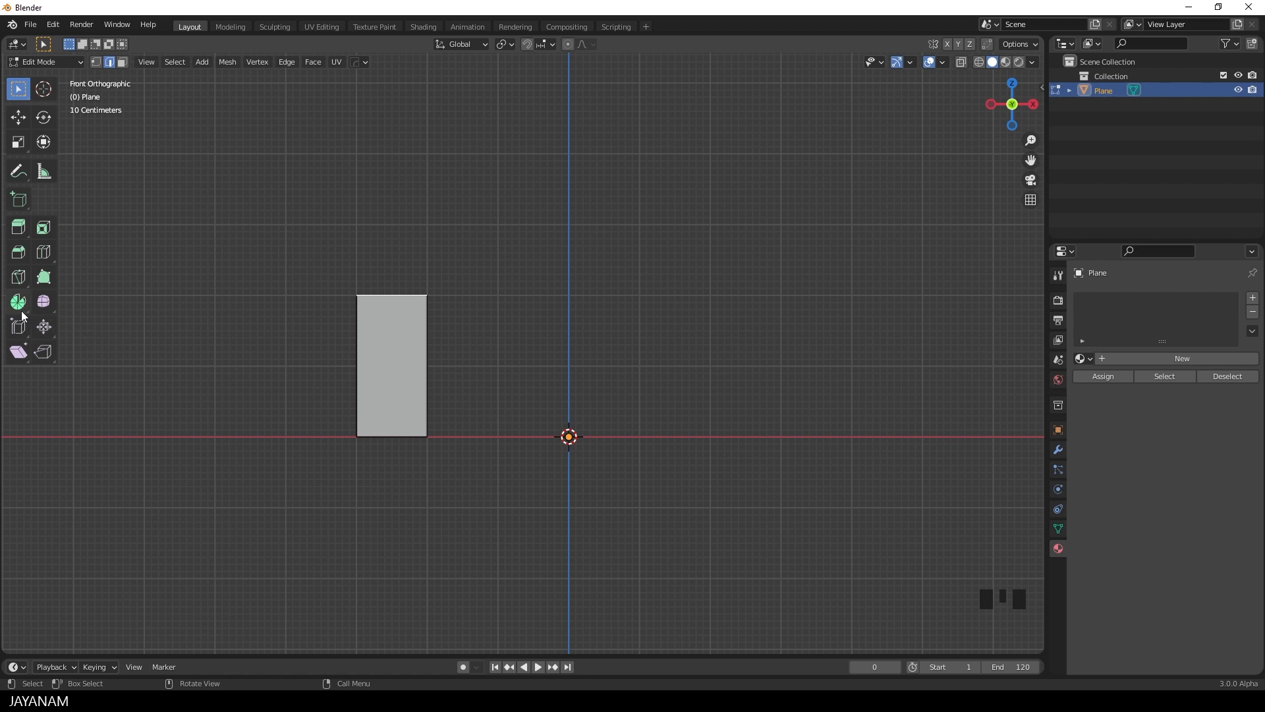
Pick the Spin tool with Y as its axis and undo a trial spin, leaving the rectangle unchanged
left_click(18, 301)
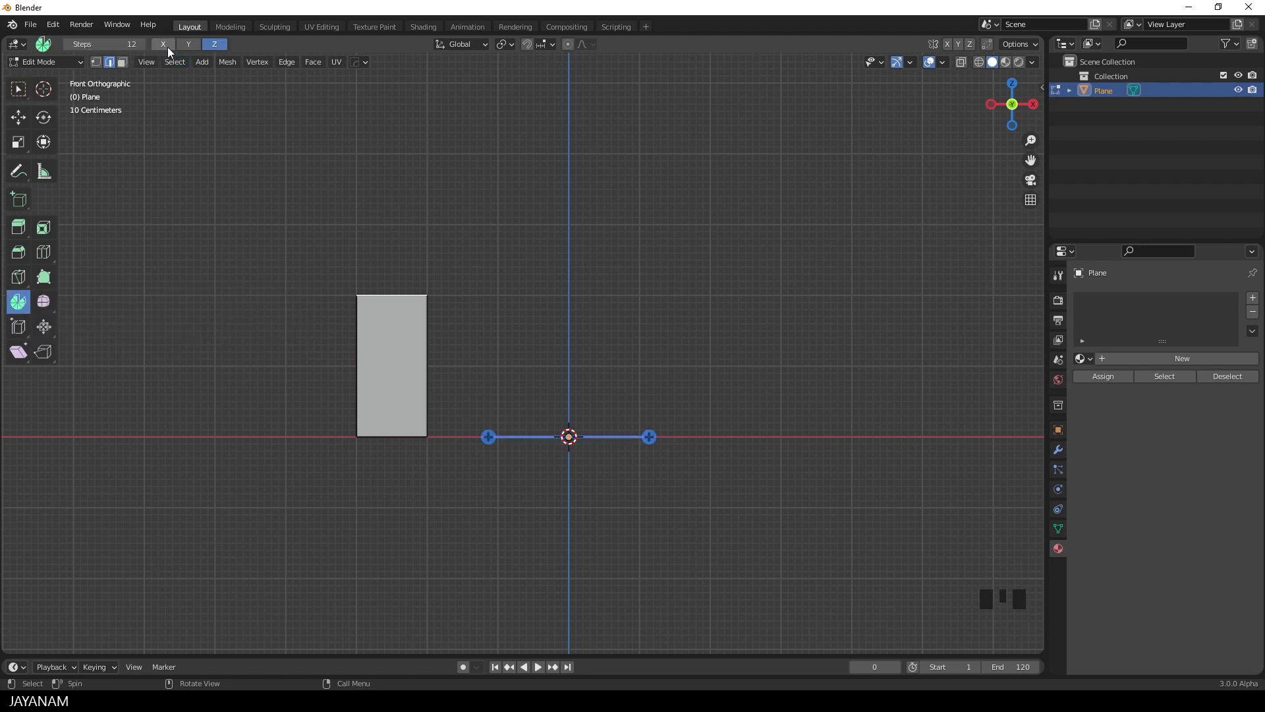
left_click(189, 44)
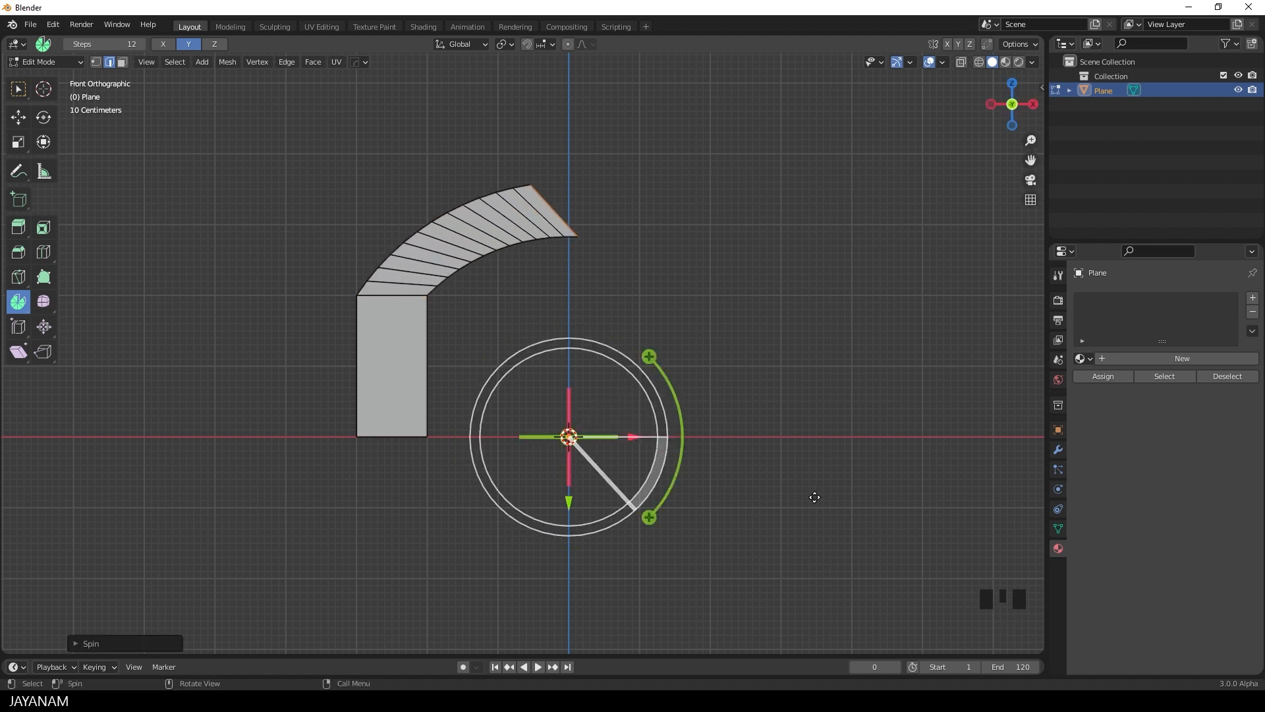
key("Ctrl+Z")
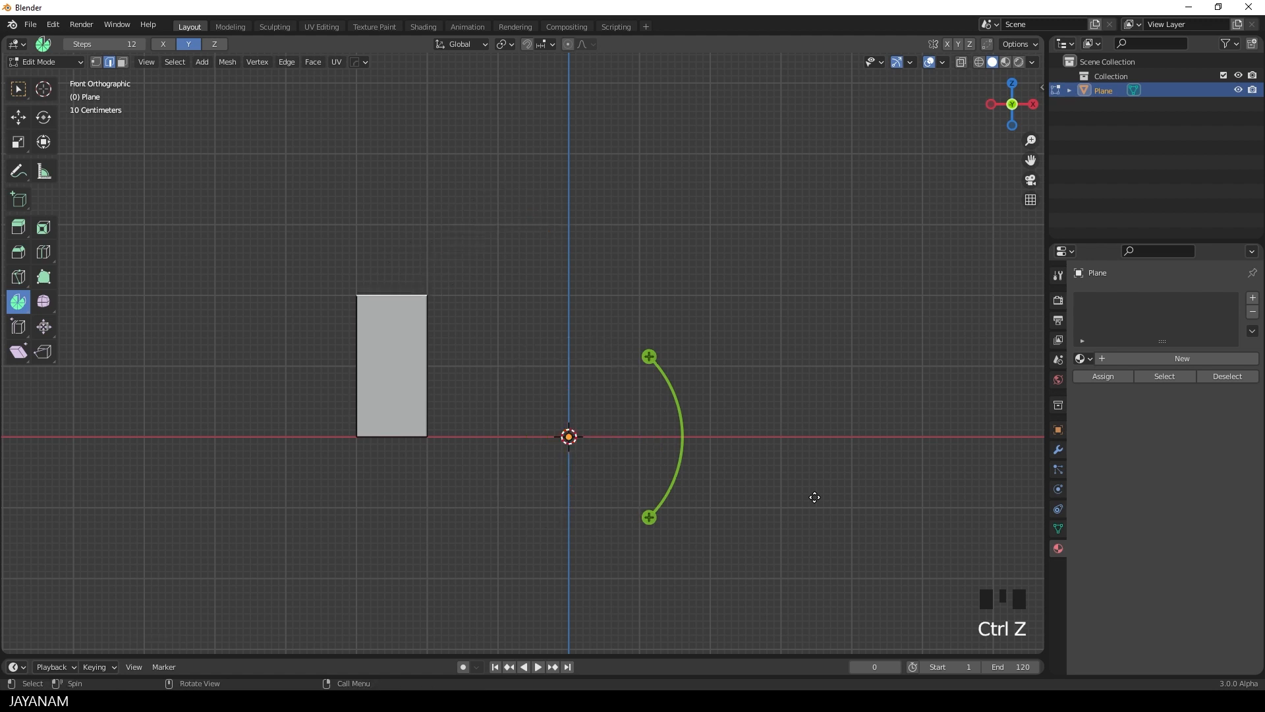
mouse_move(580, 445)
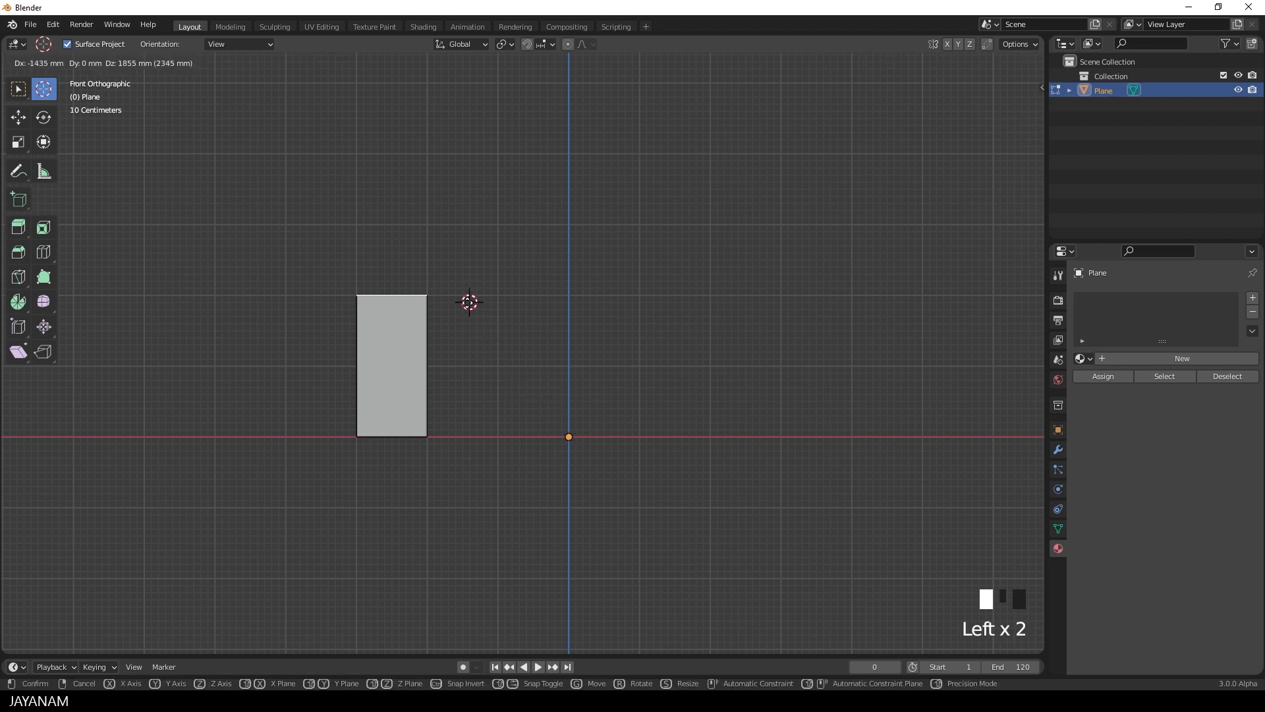
mouse_move(466, 297)
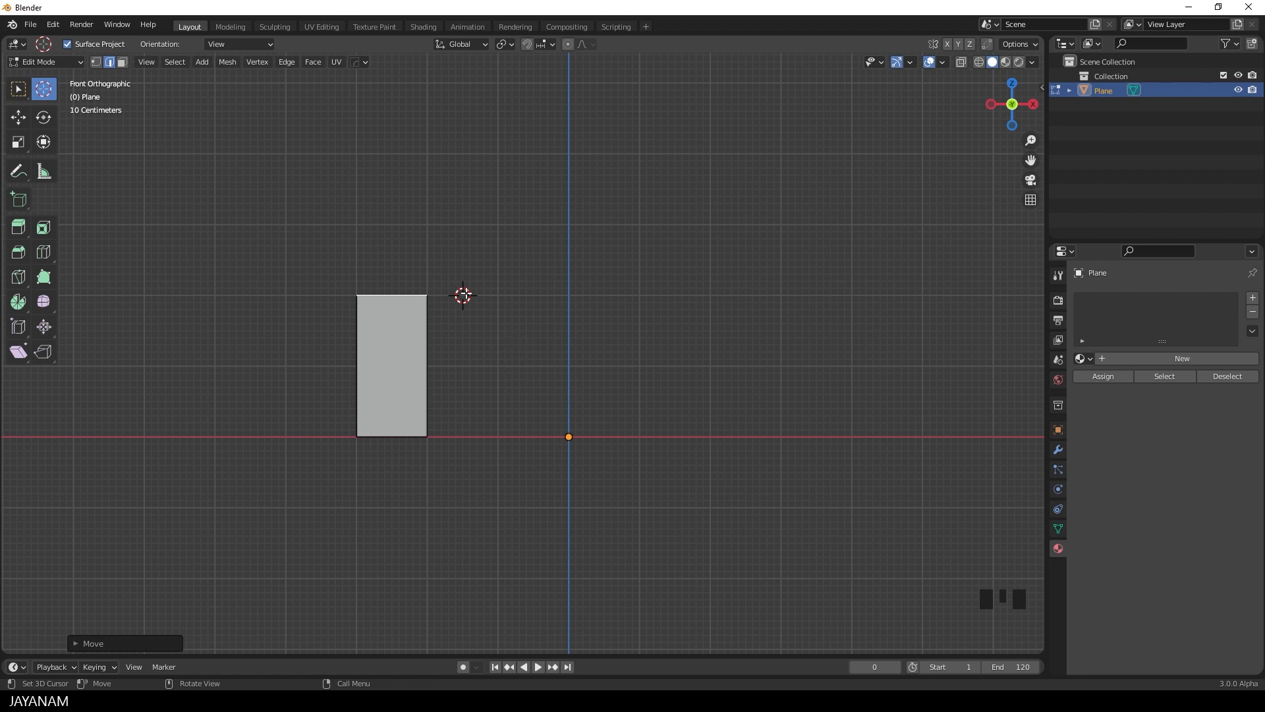
mouse_move(512, 403)
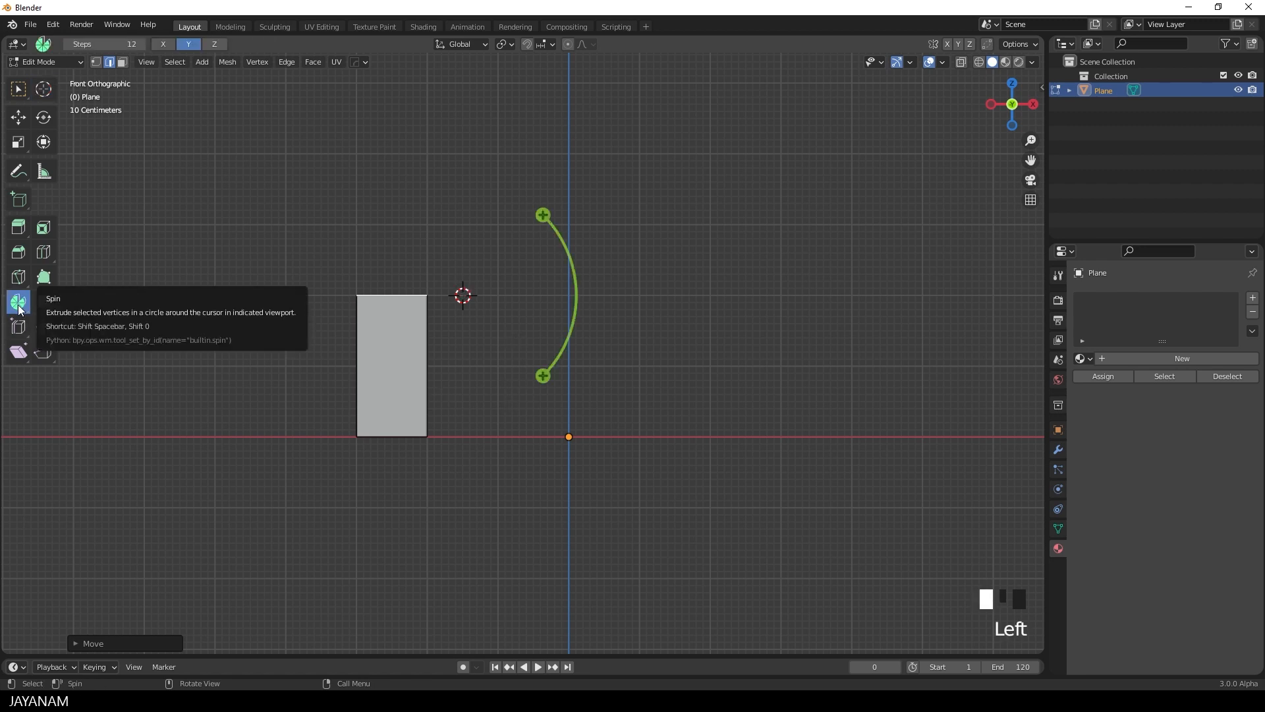
mouse_move(569, 261)
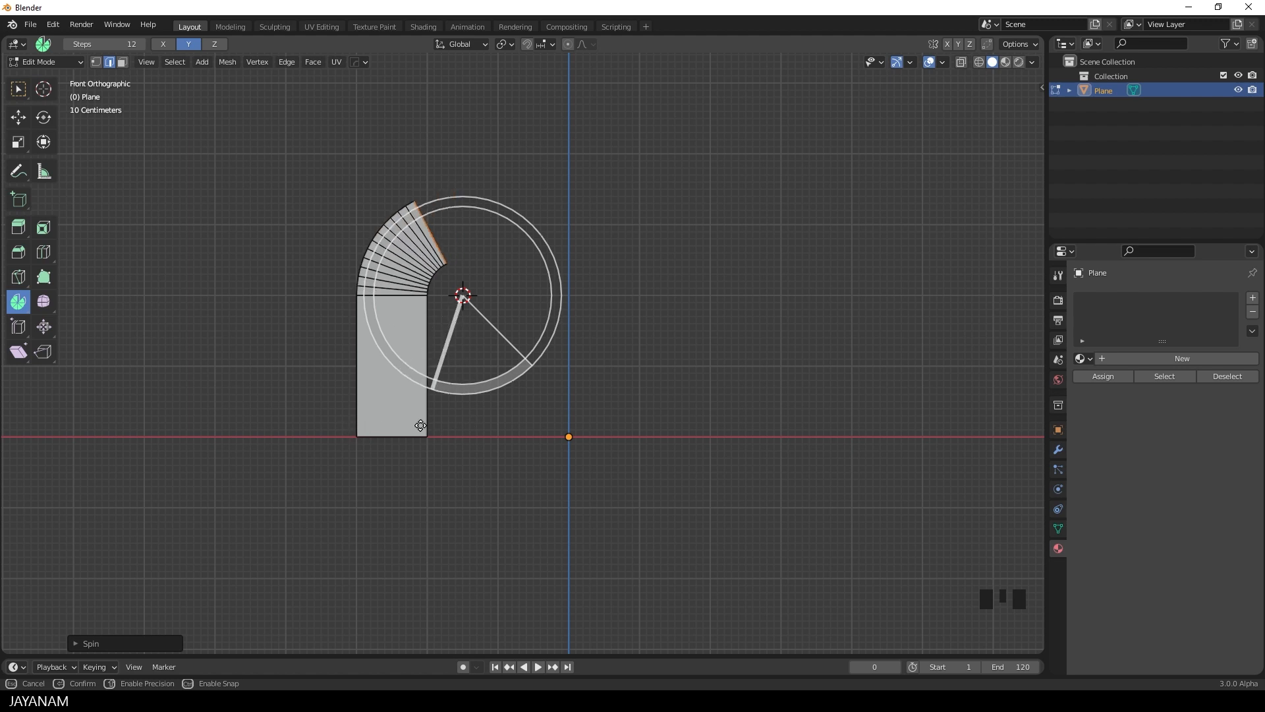
Spin the rectangle's top edge 90° in 12 steps around the cursor into a quarter-circle bend
left_click_drag(420, 426, 322, 437)
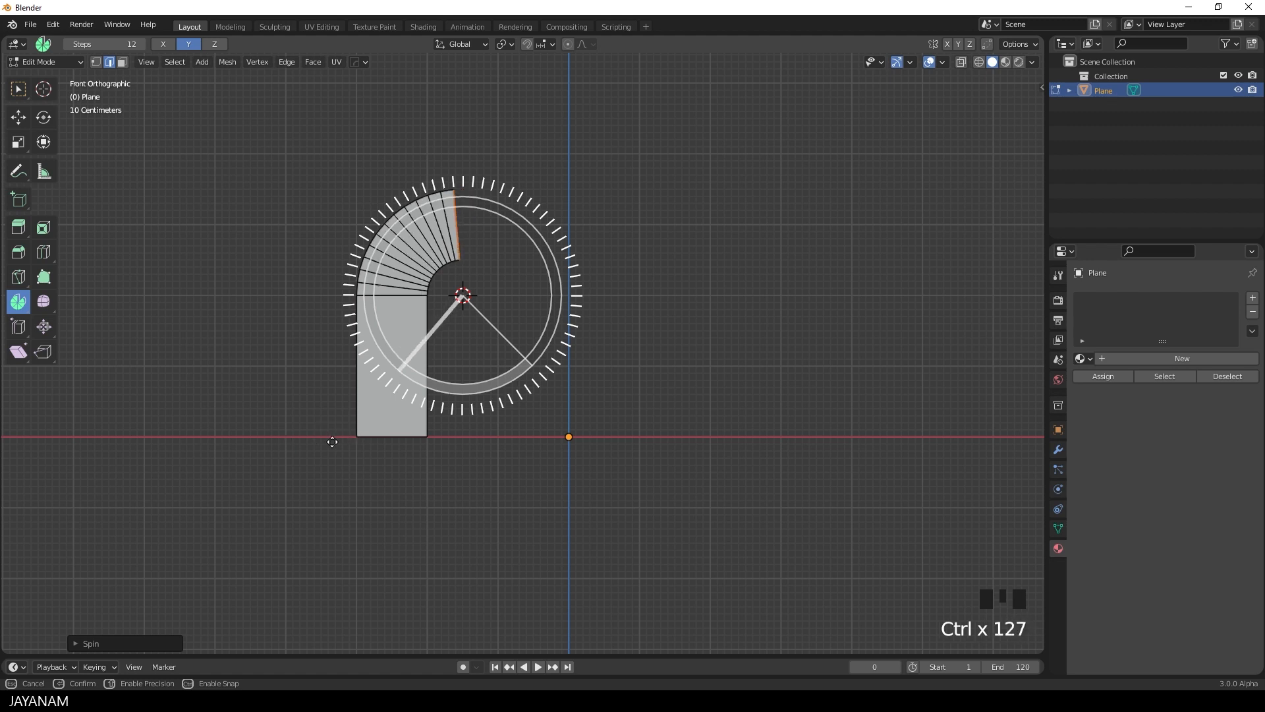
mouse_move(301, 443)
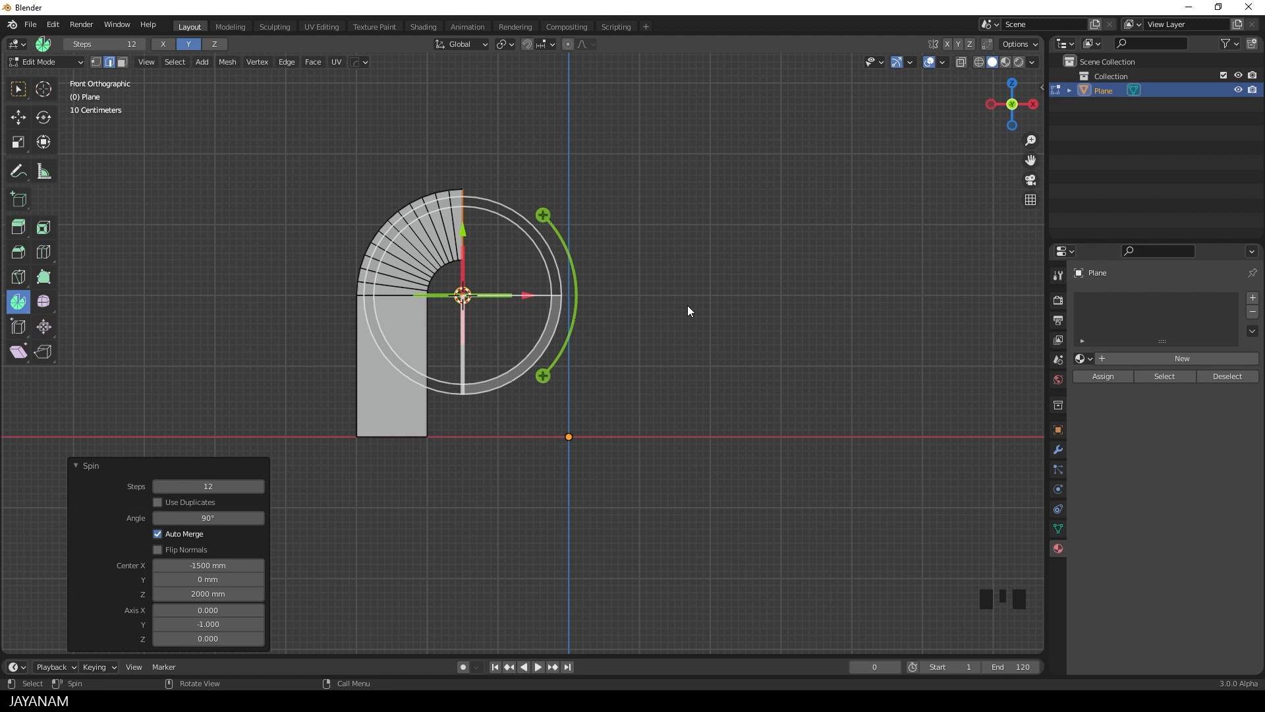
mouse_move(693, 316)
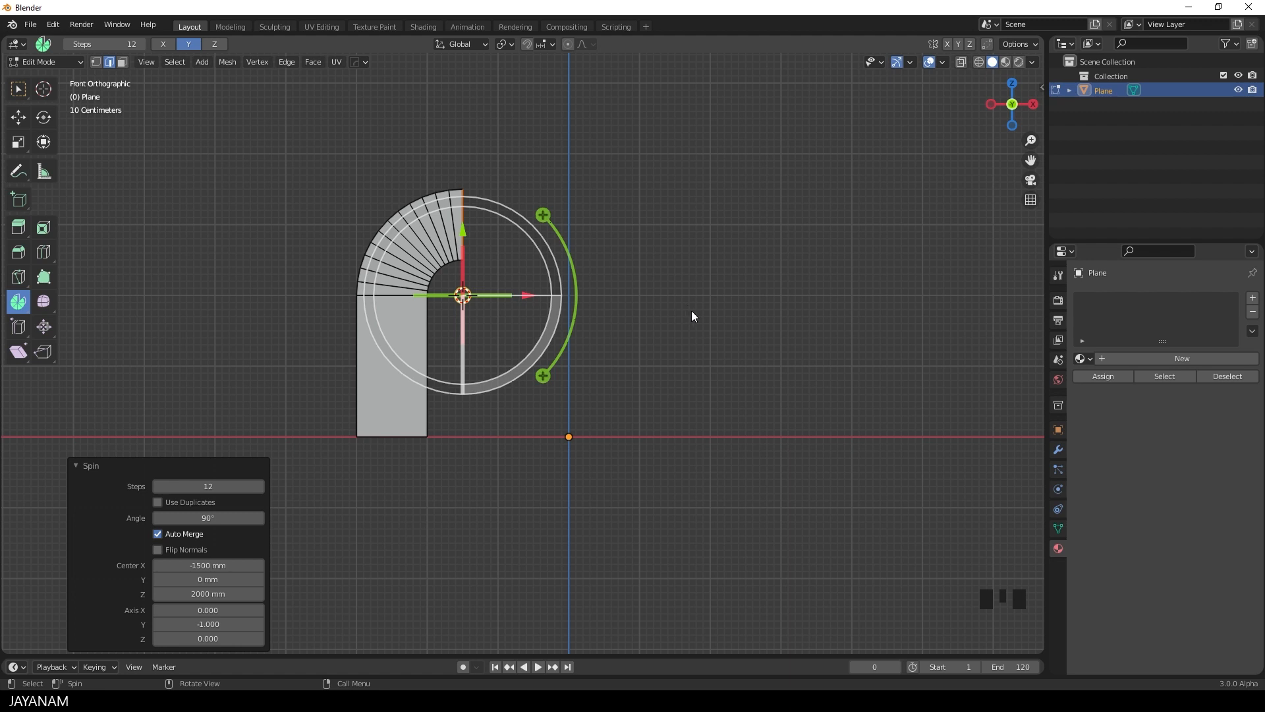
mouse_move(691, 316)
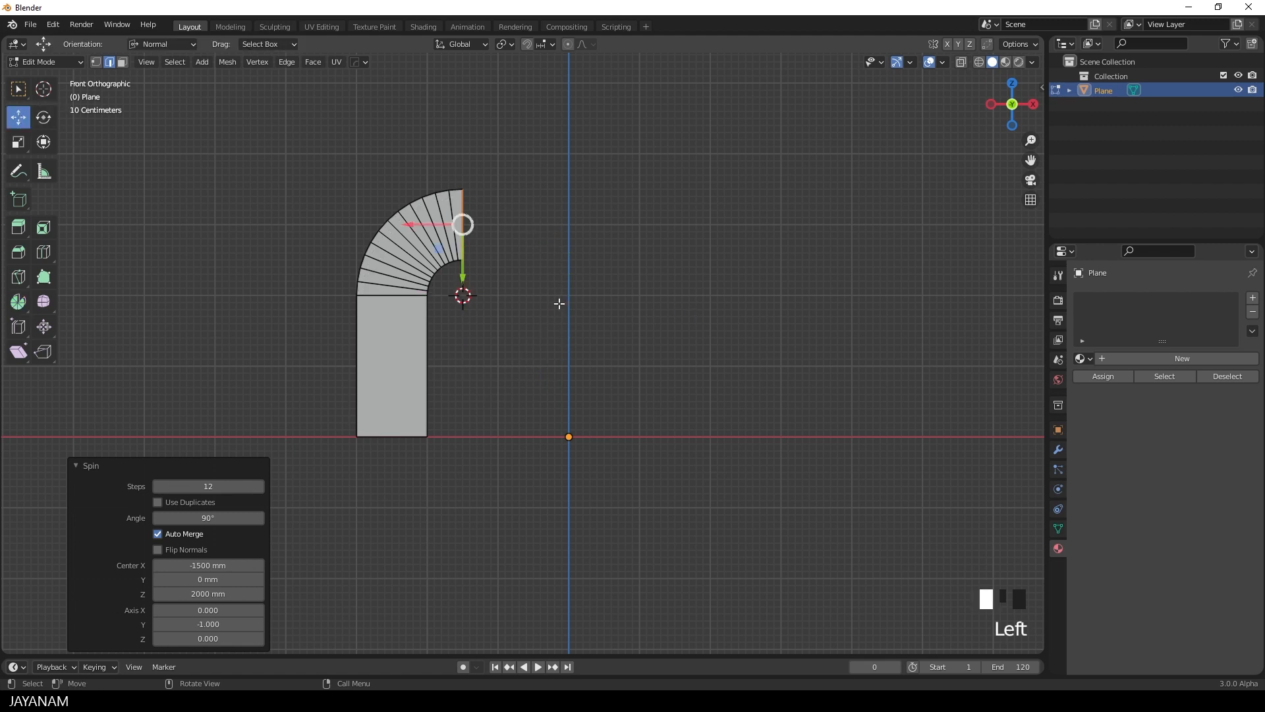
mouse_move(519, 222)
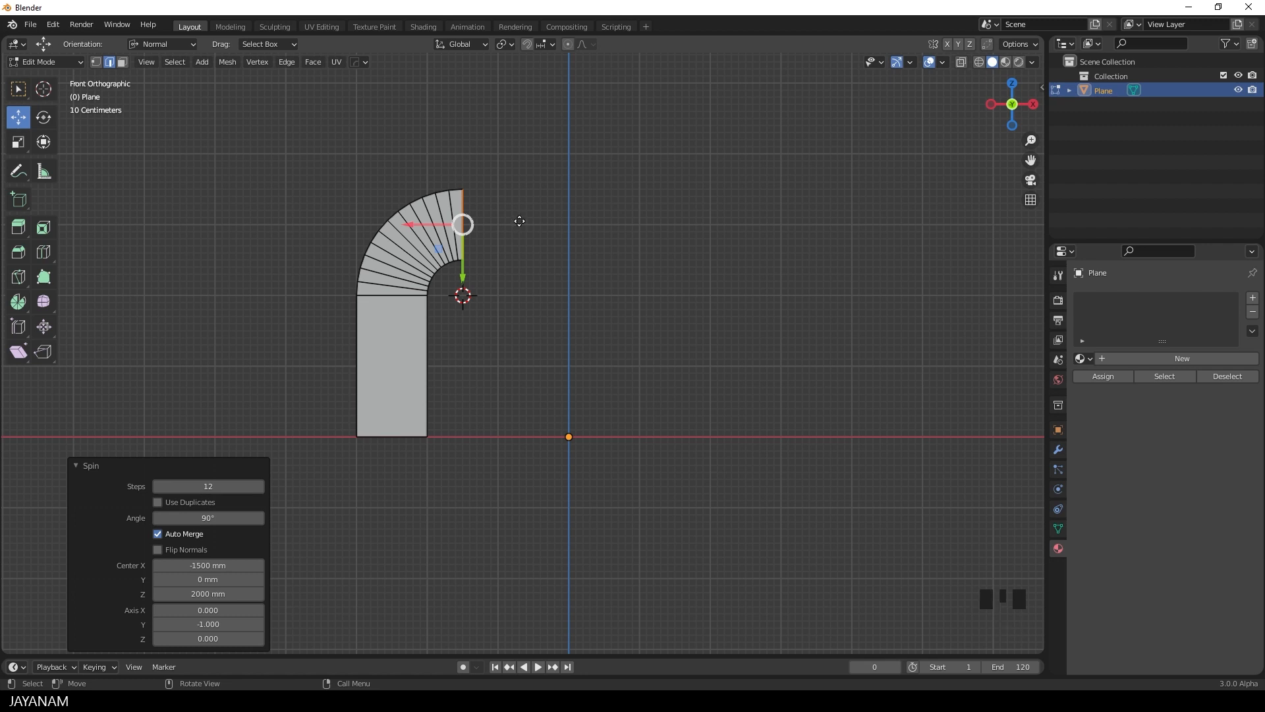
Extrude the bend's end edge 1500 mm along X into a horizontal top arm
key("e")
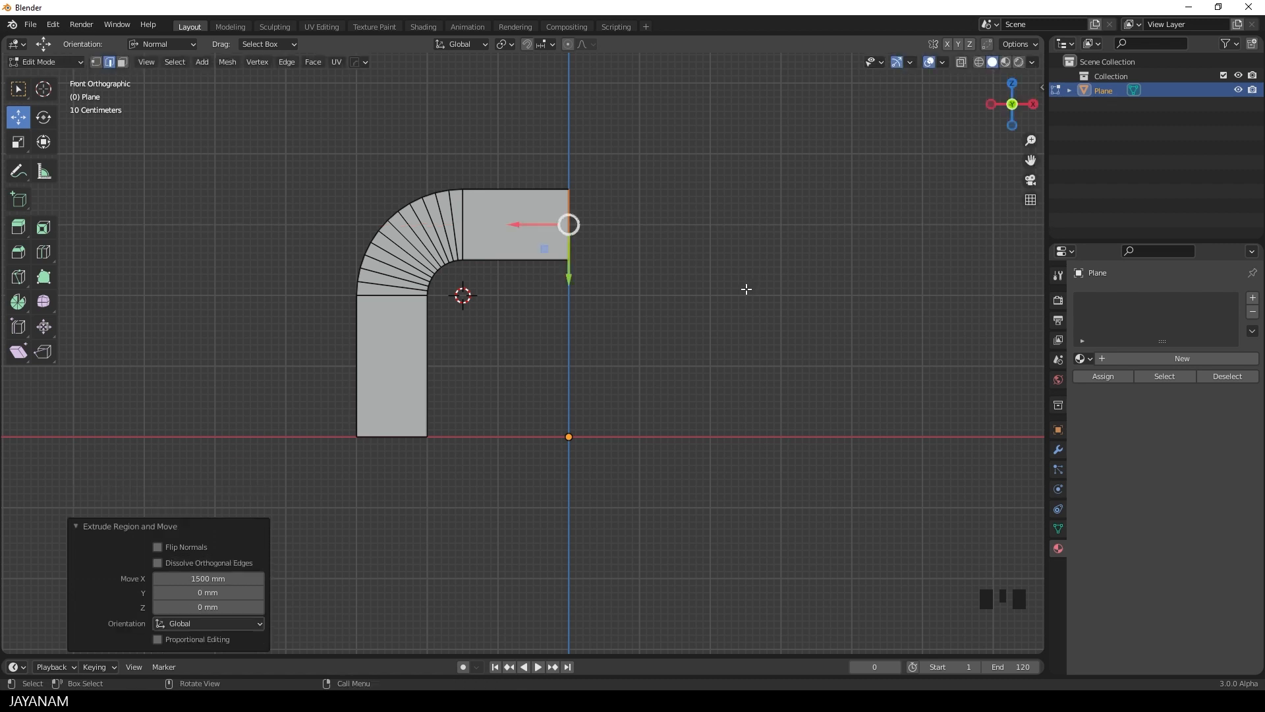
mouse_move(772, 276)
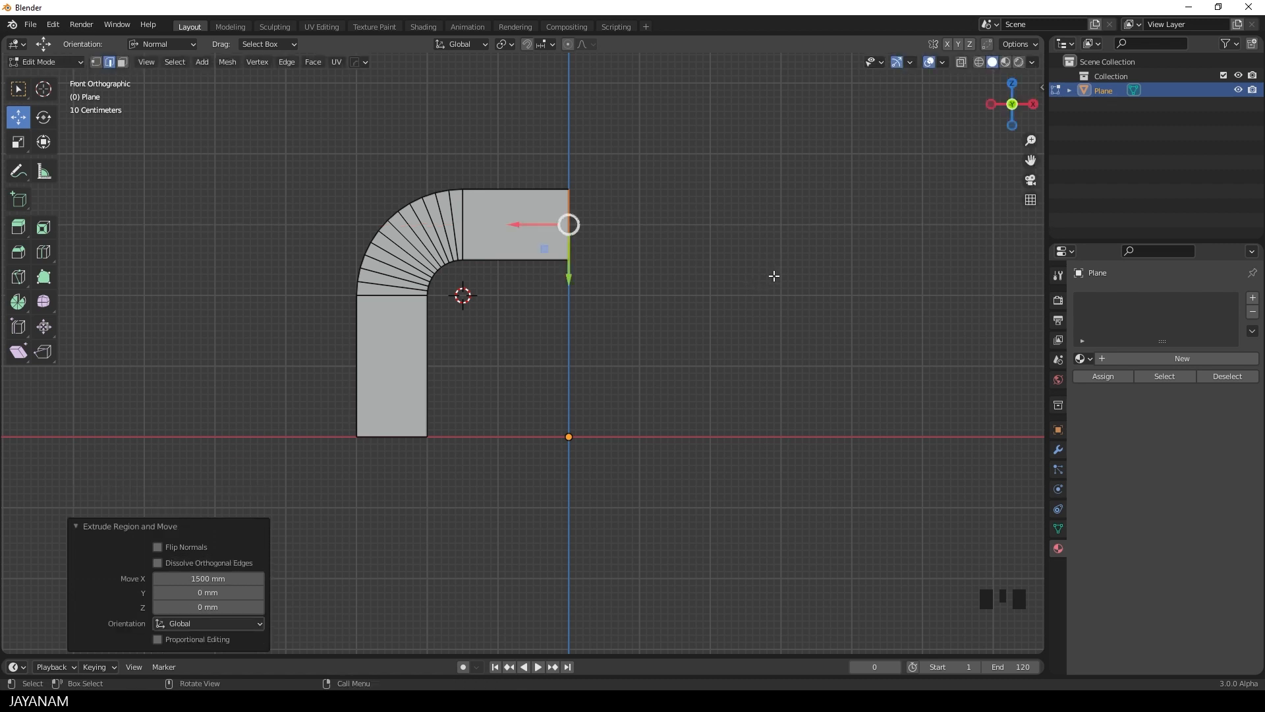
mouse_move(825, 283)
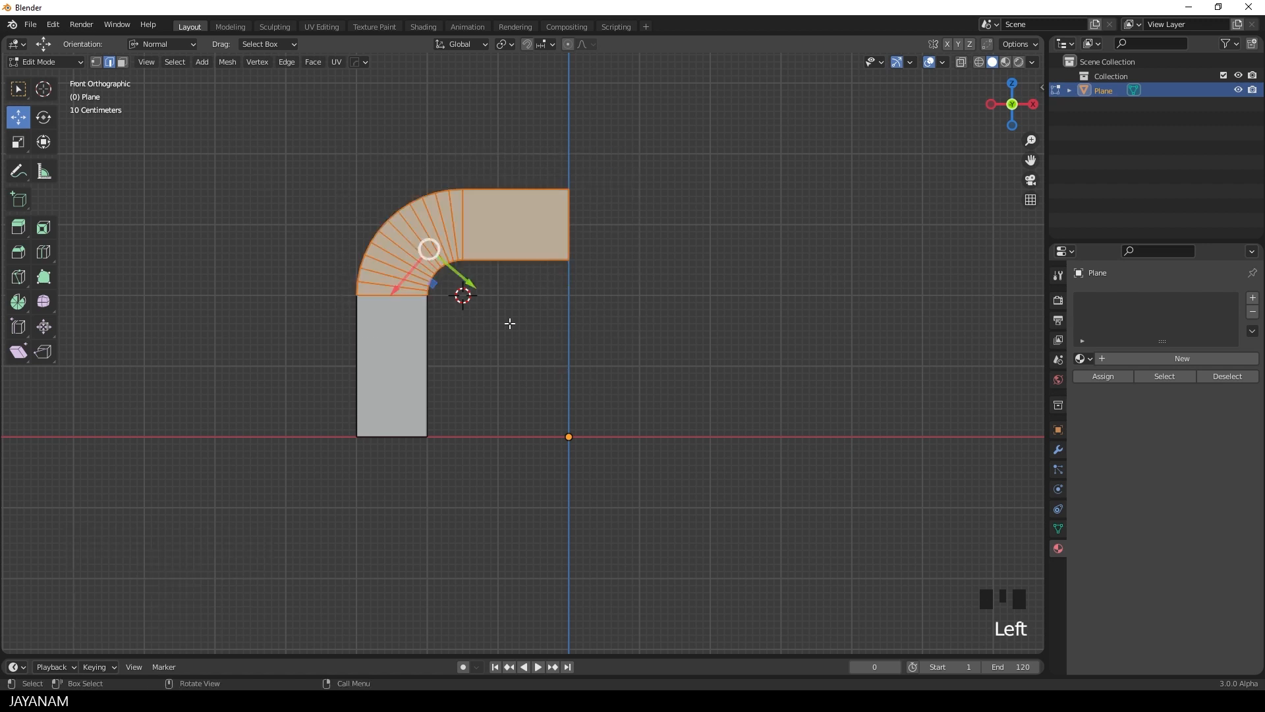
With Global orientation, raise the bend and arm about 652 mm on Z and return to Object Mode
left_click(162, 45)
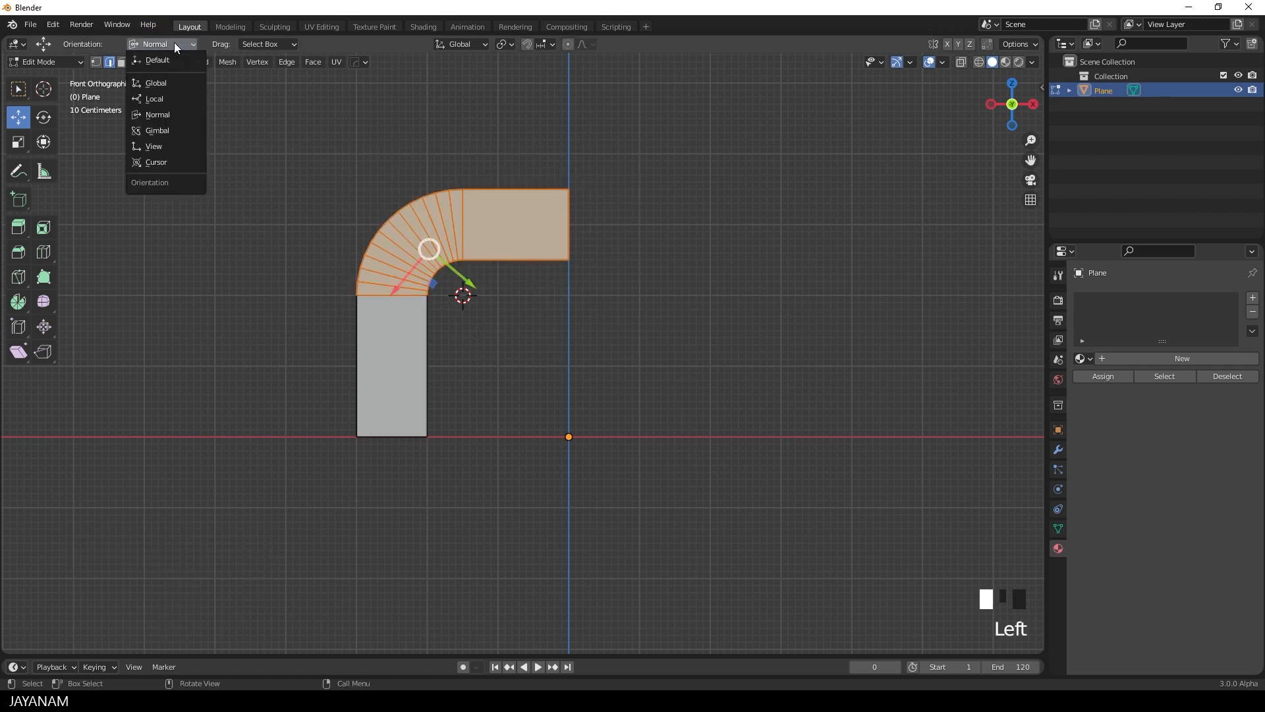
mouse_move(162, 61)
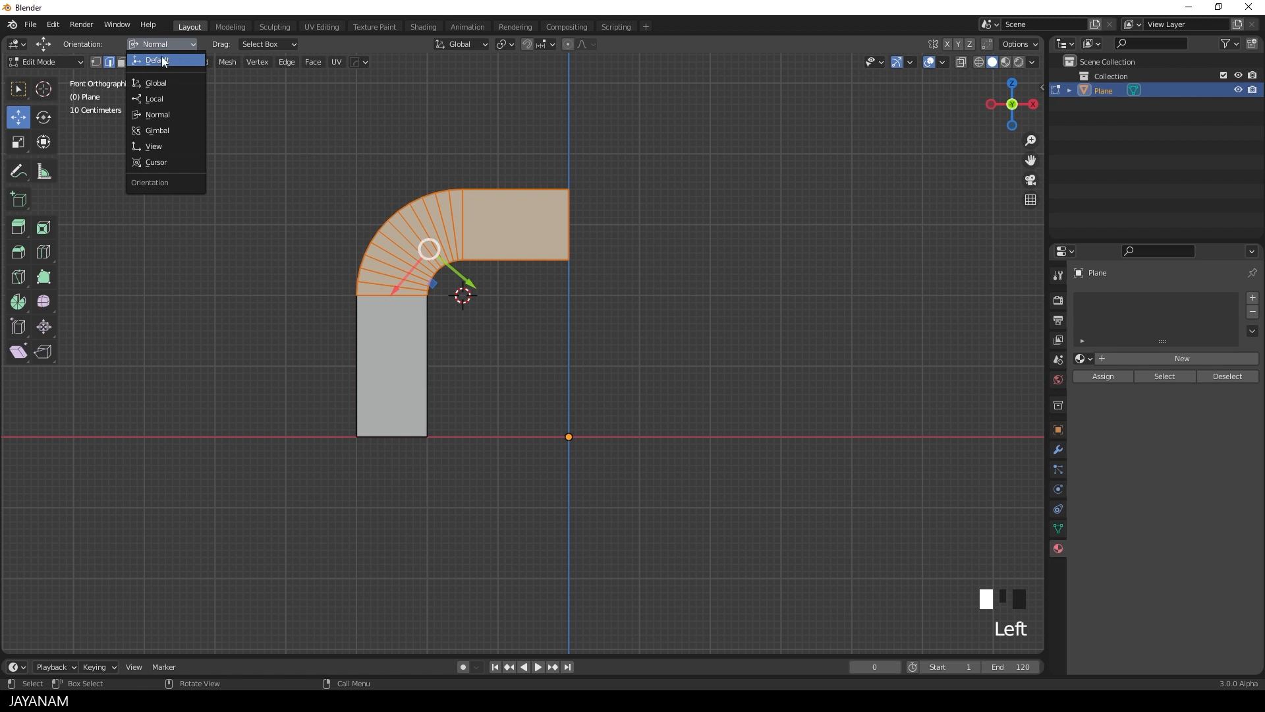
mouse_move(156, 83)
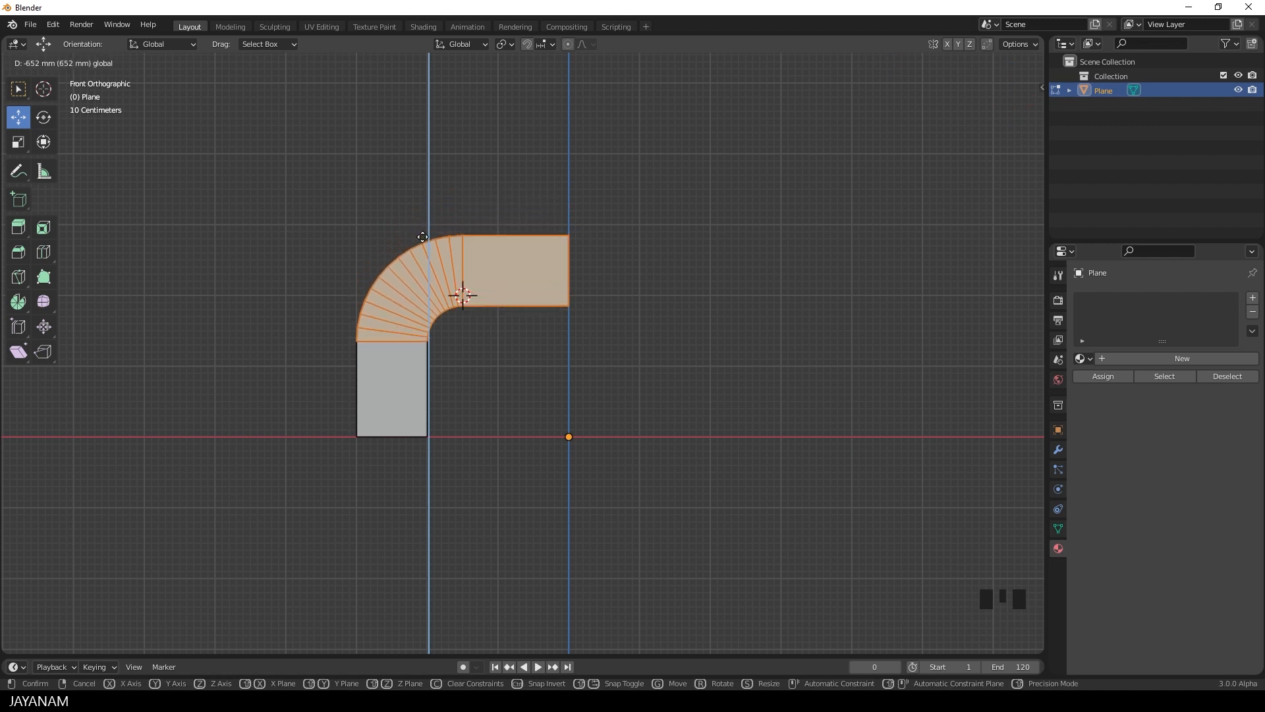
mouse_move(422, 238)
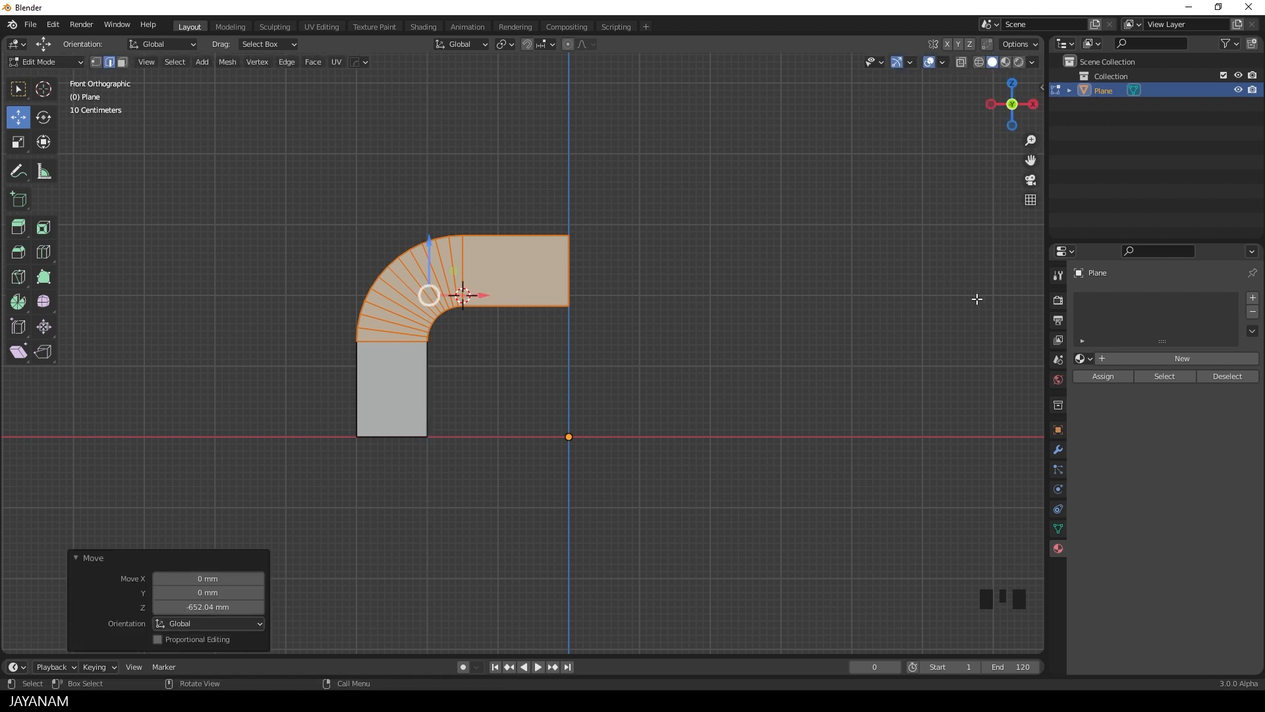
mouse_move(680, 295)
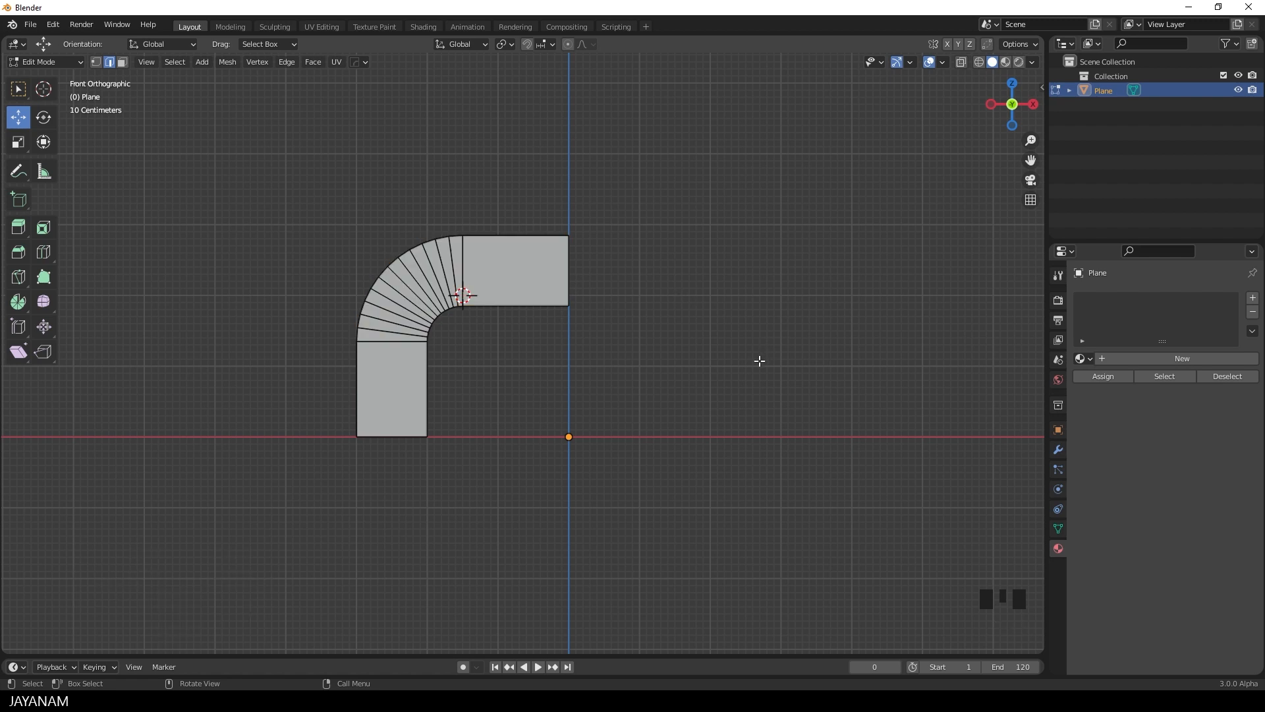
key("Tab")
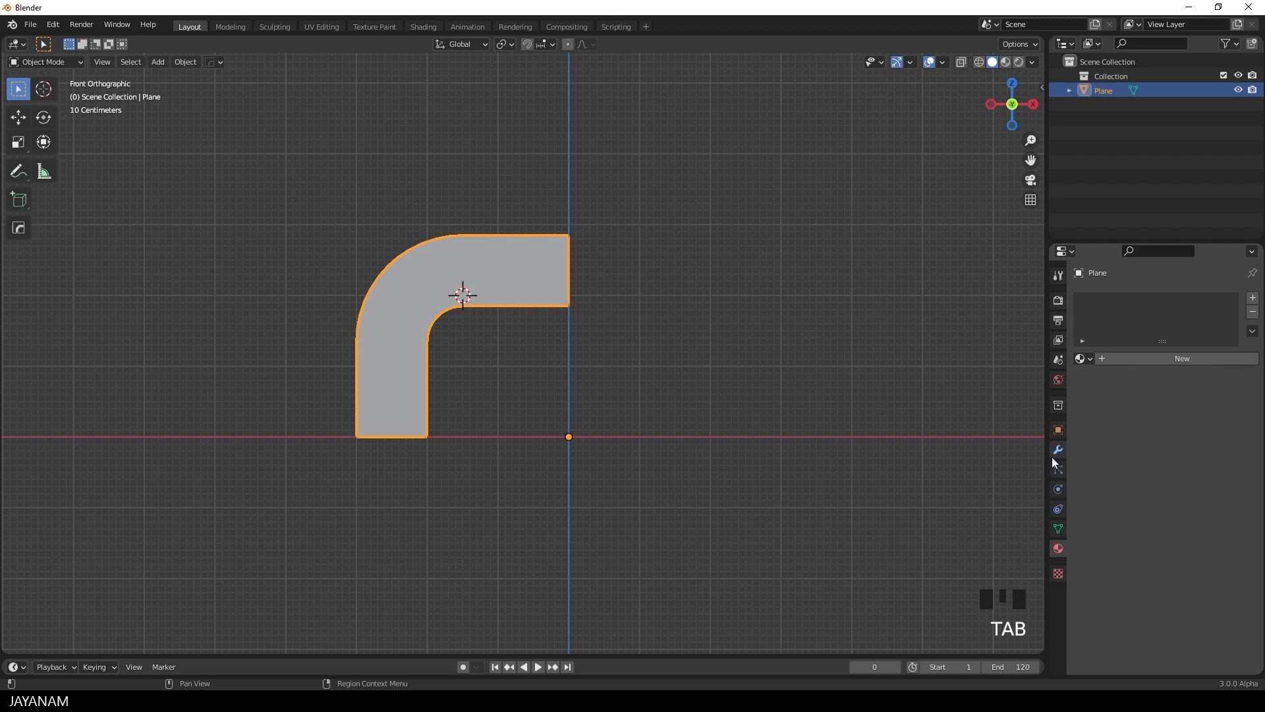
Add a Mirror modifier on X with Clipping enabled, forming the full U arch, and re-enter Edit Mode
left_click(1057, 449)
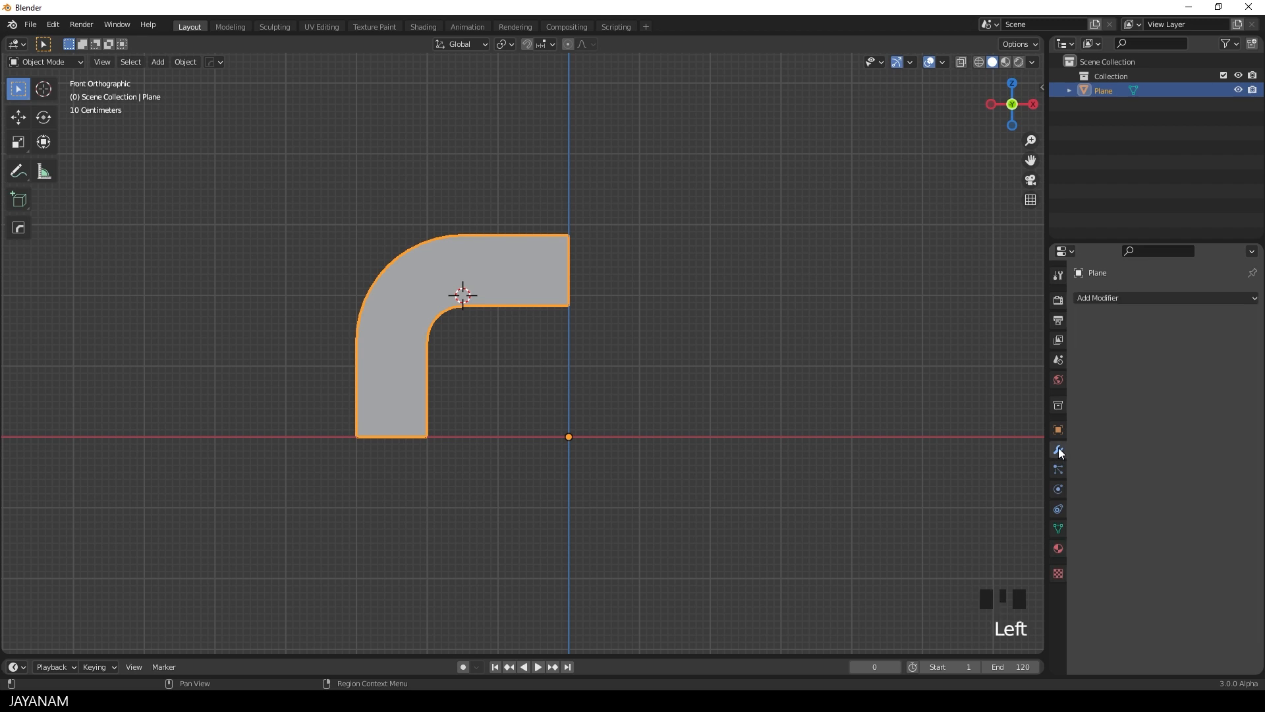
left_click(1118, 298)
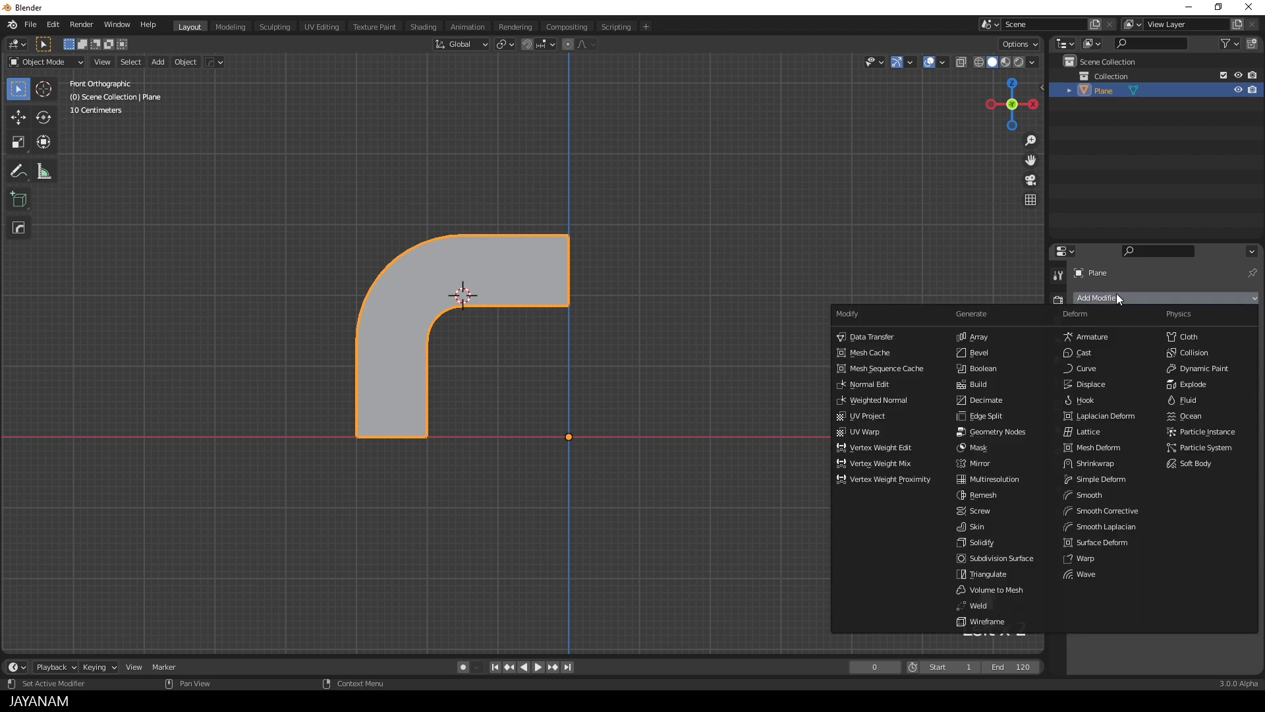
mouse_move(999, 464)
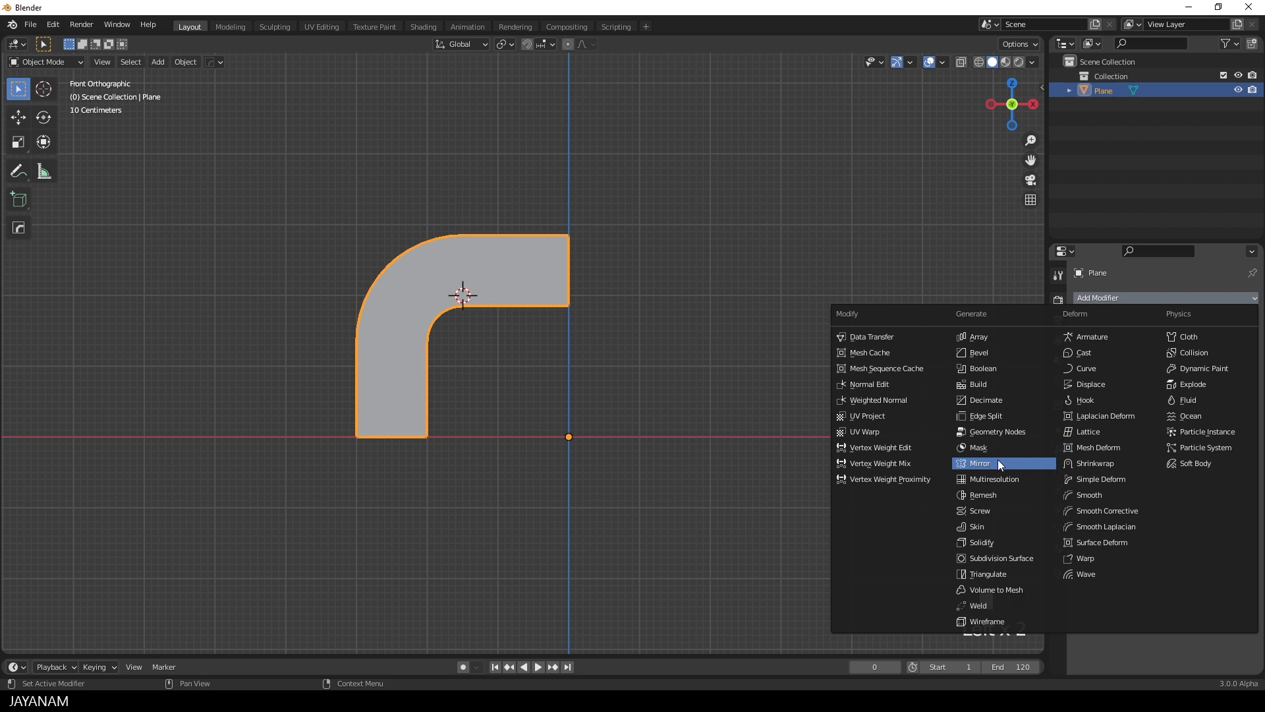
left_click(978, 463)
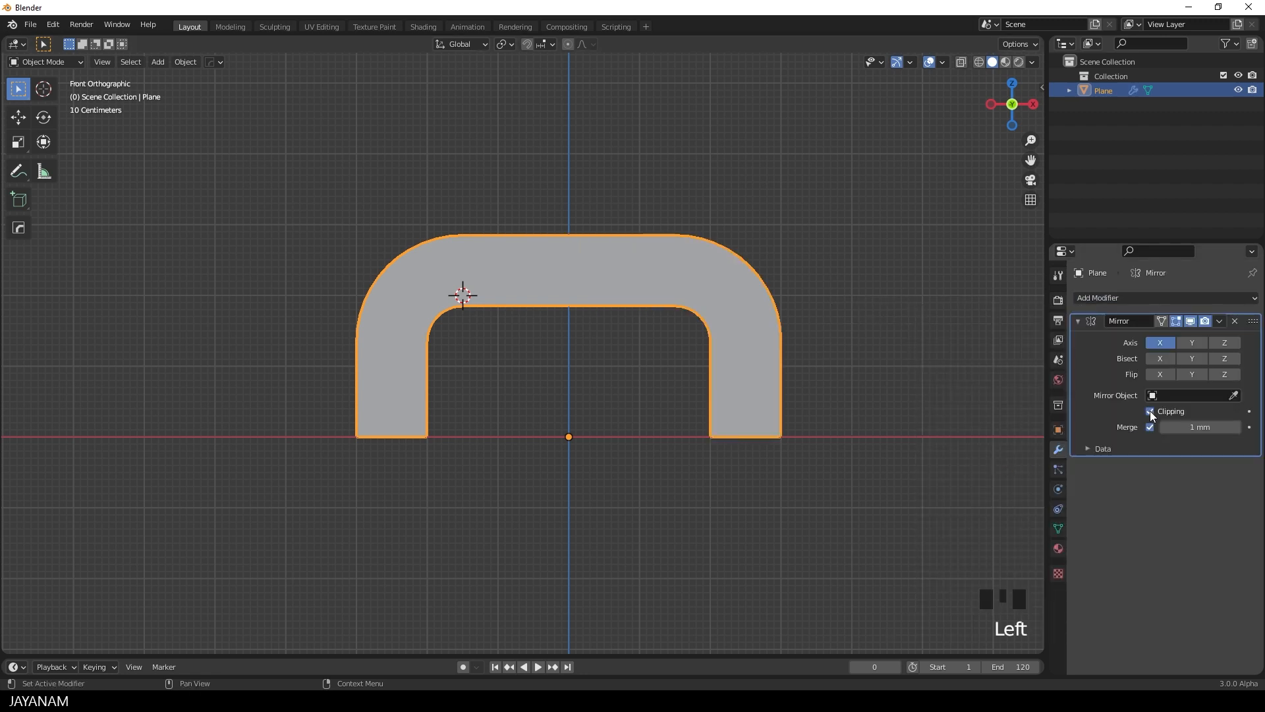
left_click(1149, 411)
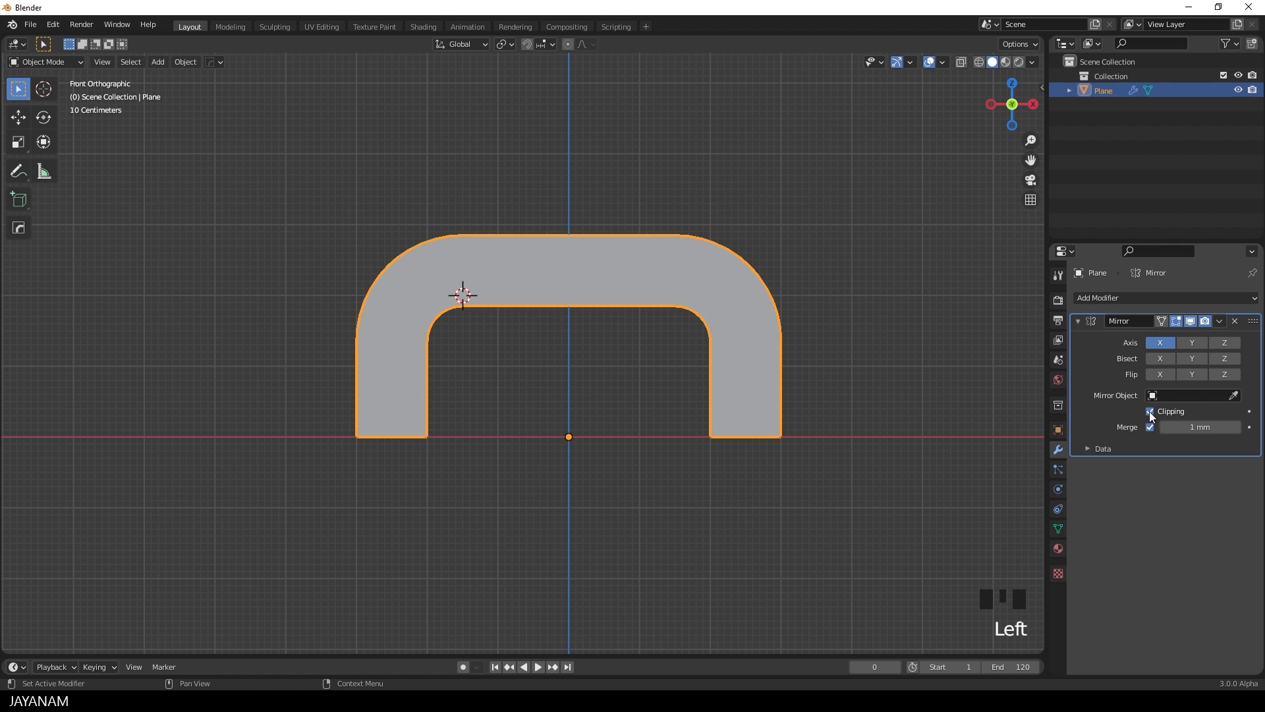
left_click(1149, 412)
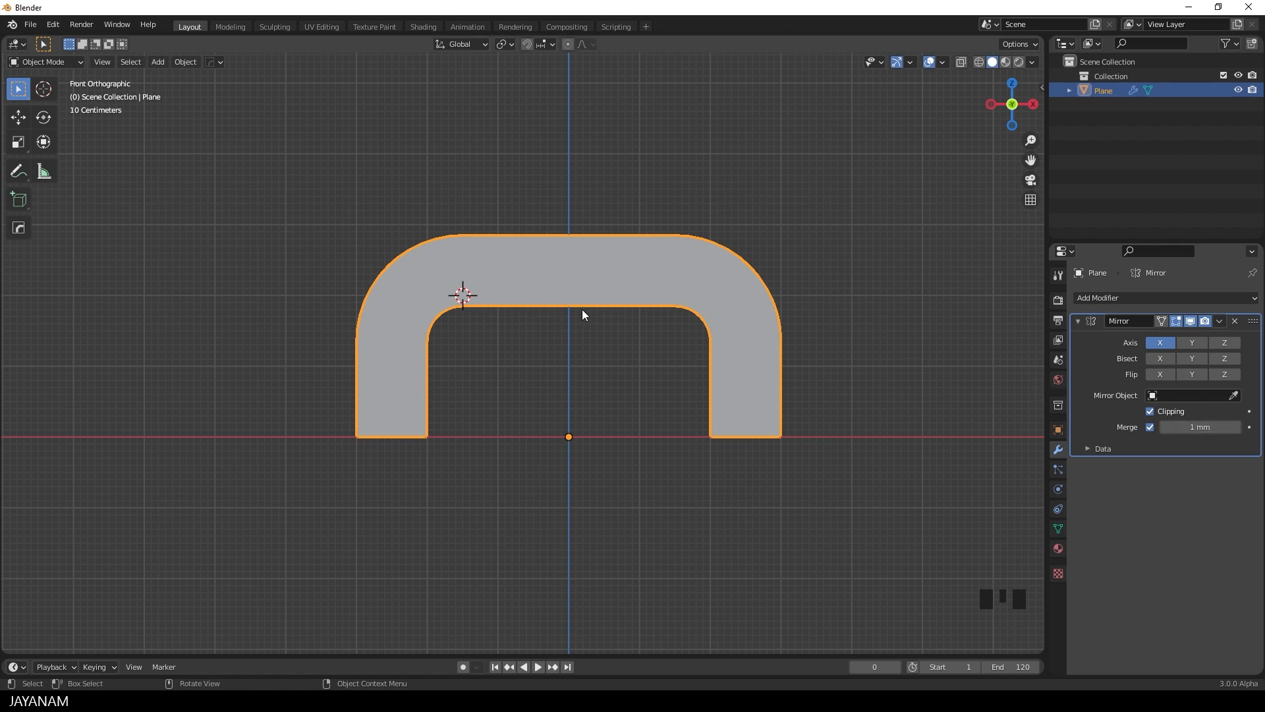
mouse_move(843, 404)
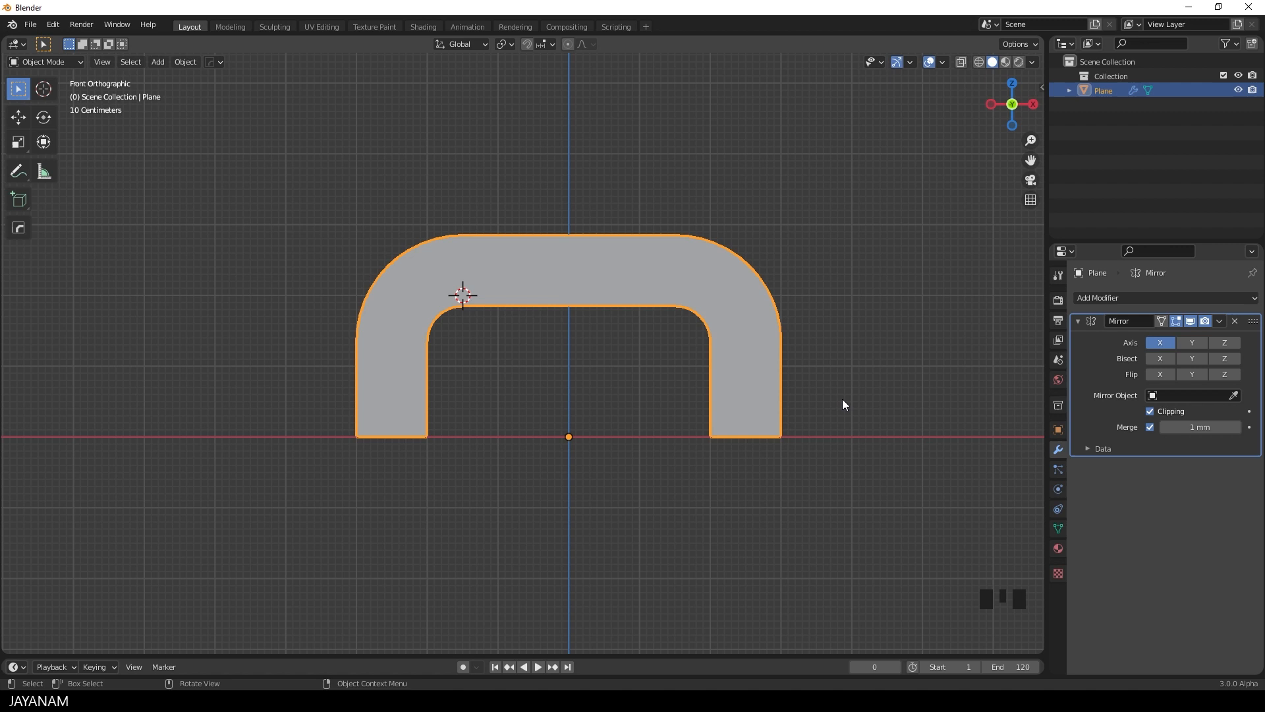
mouse_move(844, 362)
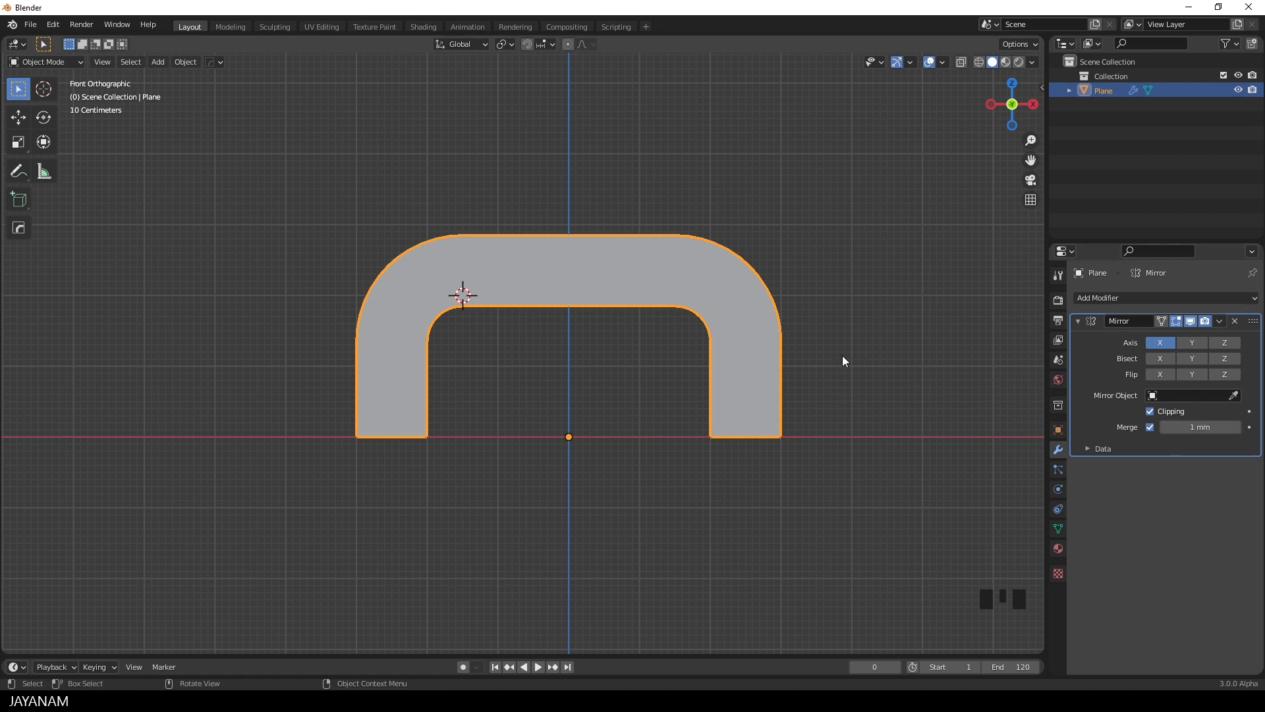
key("Tab")
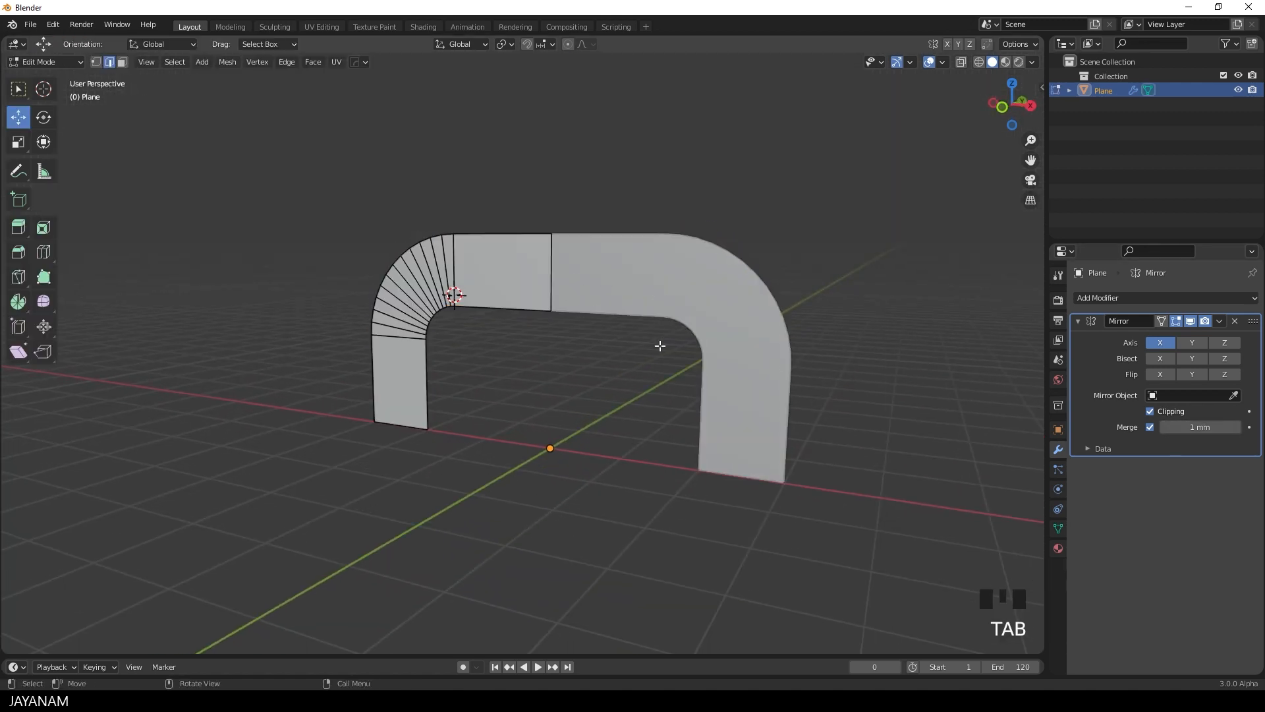
Apply the Mirror modifier, then in Edit Mode dissolve the centre seam vertices into one arch
key("Tab")
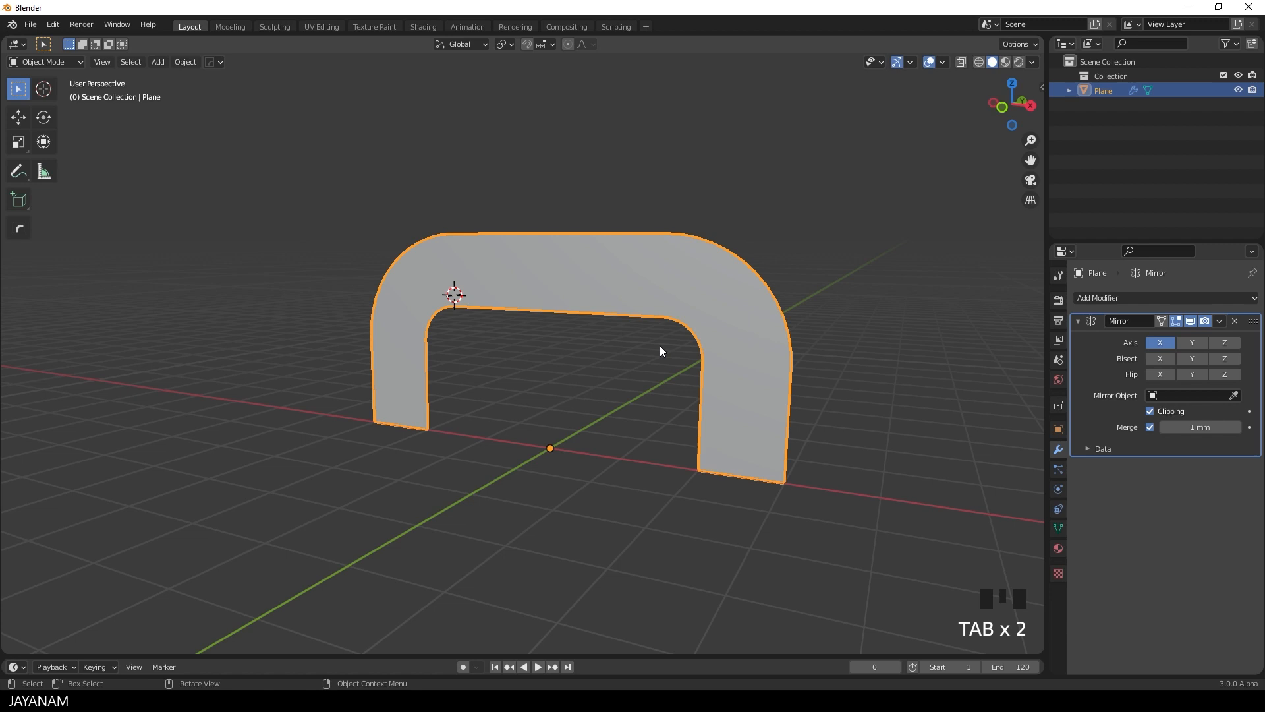
left_click(1219, 320)
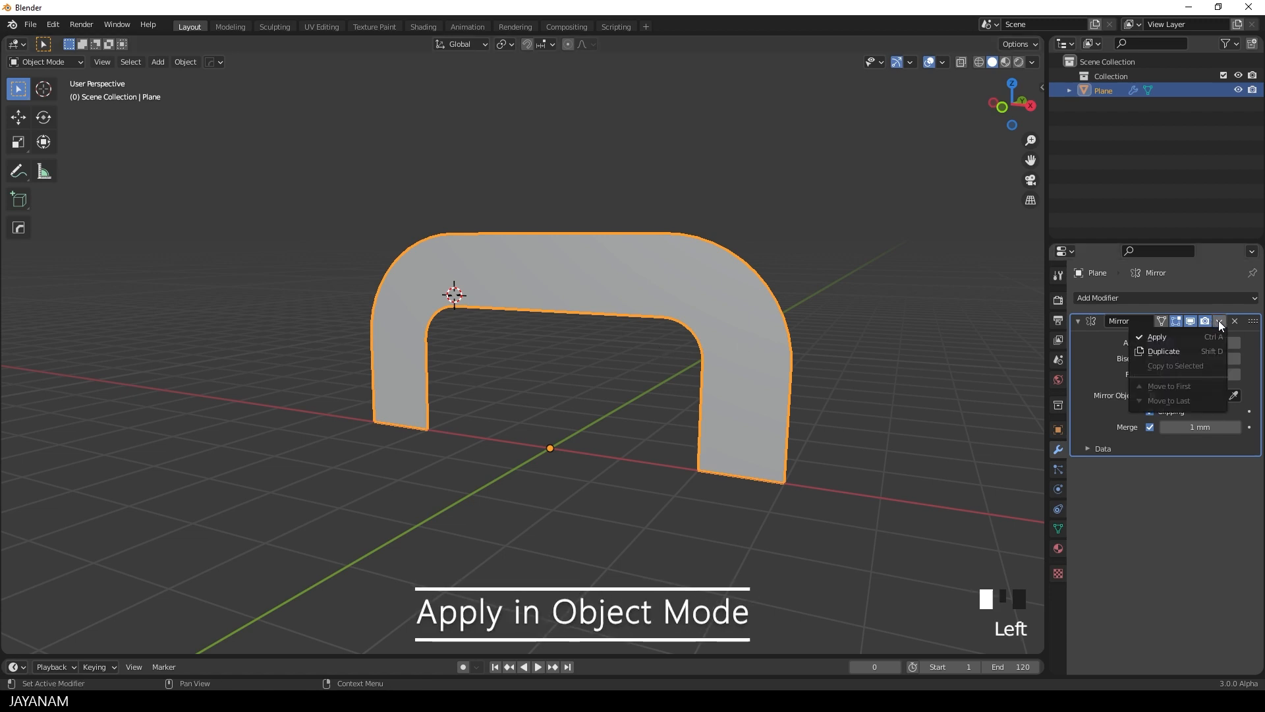
mouse_move(1170, 338)
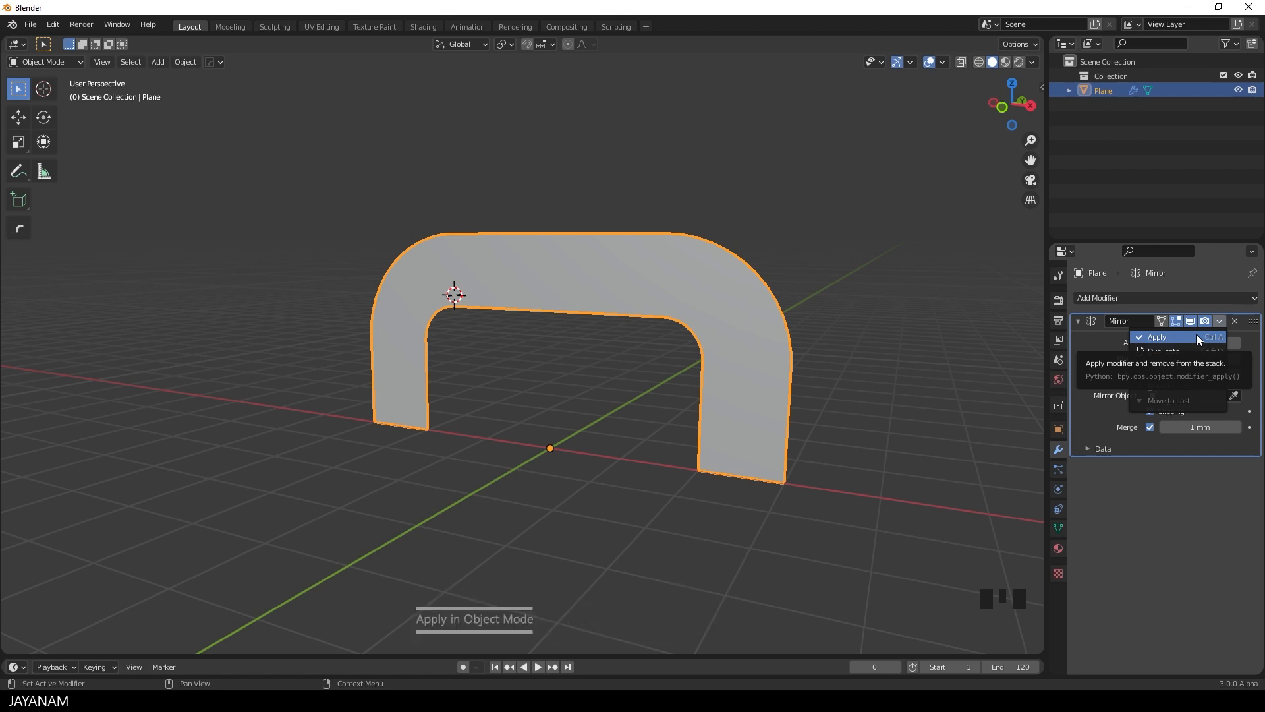
left_click(1157, 338)
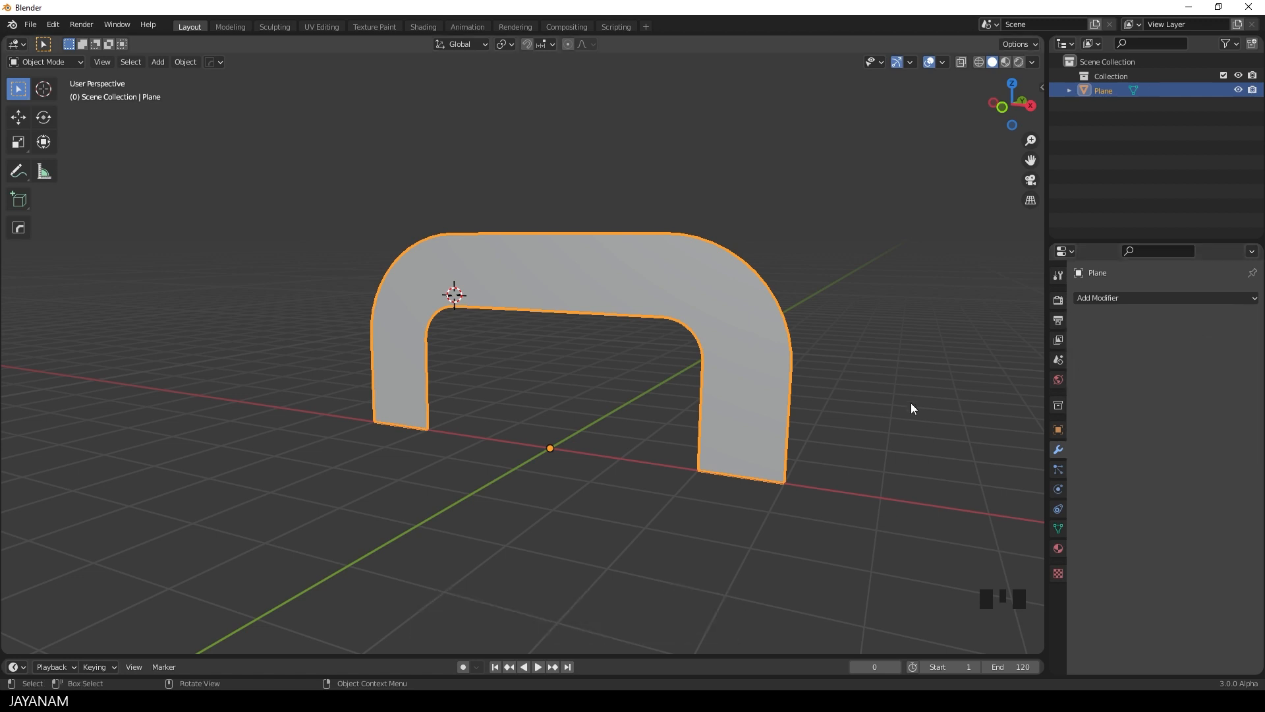
key("Tab")
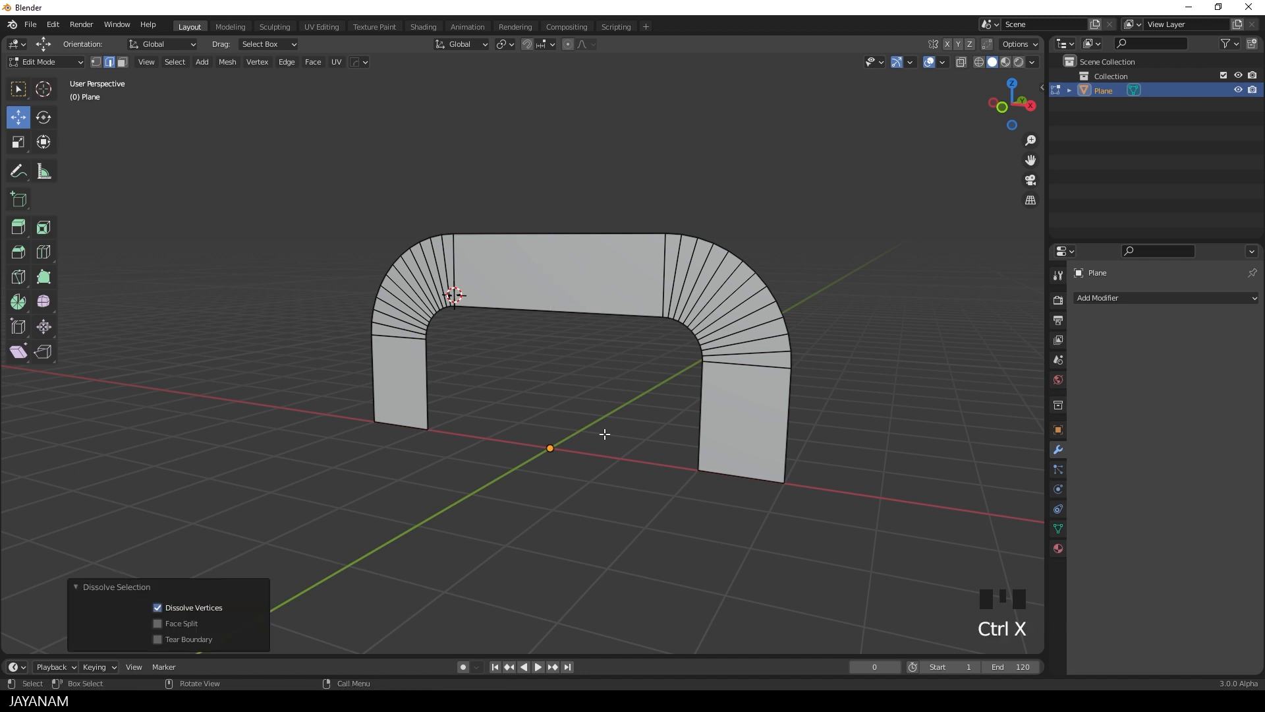
Extrude all faces about 465 mm into a solid and centre it on Y from the side view
left_click_drag(605, 433, 583, 436)
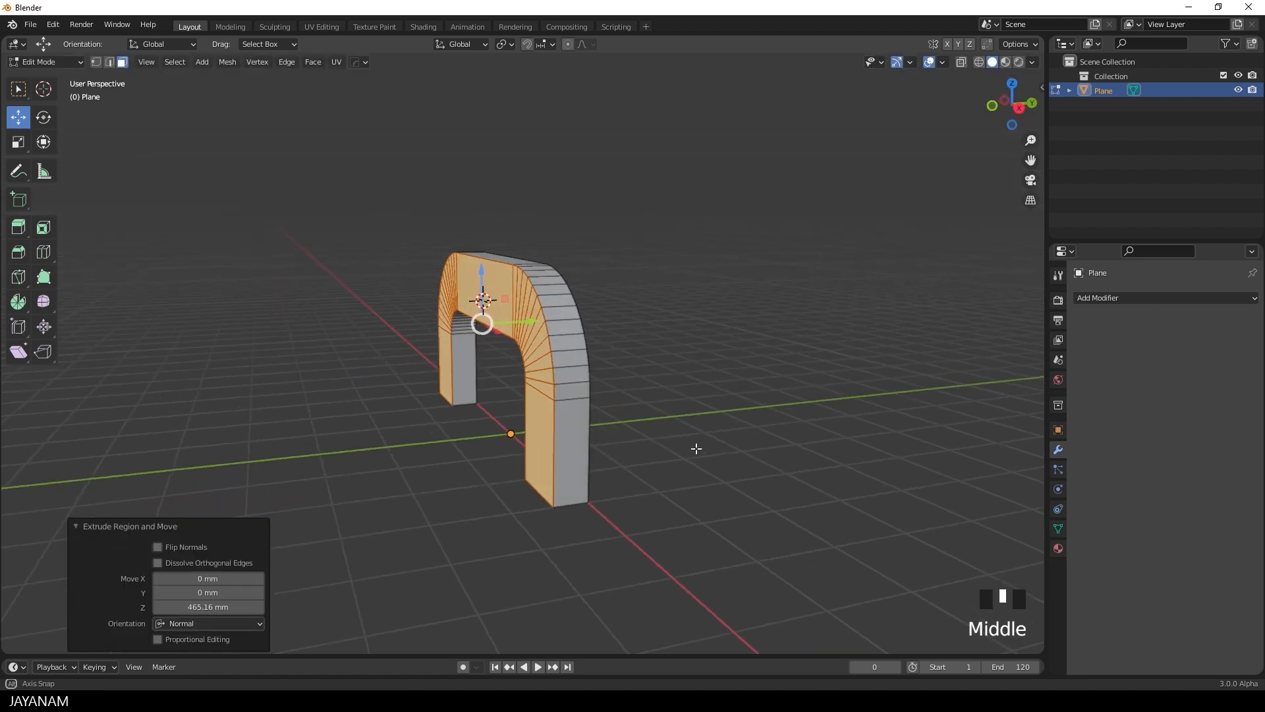
key("KP_3")
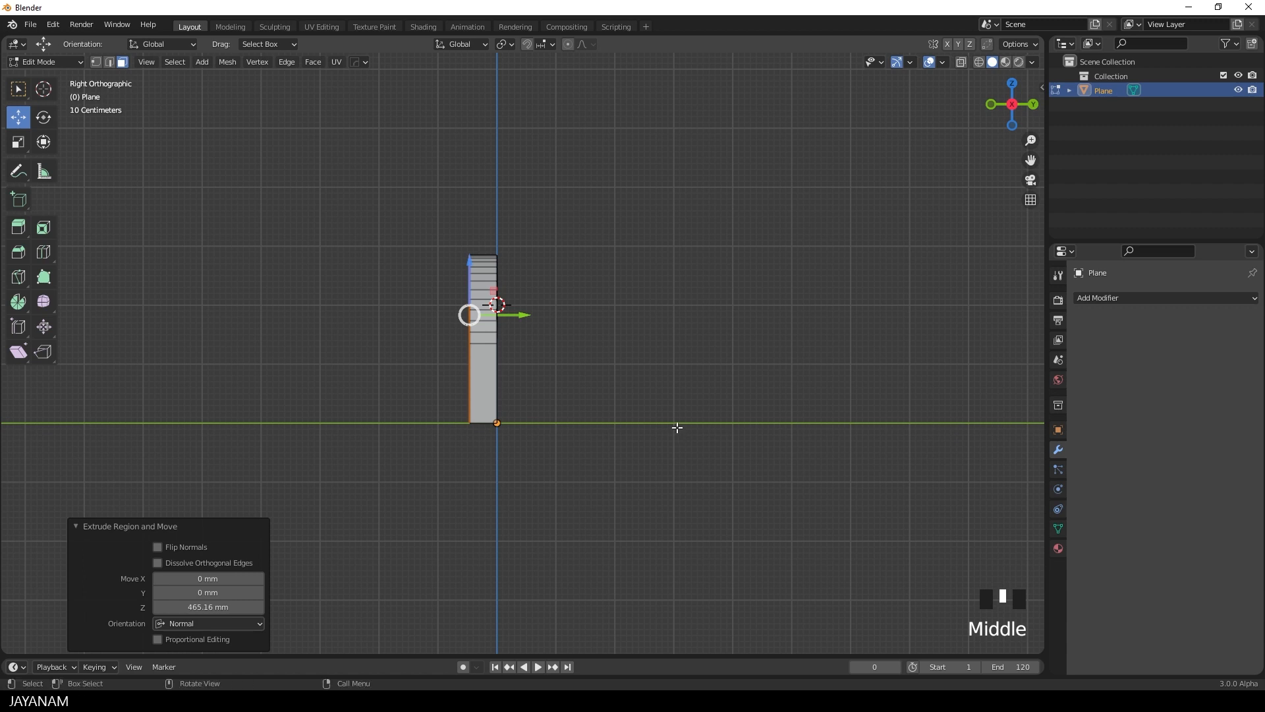
scroll("up", 3)
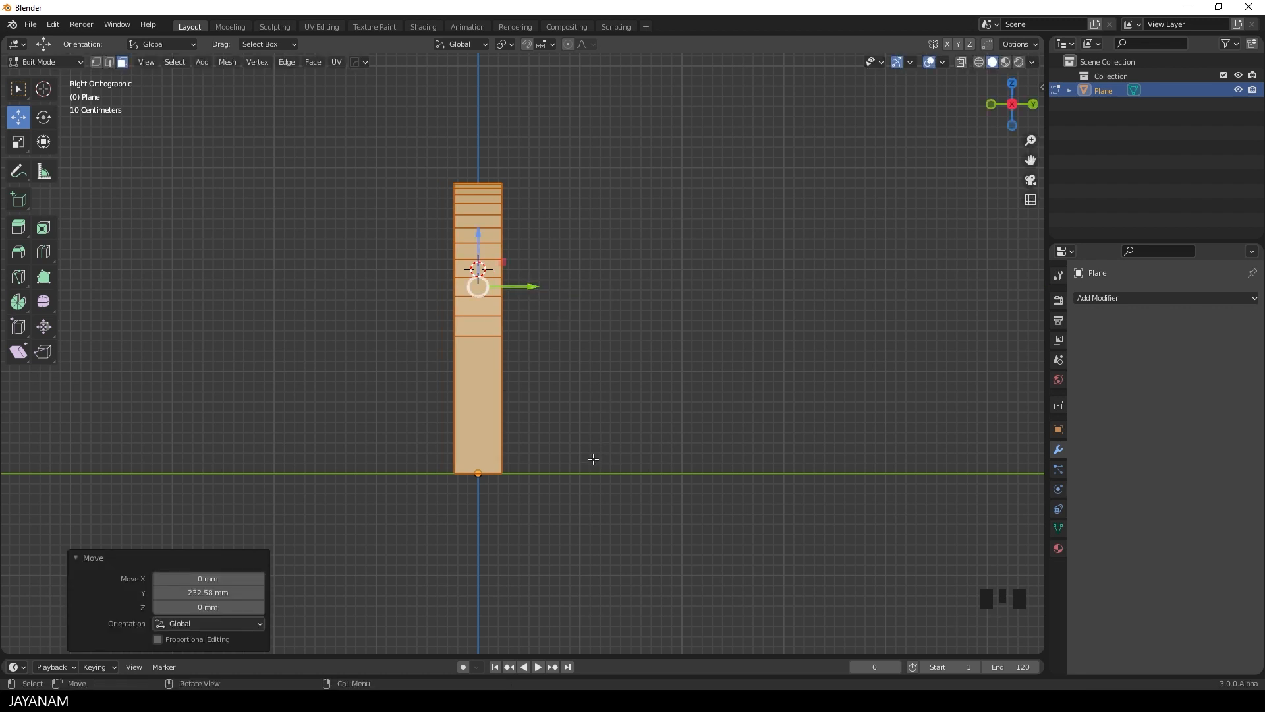
scroll("down", 3)
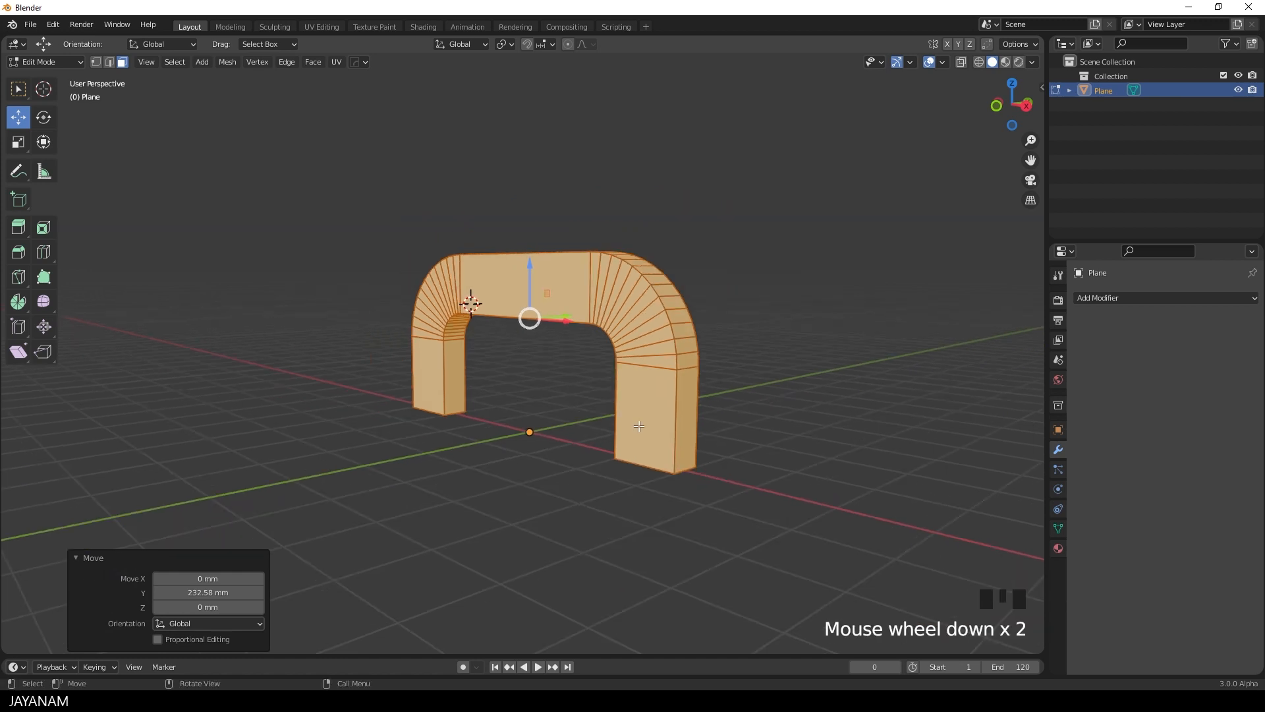
scroll("up", 3)
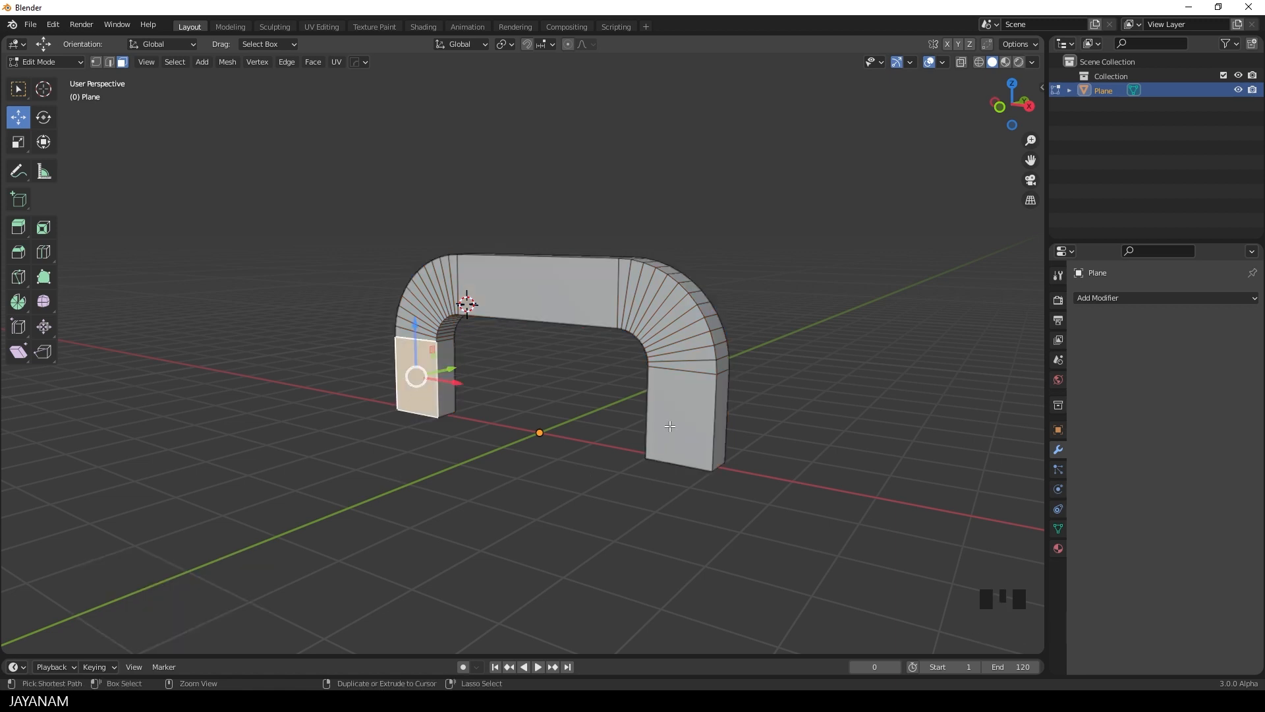
Inset the selected front faces and push them inward about -117 mm, then return to Object Mode
left_click(686, 423)
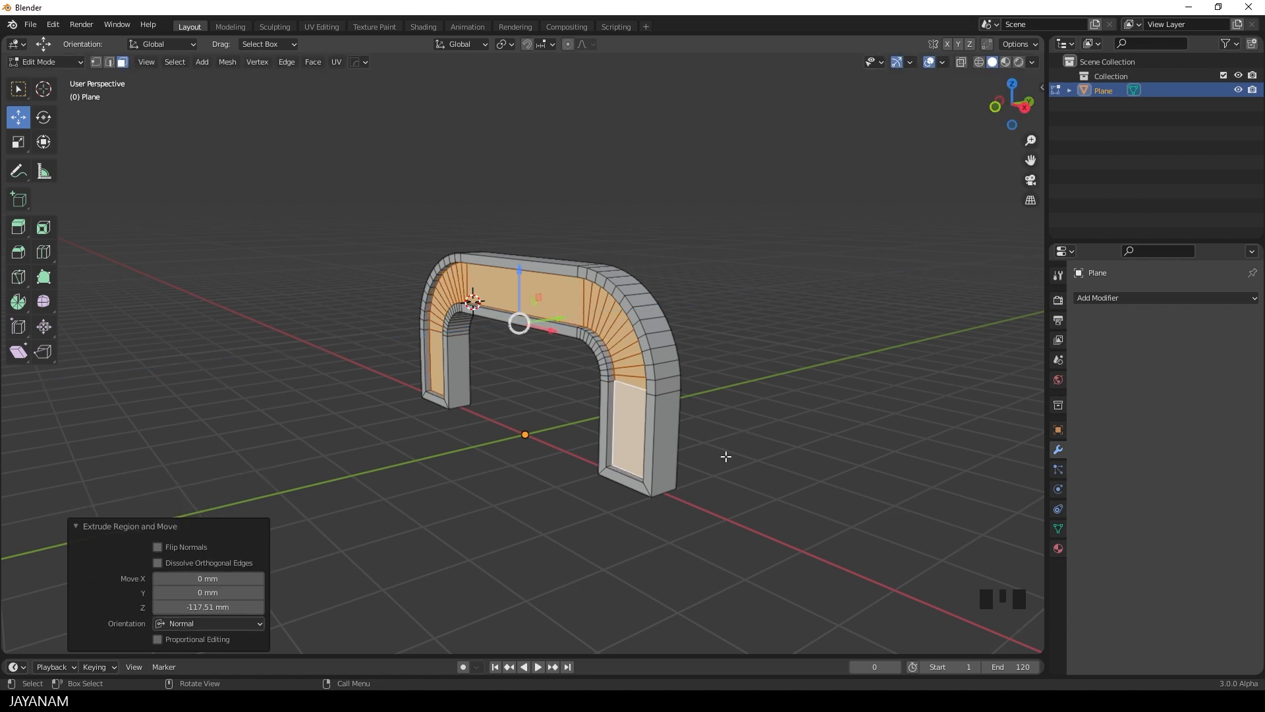
key("Tab")
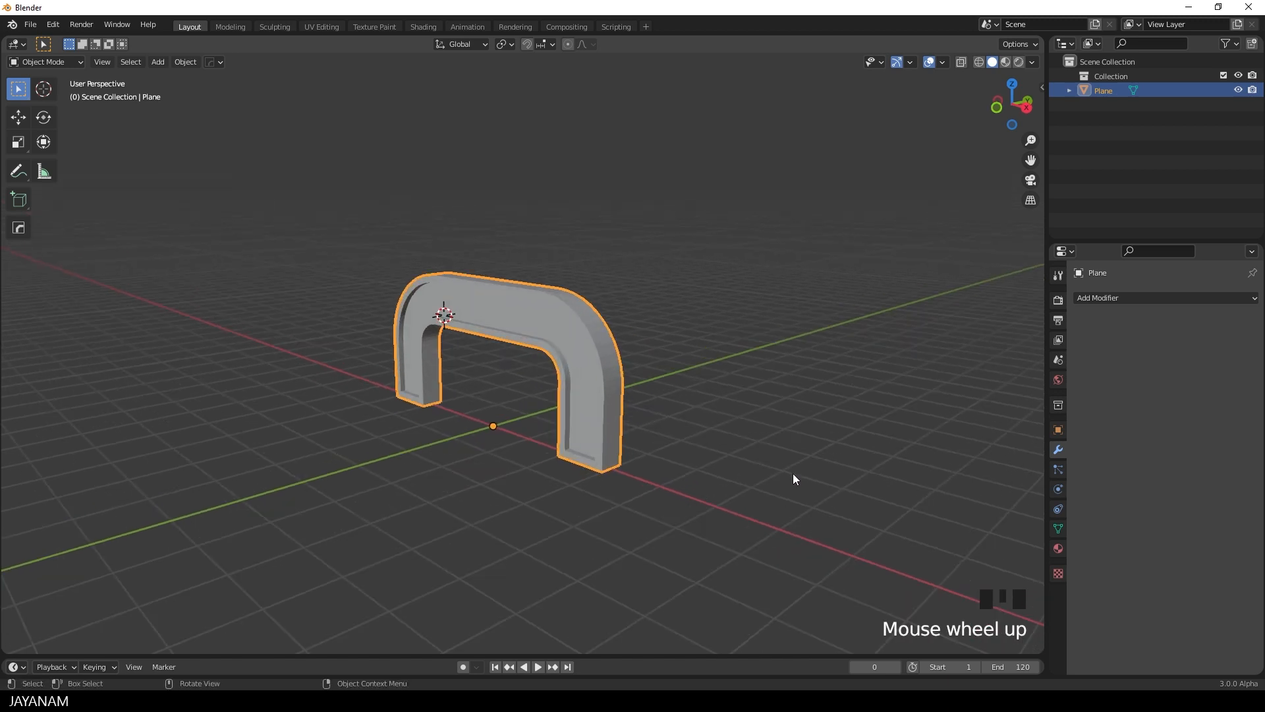
From the JMesh sidebar tools, add a 7 mm, 3-segment bevel with weighted normals to the handle
key("N")
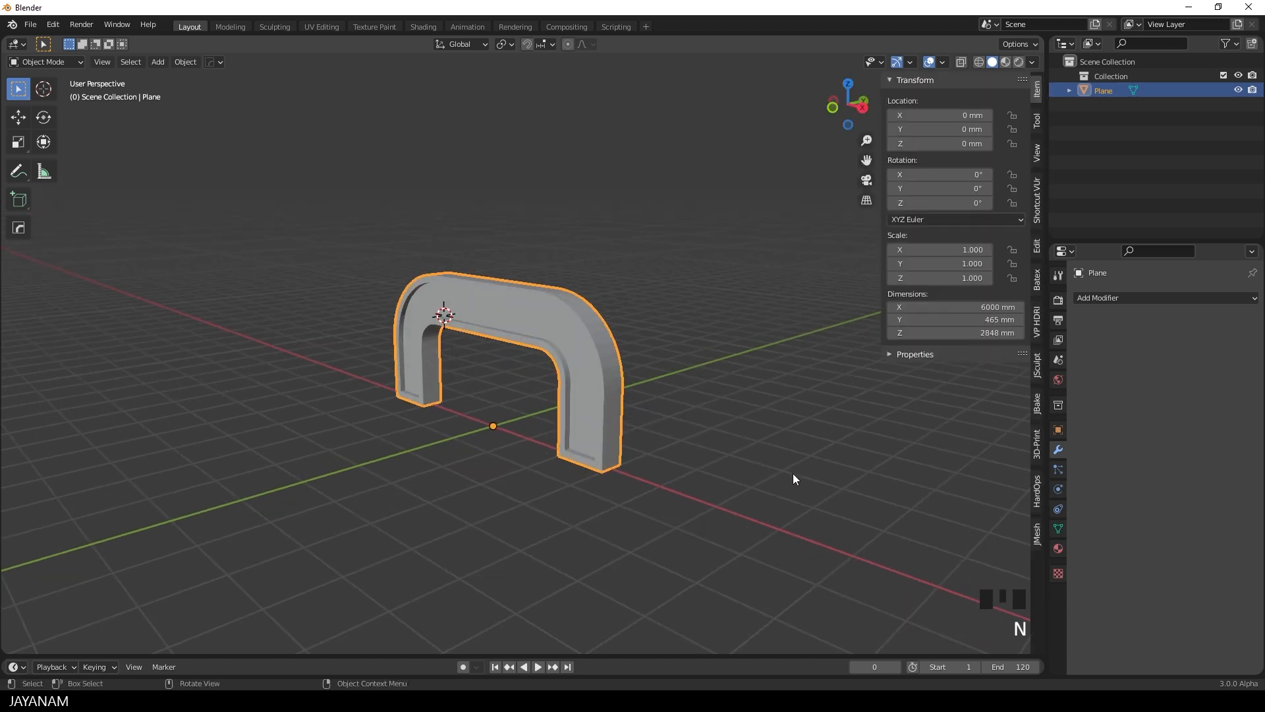
left_click(1037, 530)
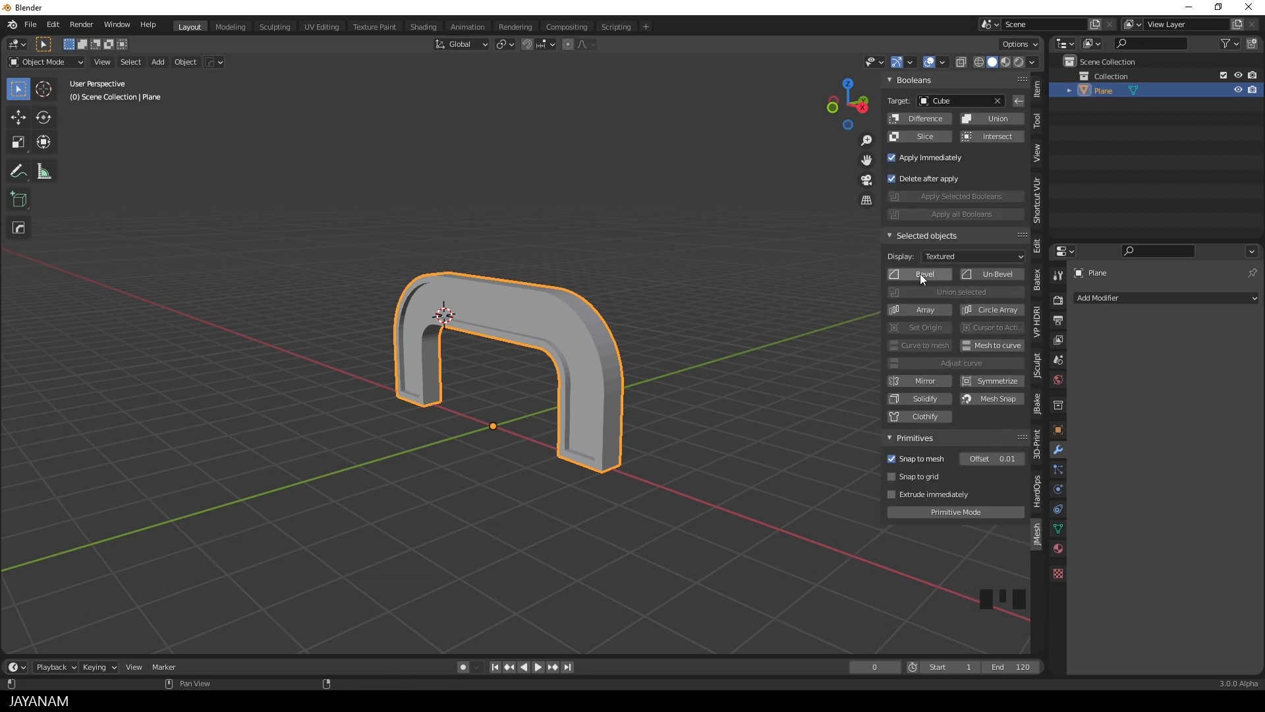
left_click(920, 274)
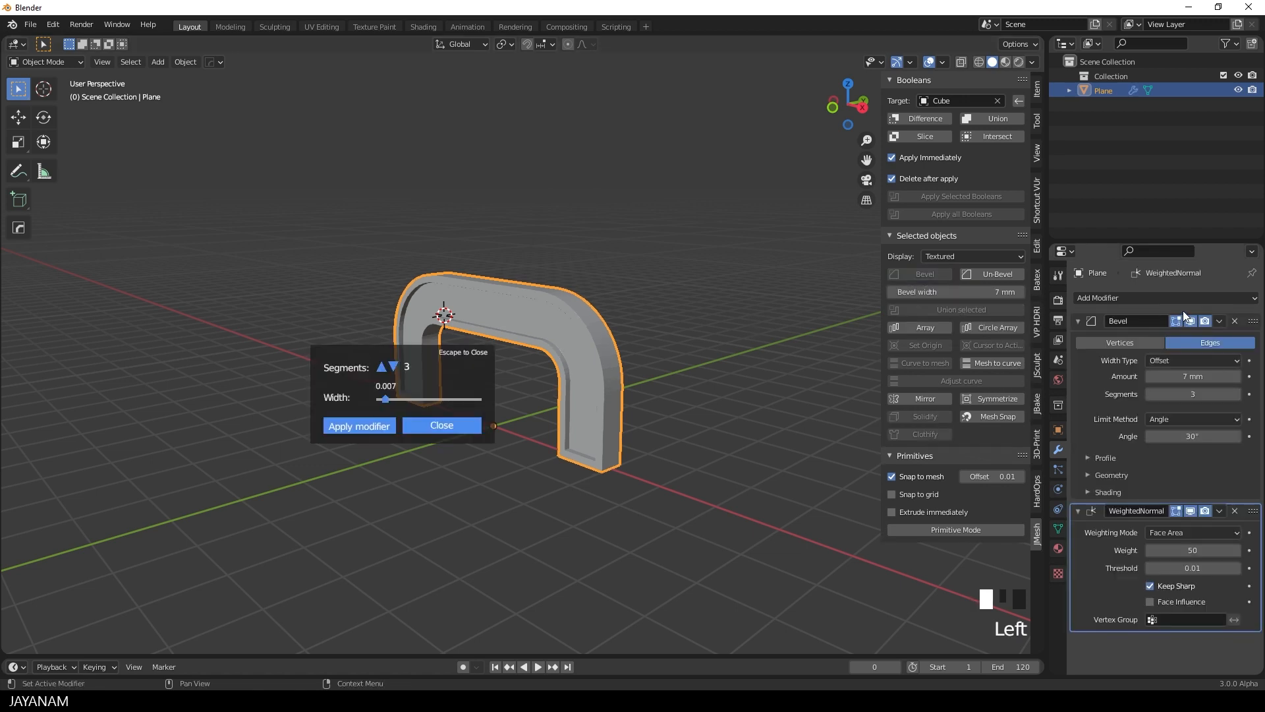
scroll("up", 3)
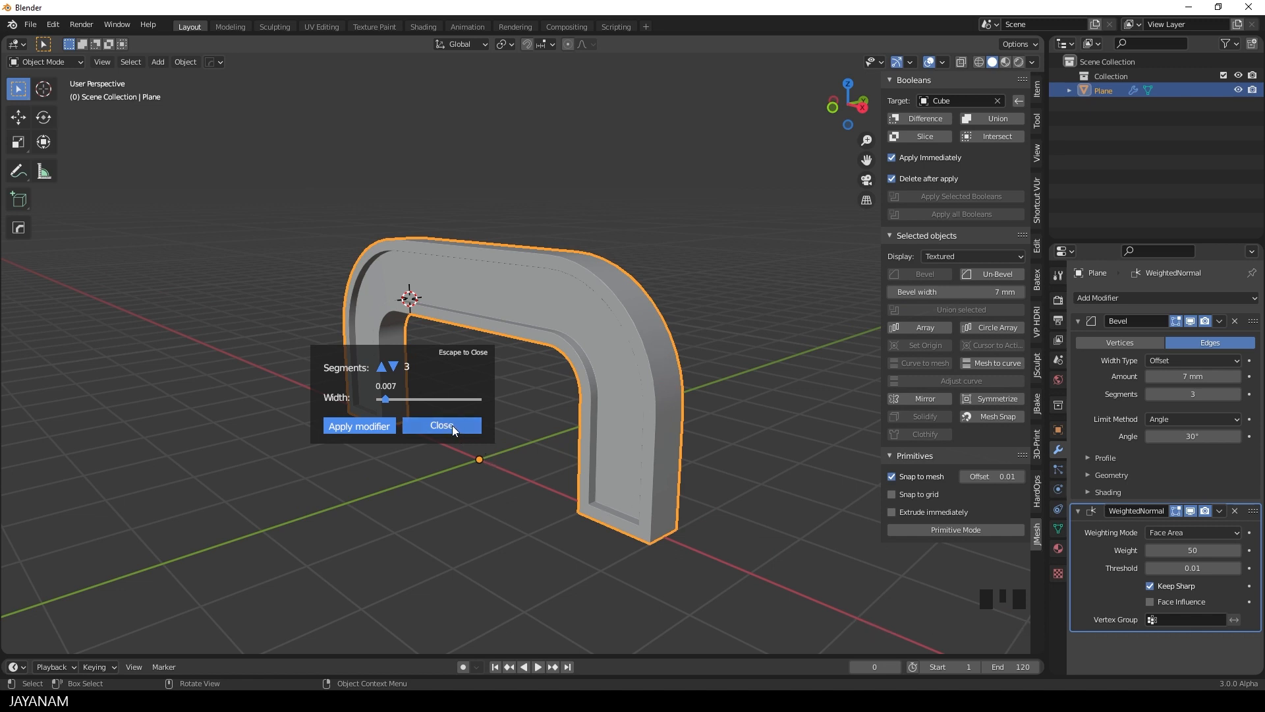
scroll("down", 3)
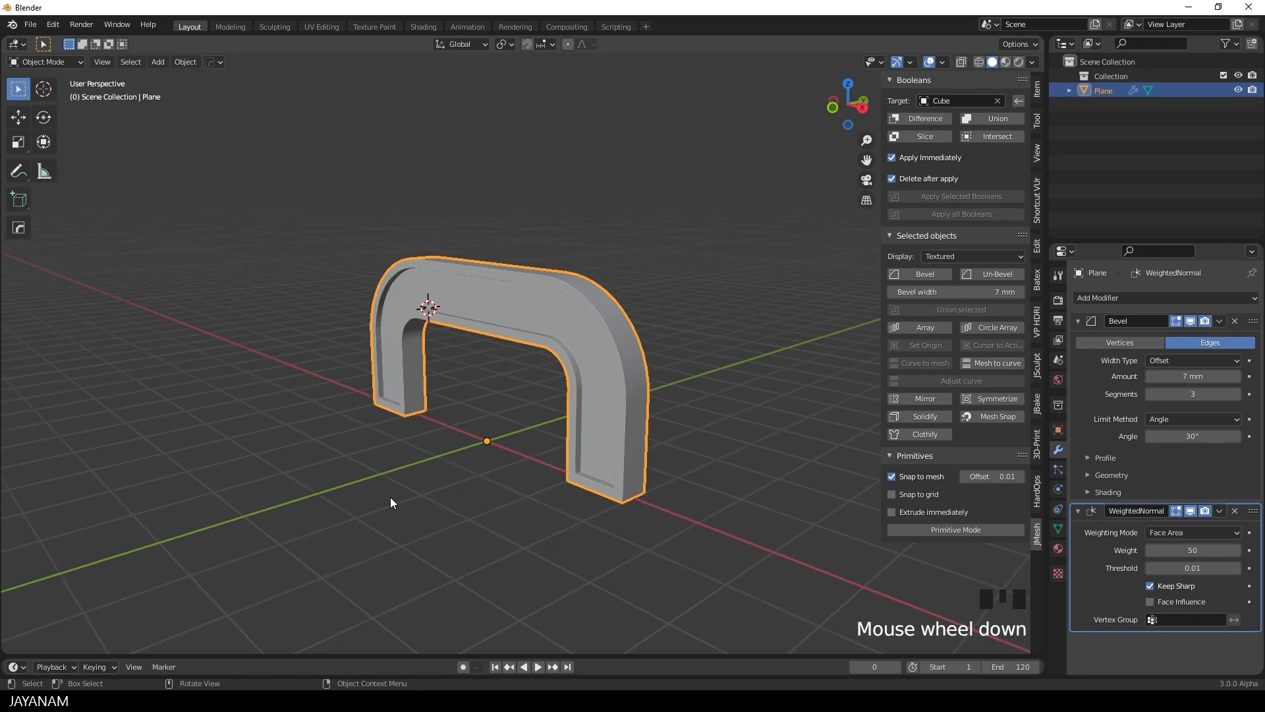
mouse_move(943, 411)
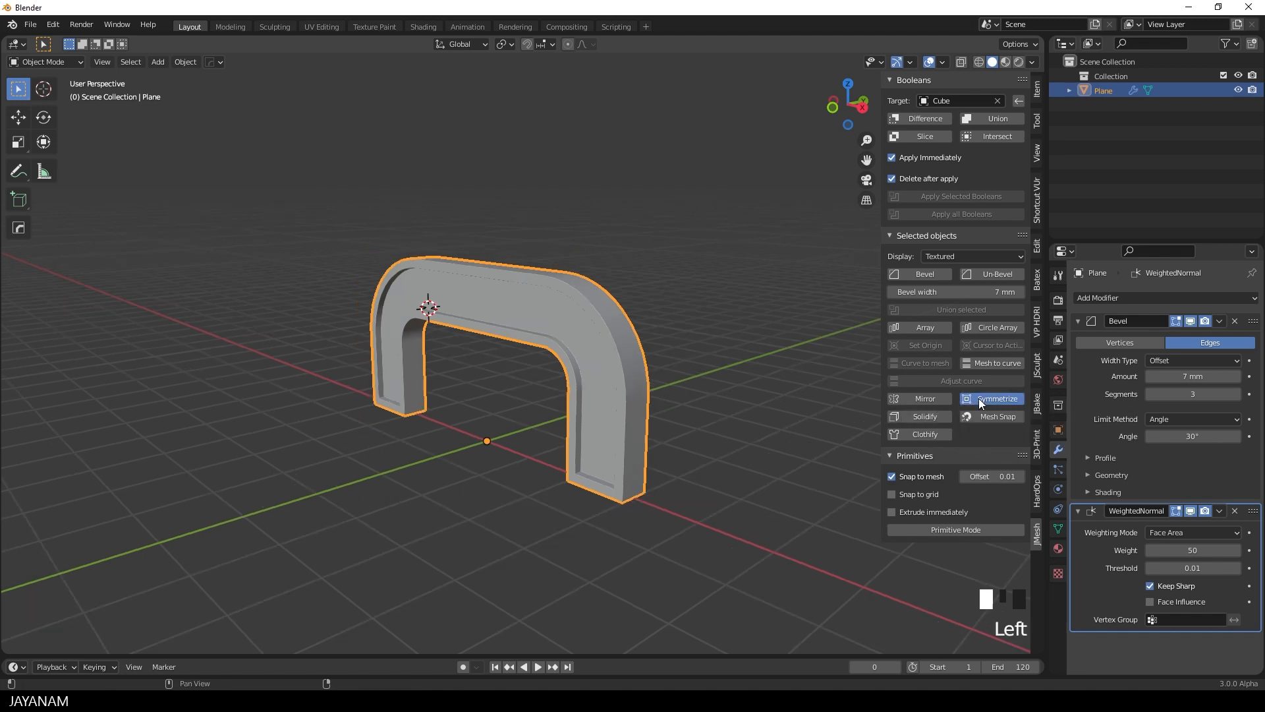
left_click(998, 398)
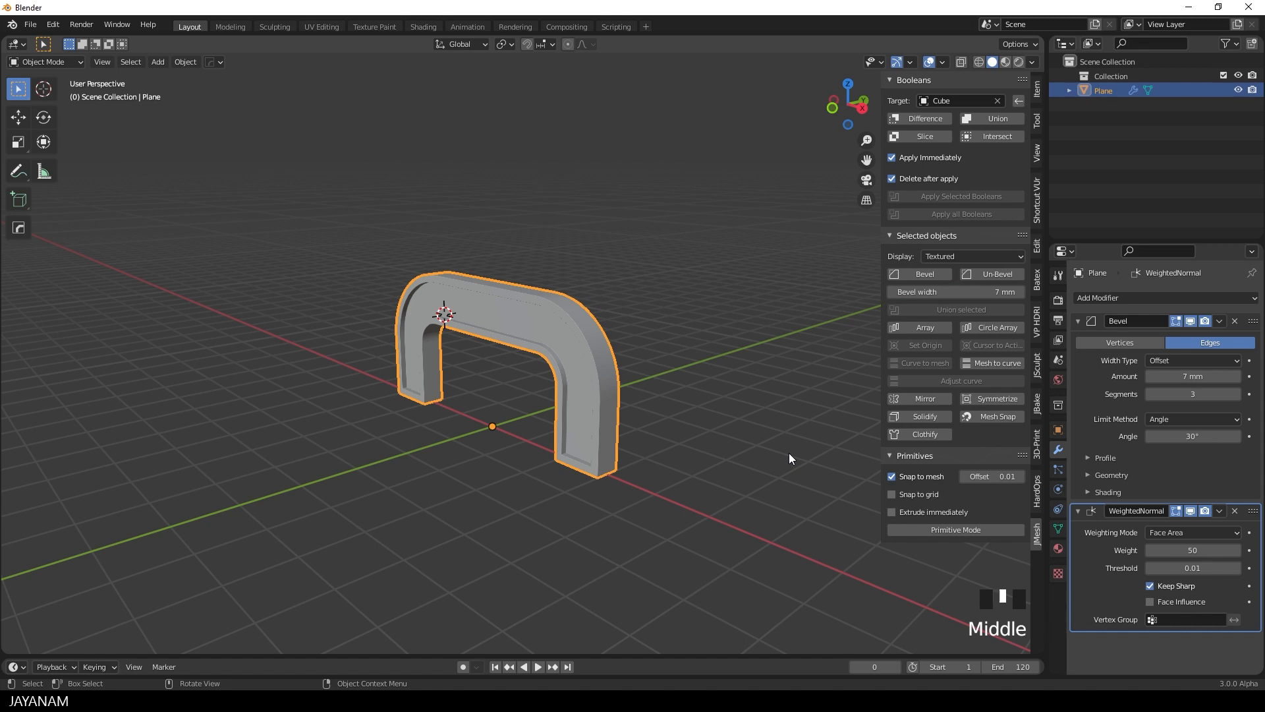
Assign the existing matSteel material to the handle and view it in Material Preview shading
left_click(1057, 549)
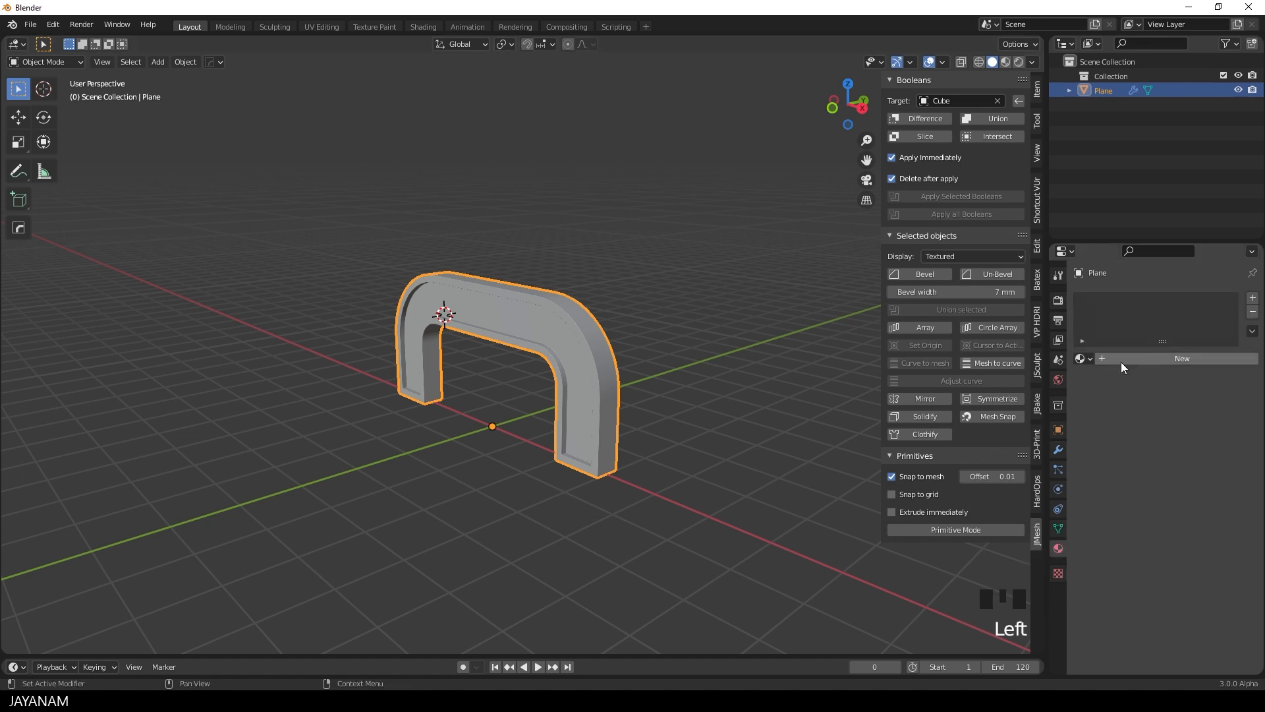
left_click(1081, 358)
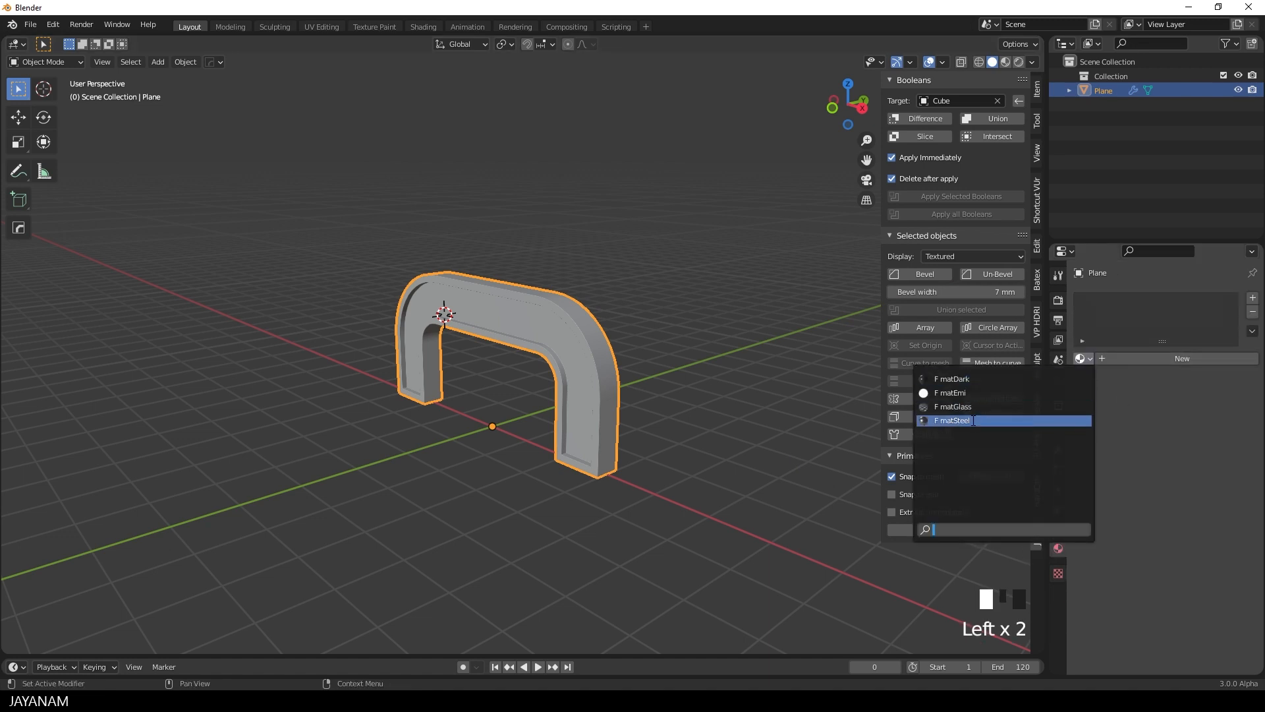
left_click(951, 420)
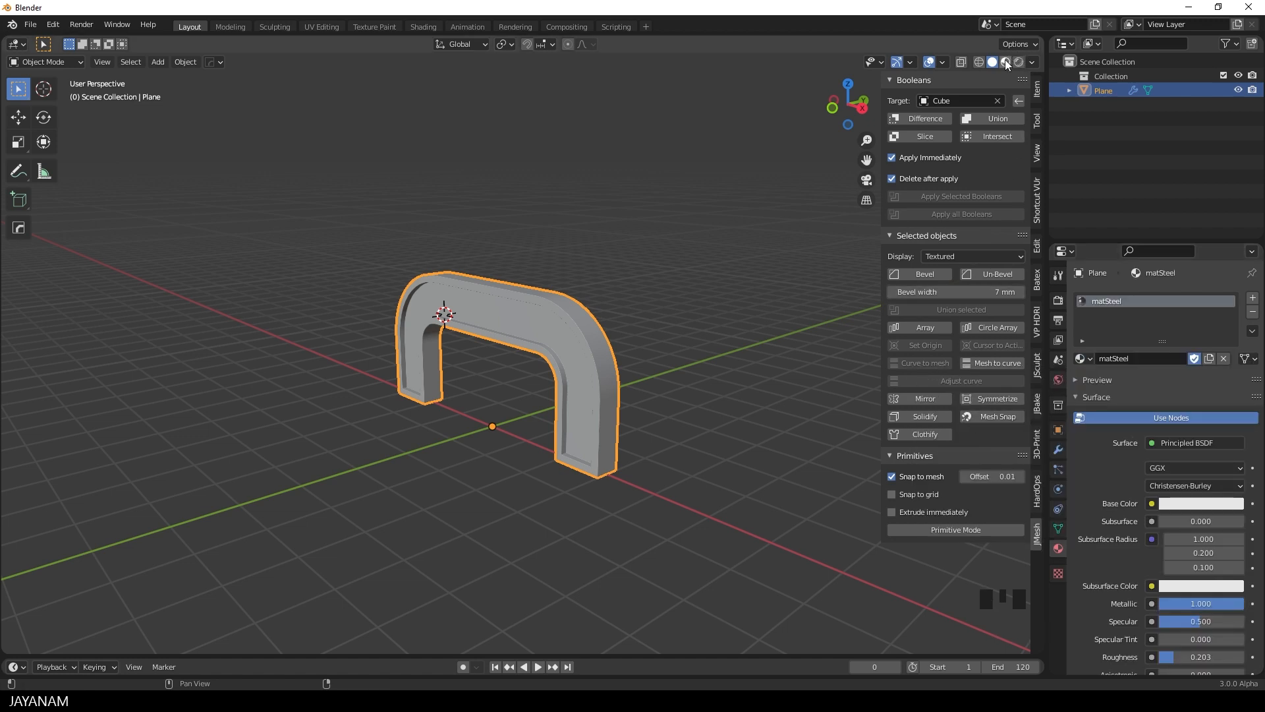
mouse_move(994, 61)
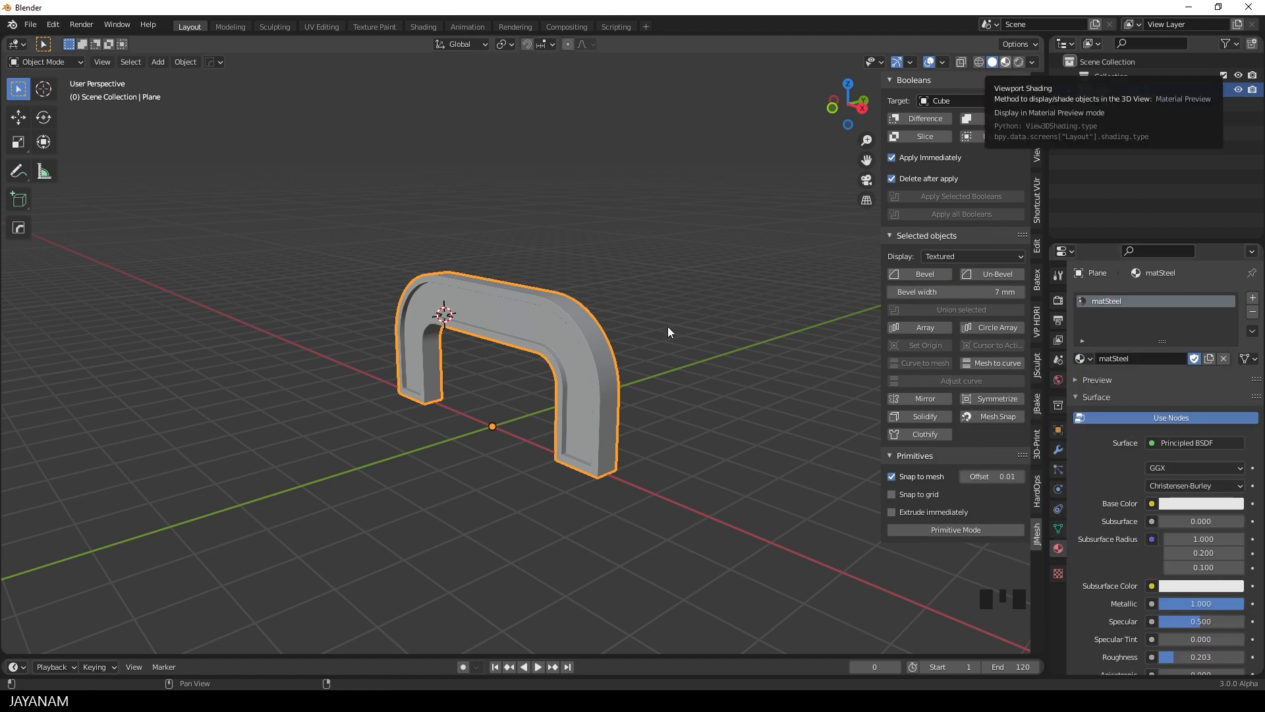
left_click_drag(668, 332, 752, 372)
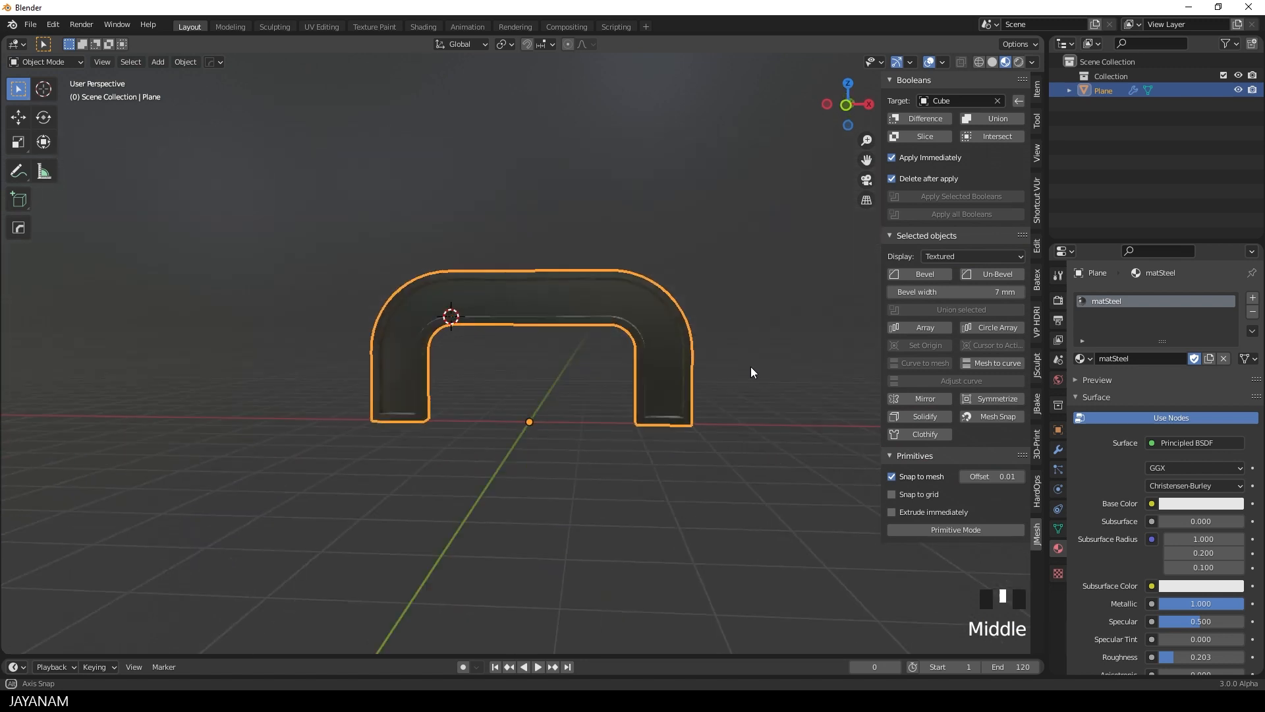
left_click_drag(750, 372, 735, 427)
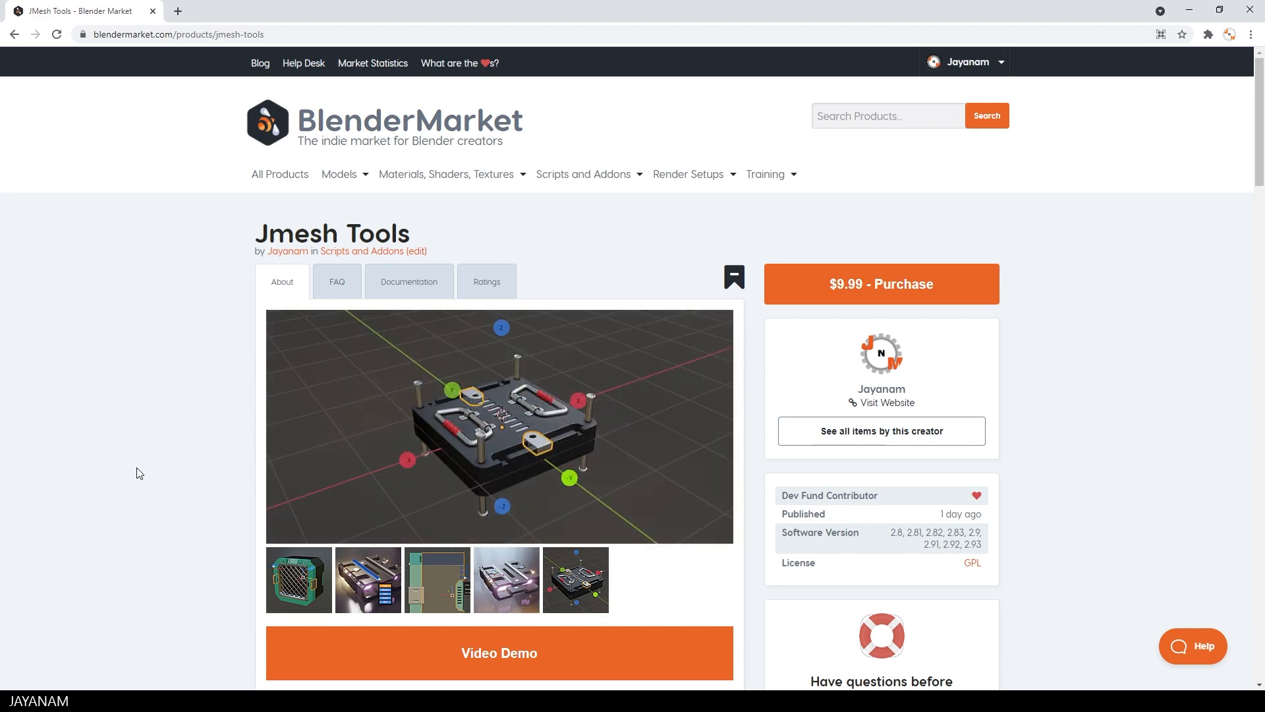
Browse the JMesh Tools Hardsurface addon's Gumroad page and flip through its carousel images
scroll("down", 3)
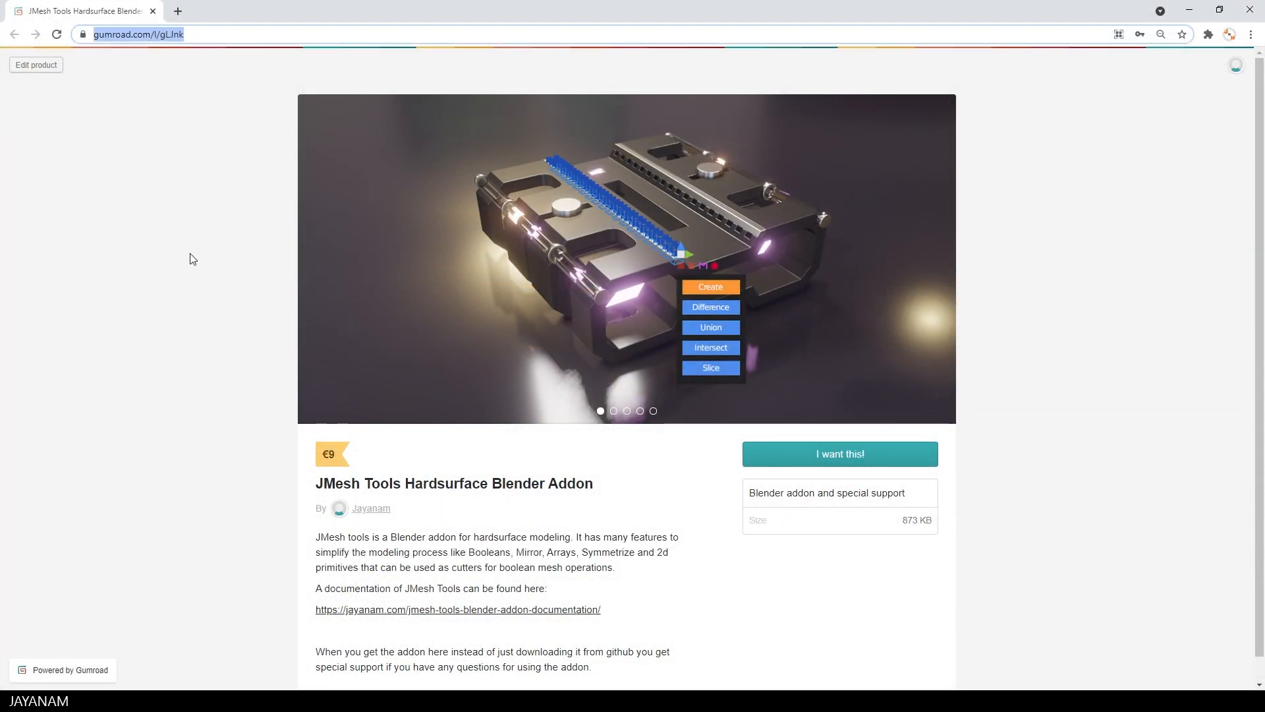
left_click(941, 259)
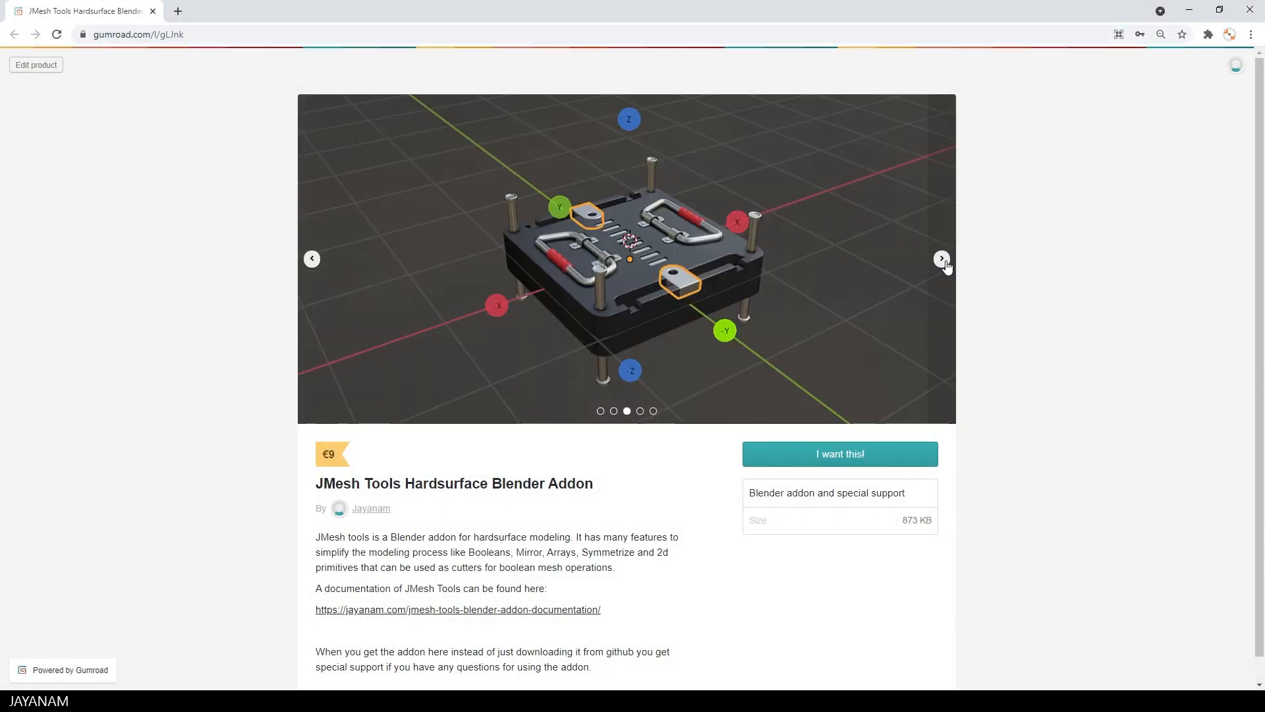
left_click(941, 258)
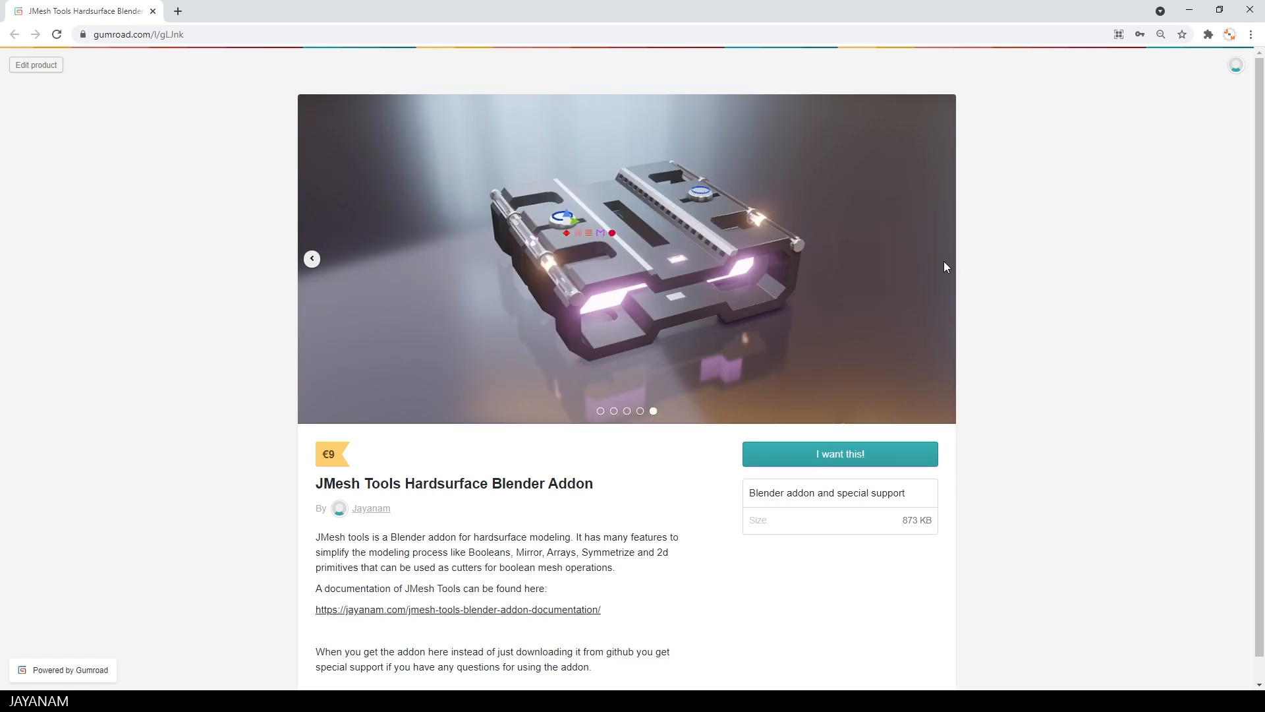